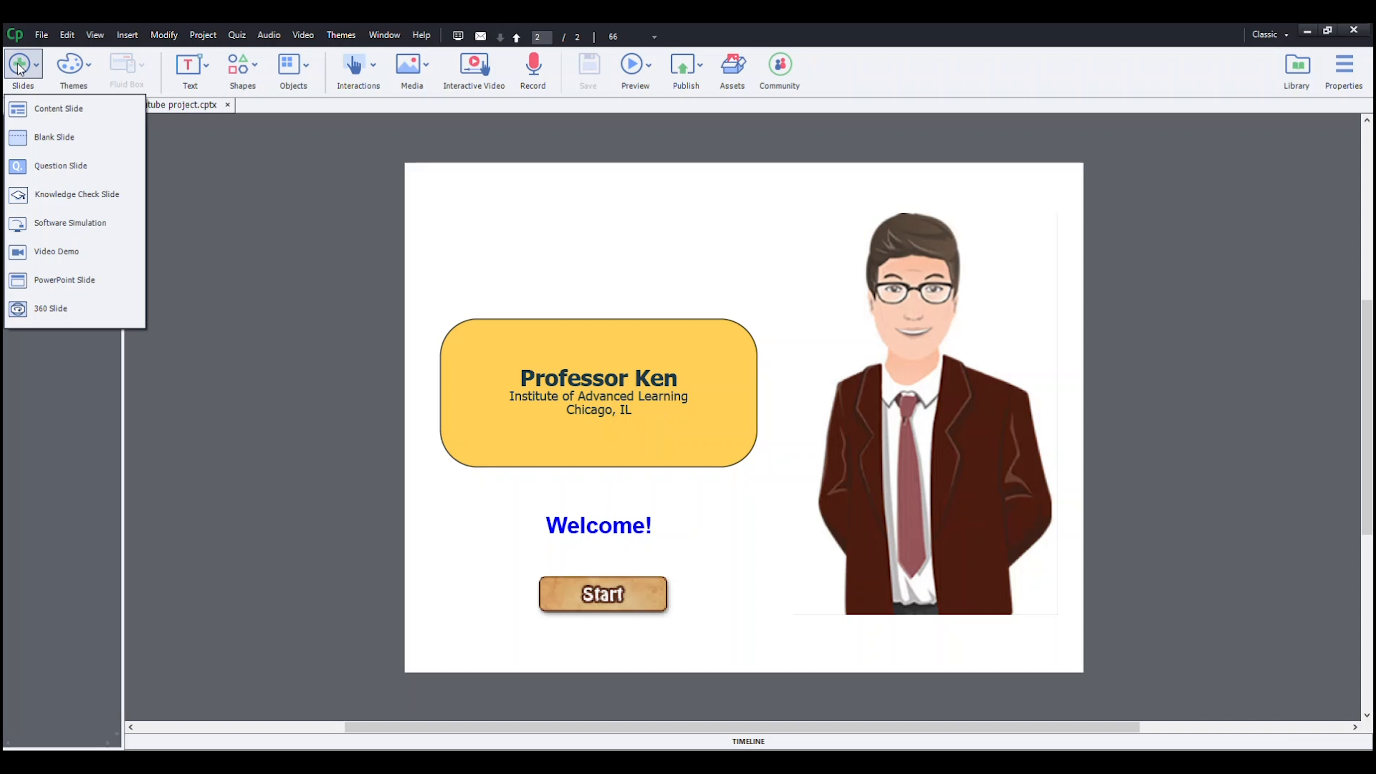
{"action": "mouse_move", "coordinate": [54, 137]}
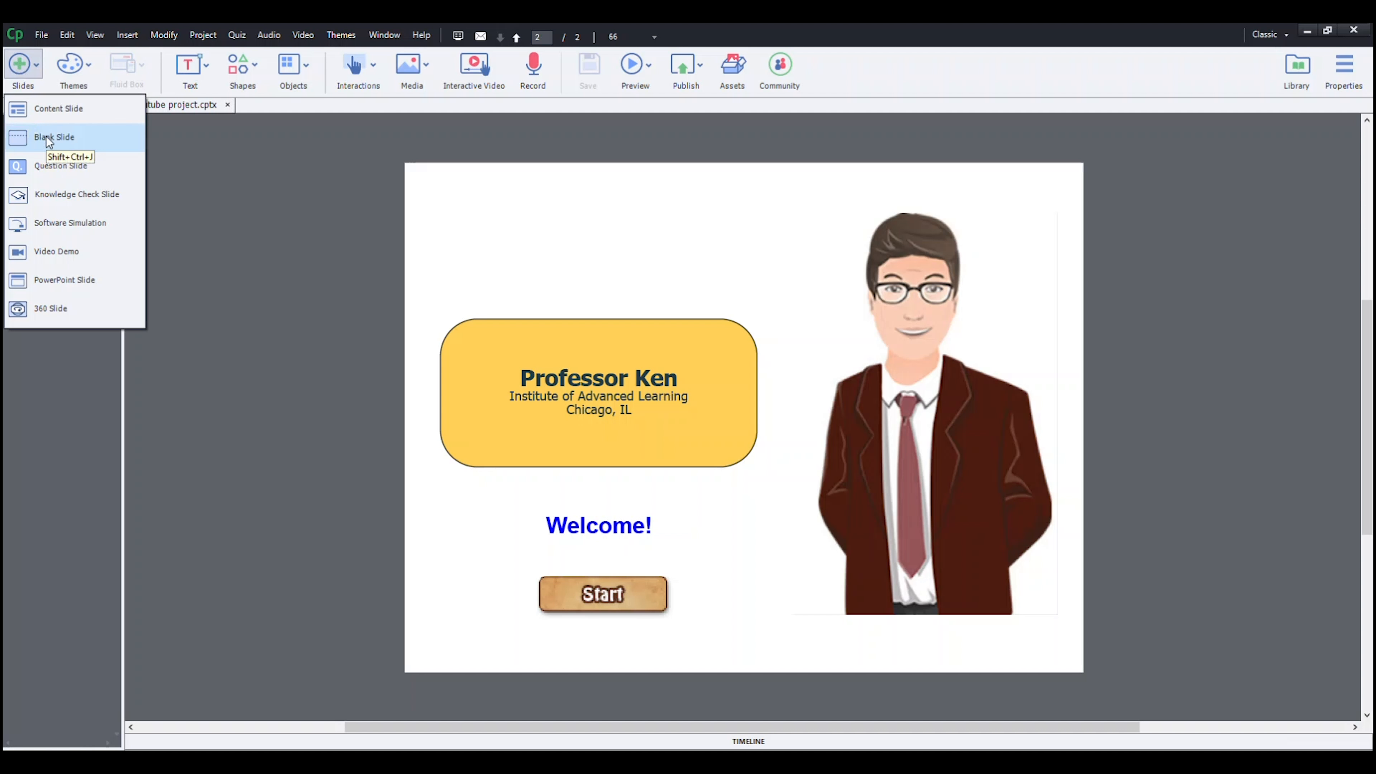
Add a new blank third slide after the Professor Ken welcome slide
{"action": "left_click", "coordinate": [54, 137]}
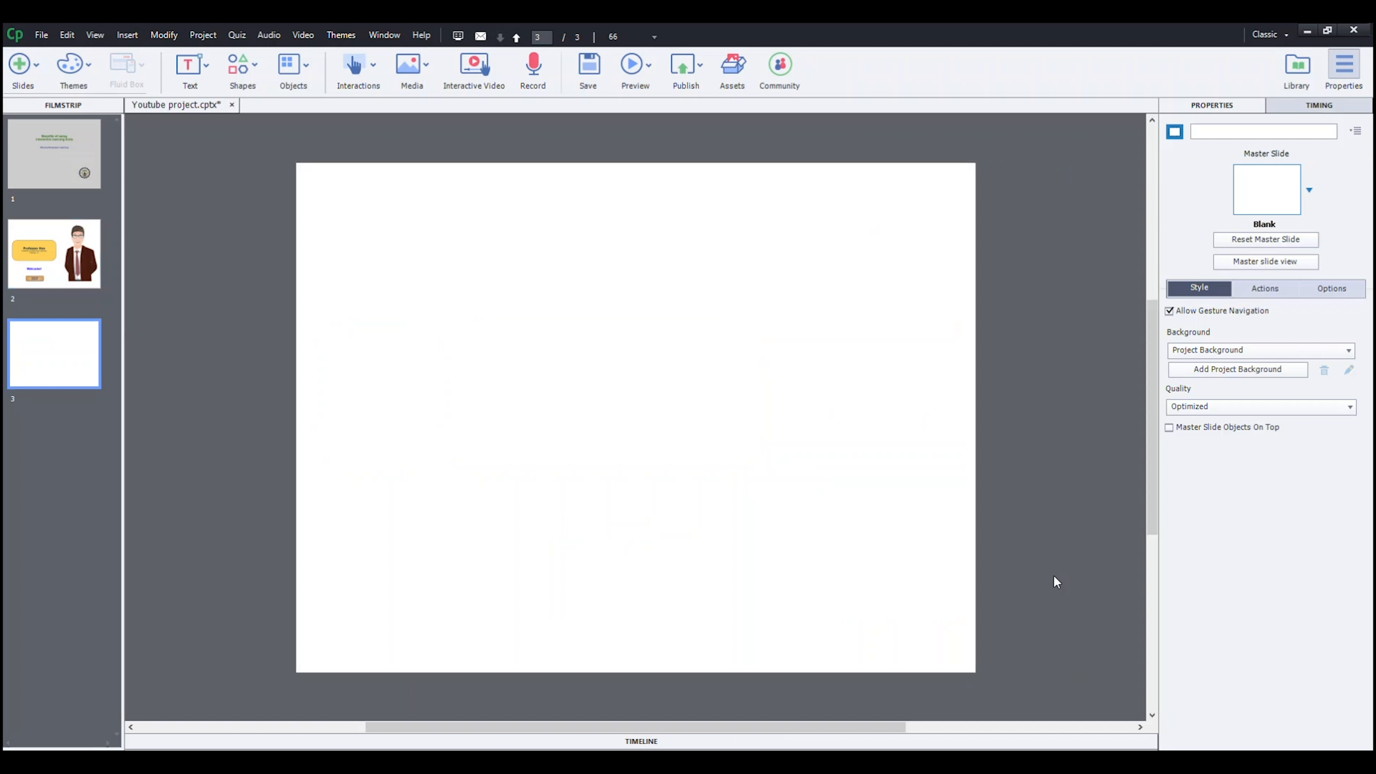
{"action": "mouse_move", "coordinate": [1095, 492]}
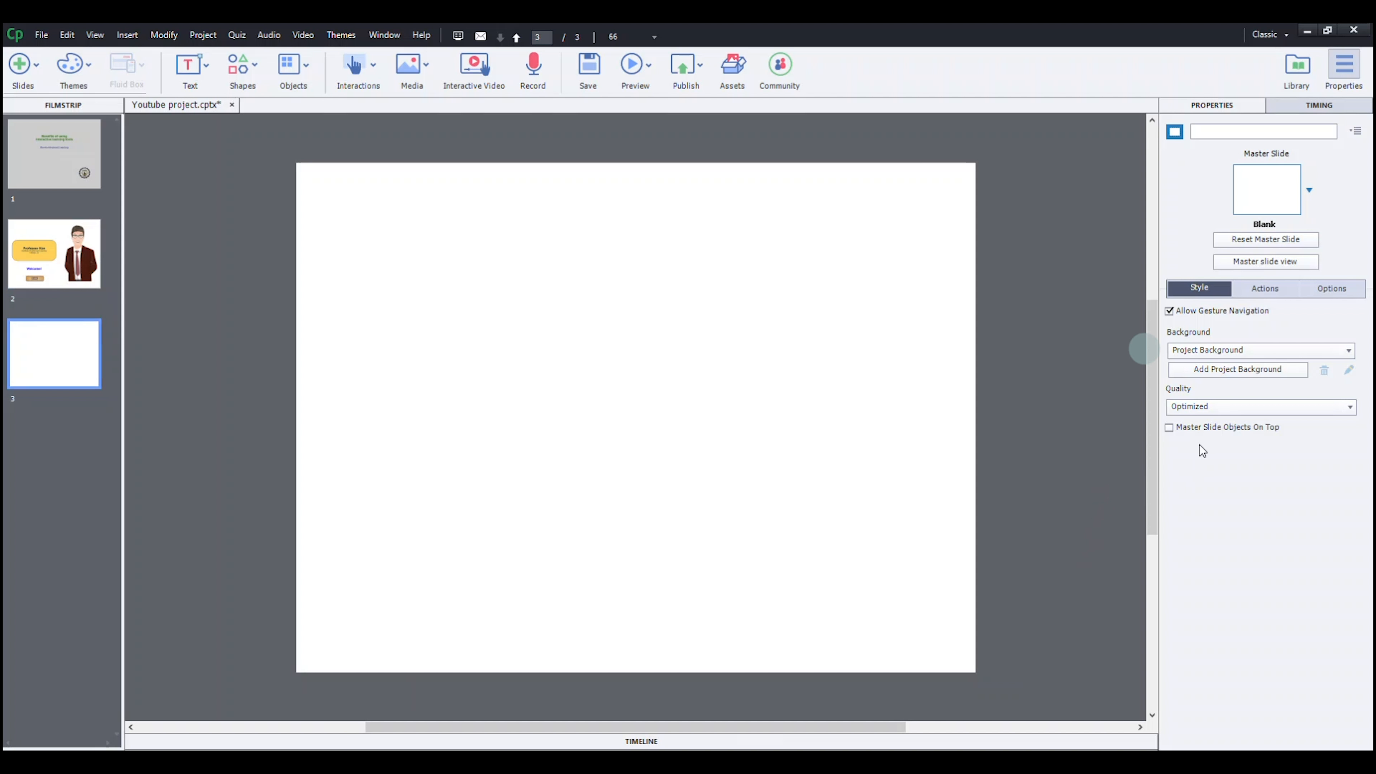
Set the slide background to Custom with an Image Fill
{"action": "left_click", "coordinate": [1350, 349]}
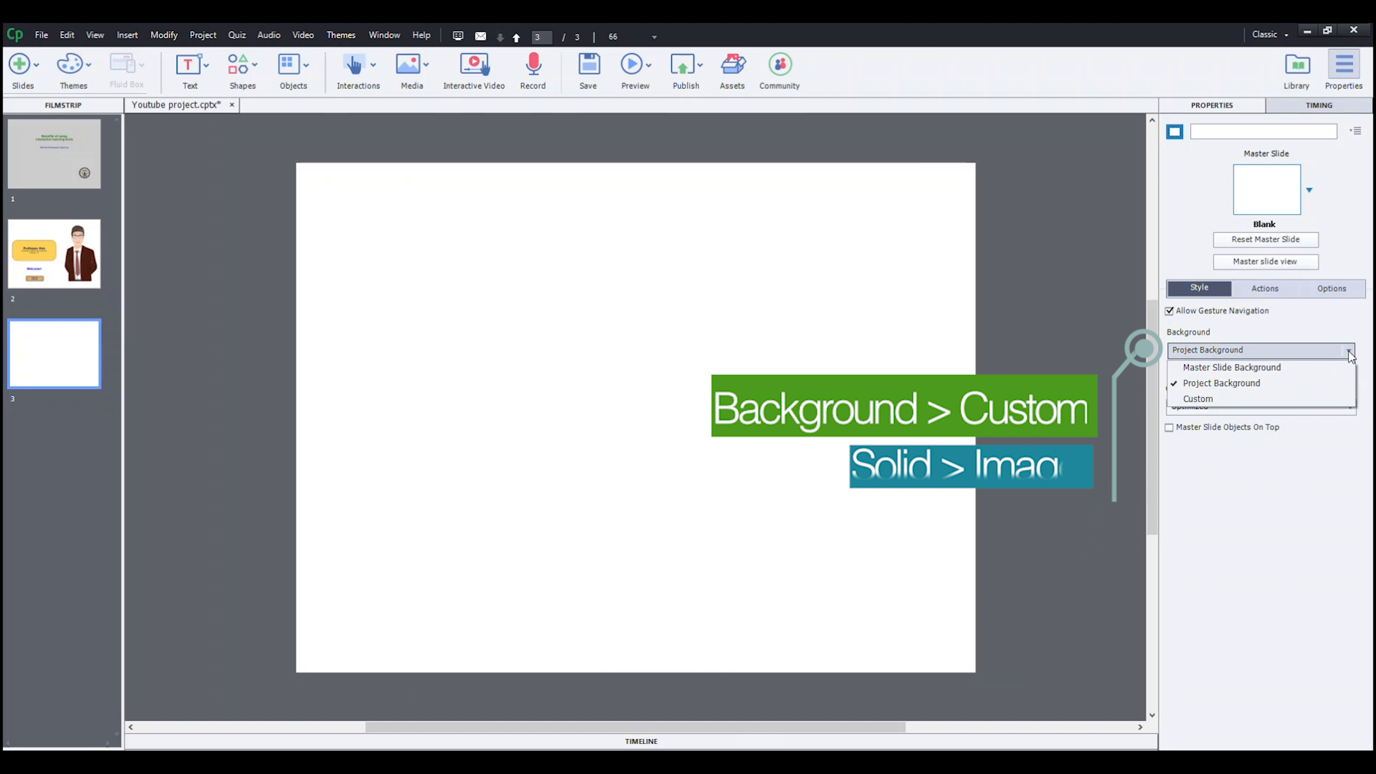
{"action": "left_click", "coordinate": [1197, 399]}
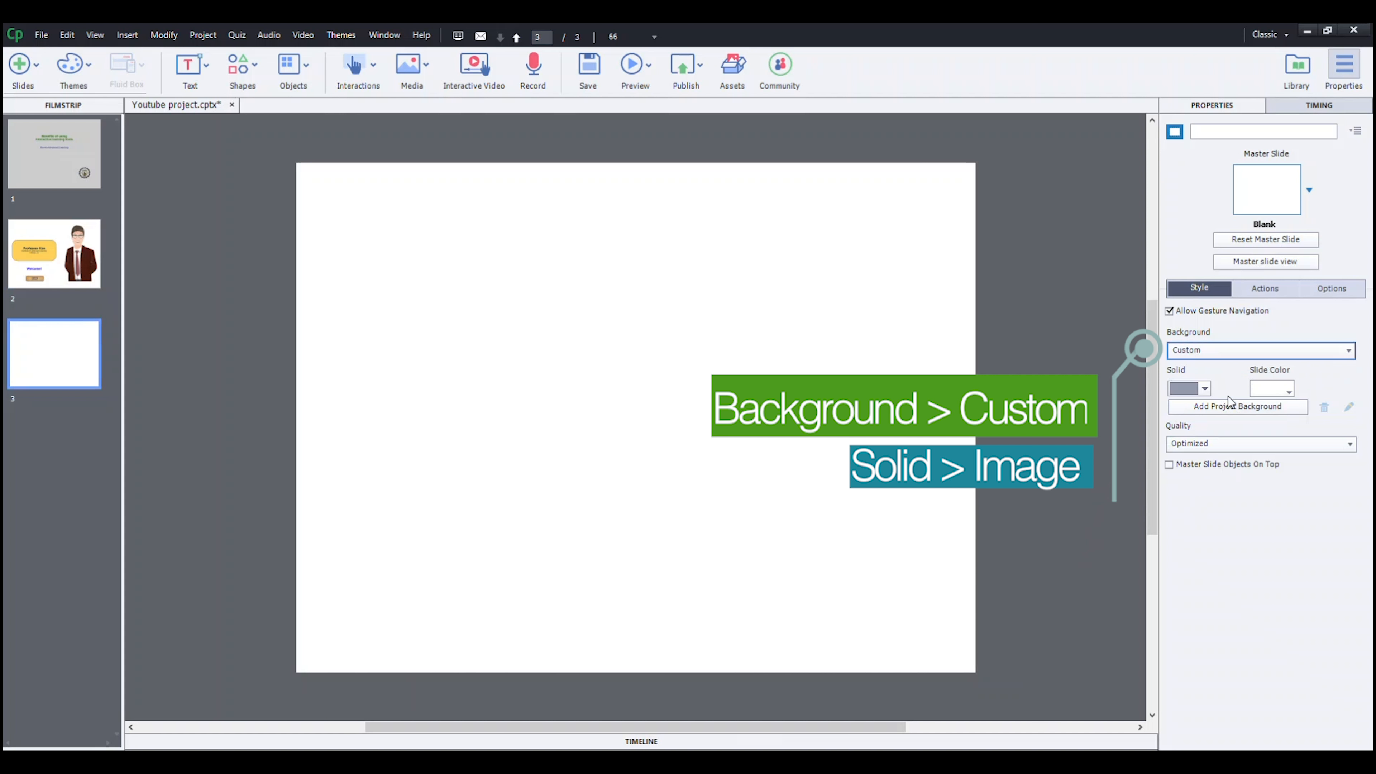
{"action": "left_click", "coordinate": [1203, 388]}
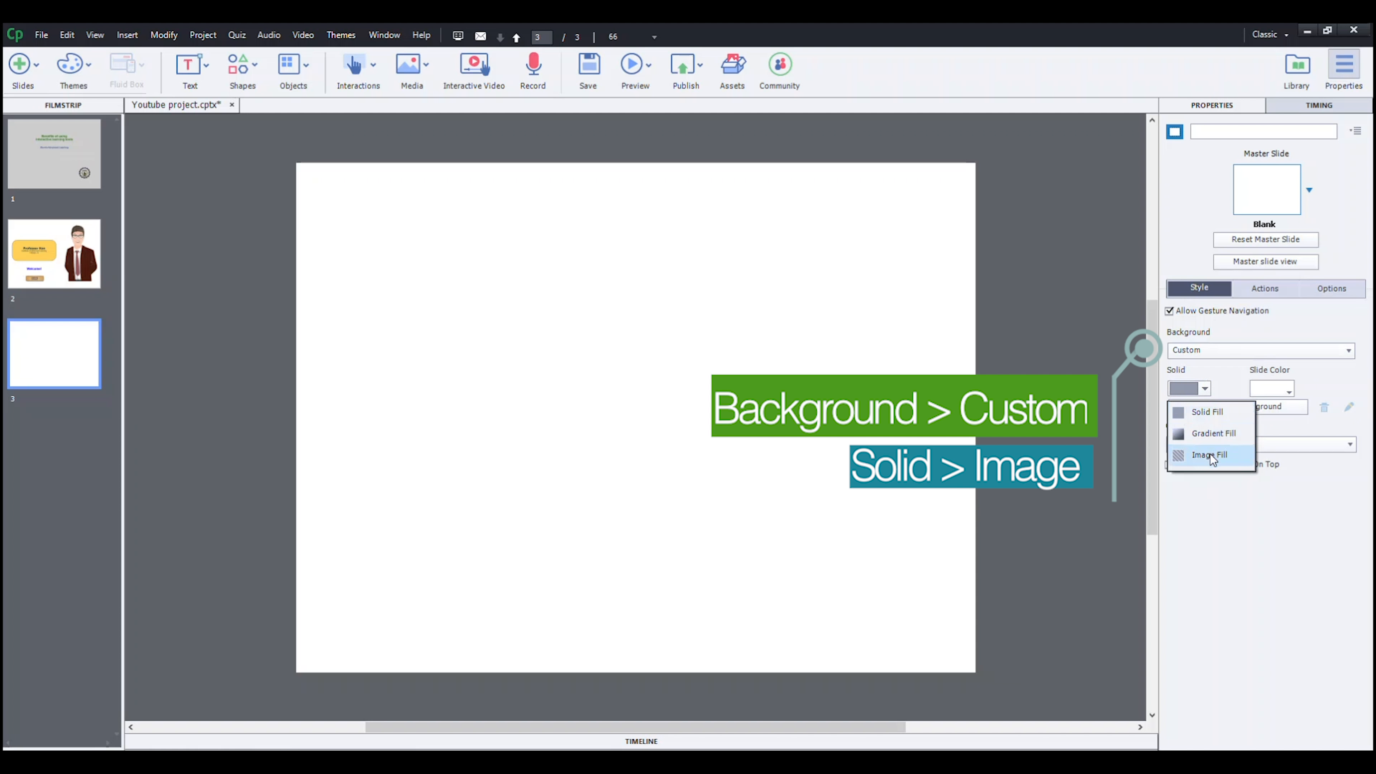
{"action": "left_click", "coordinate": [1209, 454]}
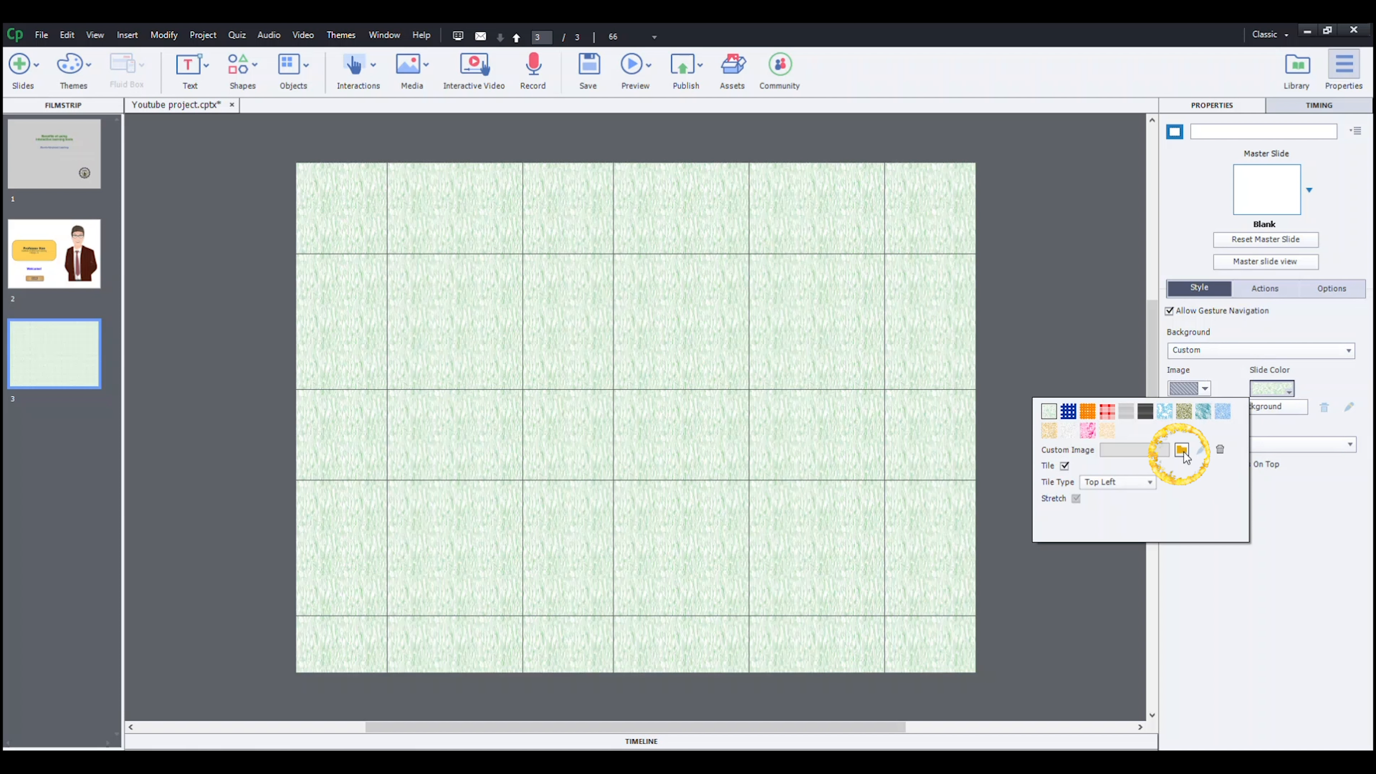
Import BG Pic.jpg from the computer as the slide's custom background image
{"action": "left_click", "coordinate": [1180, 450]}
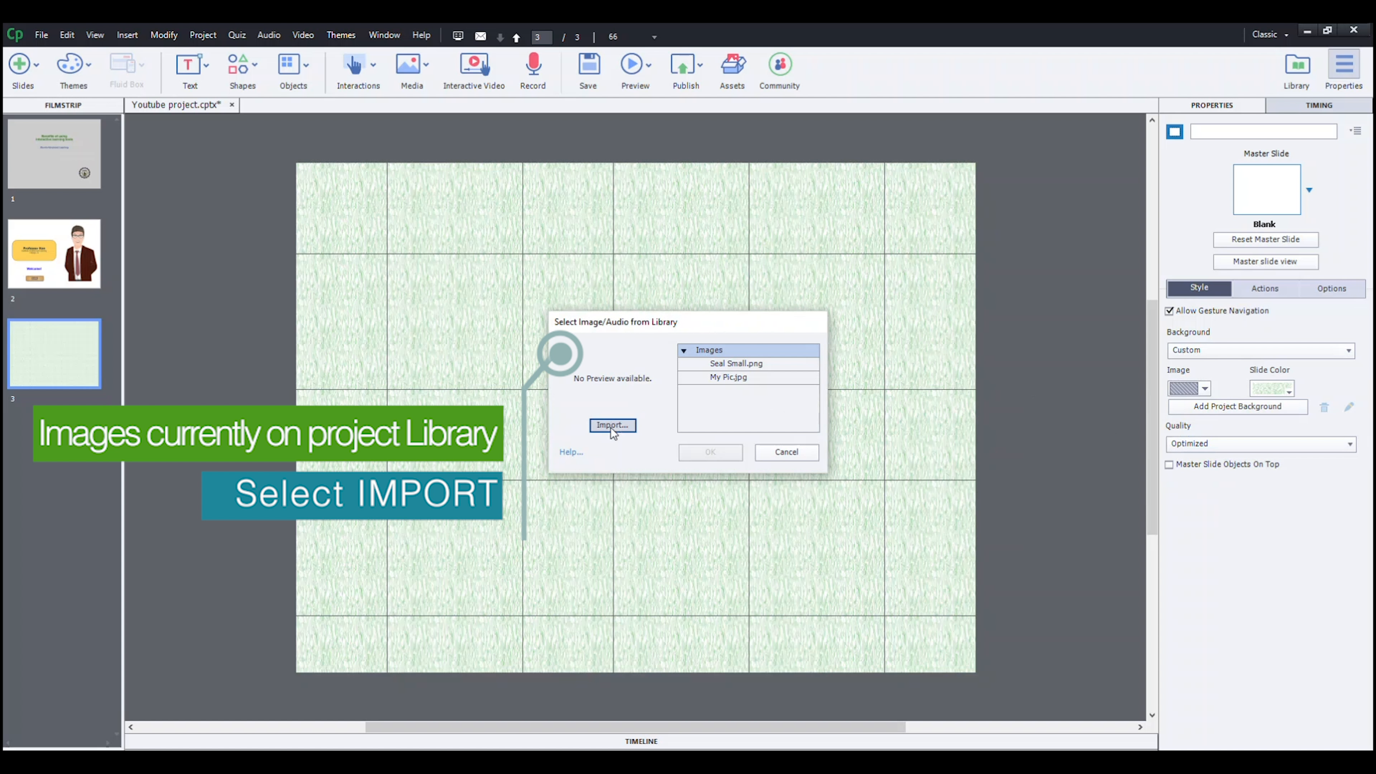
{"action": "left_click", "coordinate": [612, 425]}
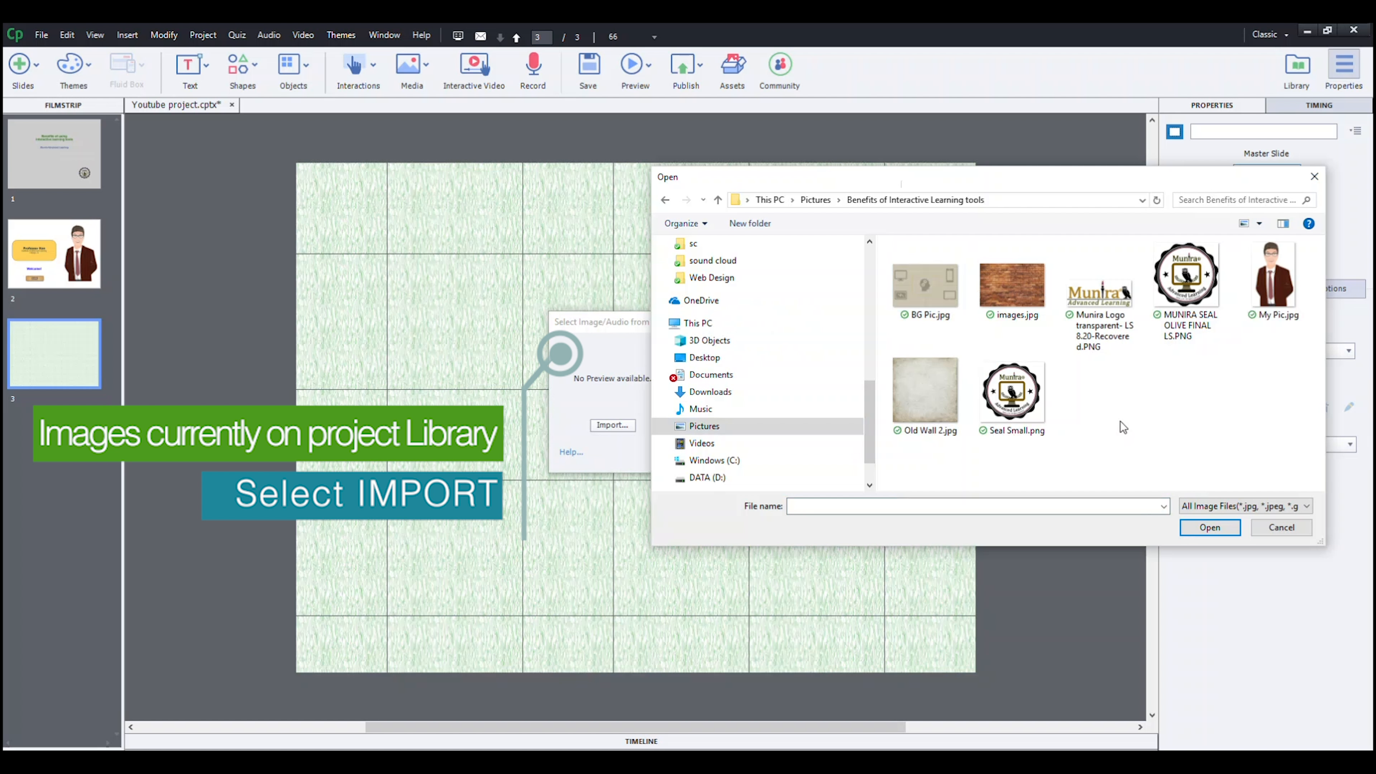
{"action": "left_click", "coordinate": [925, 285]}
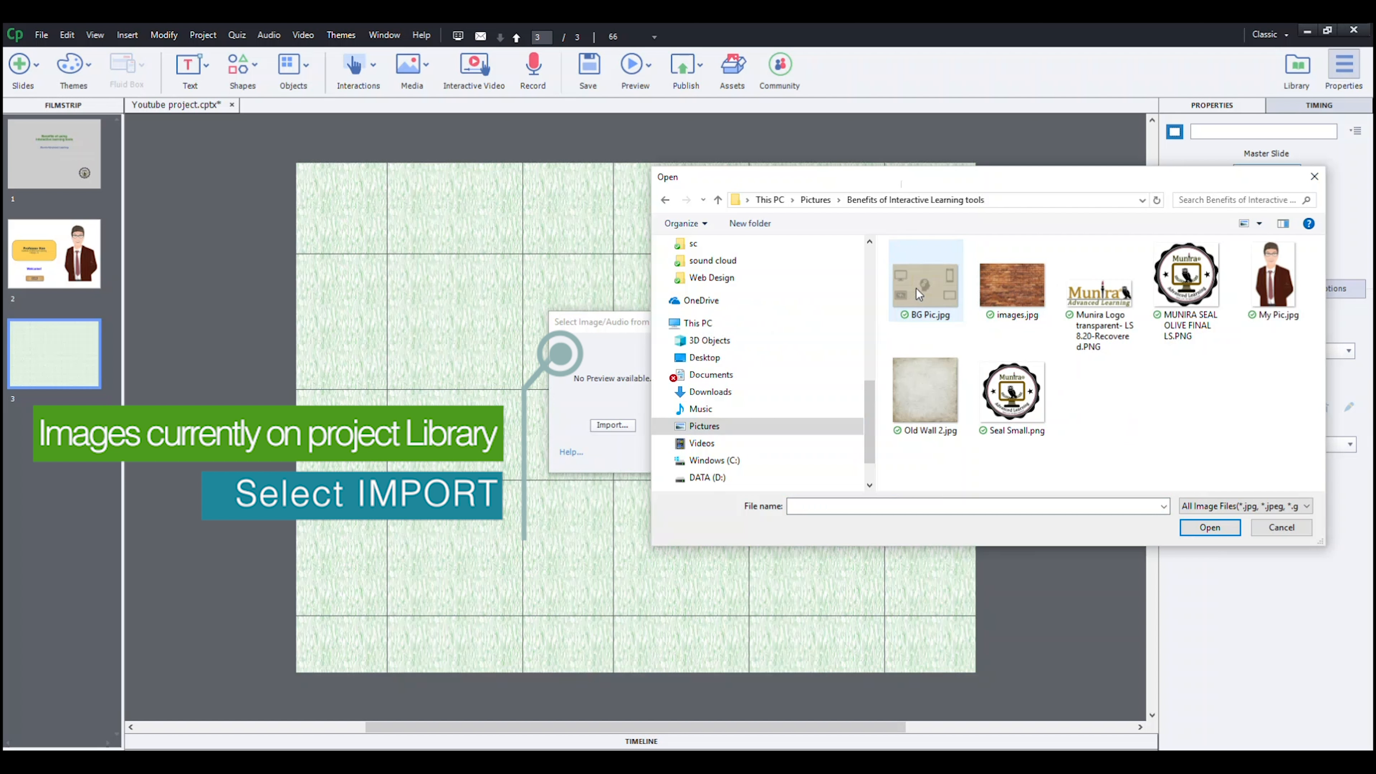
{"action": "left_click", "coordinate": [924, 279]}
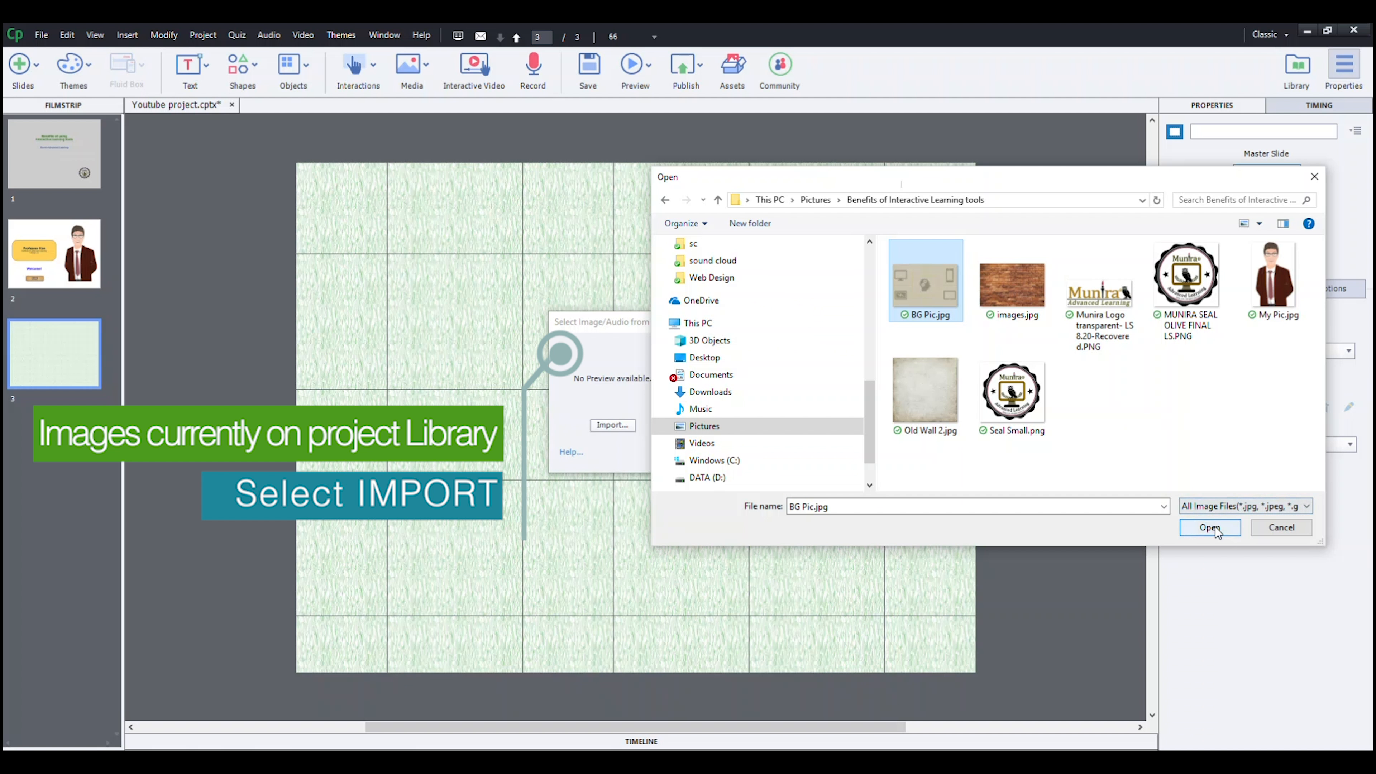
{"action": "left_click", "coordinate": [1209, 527]}
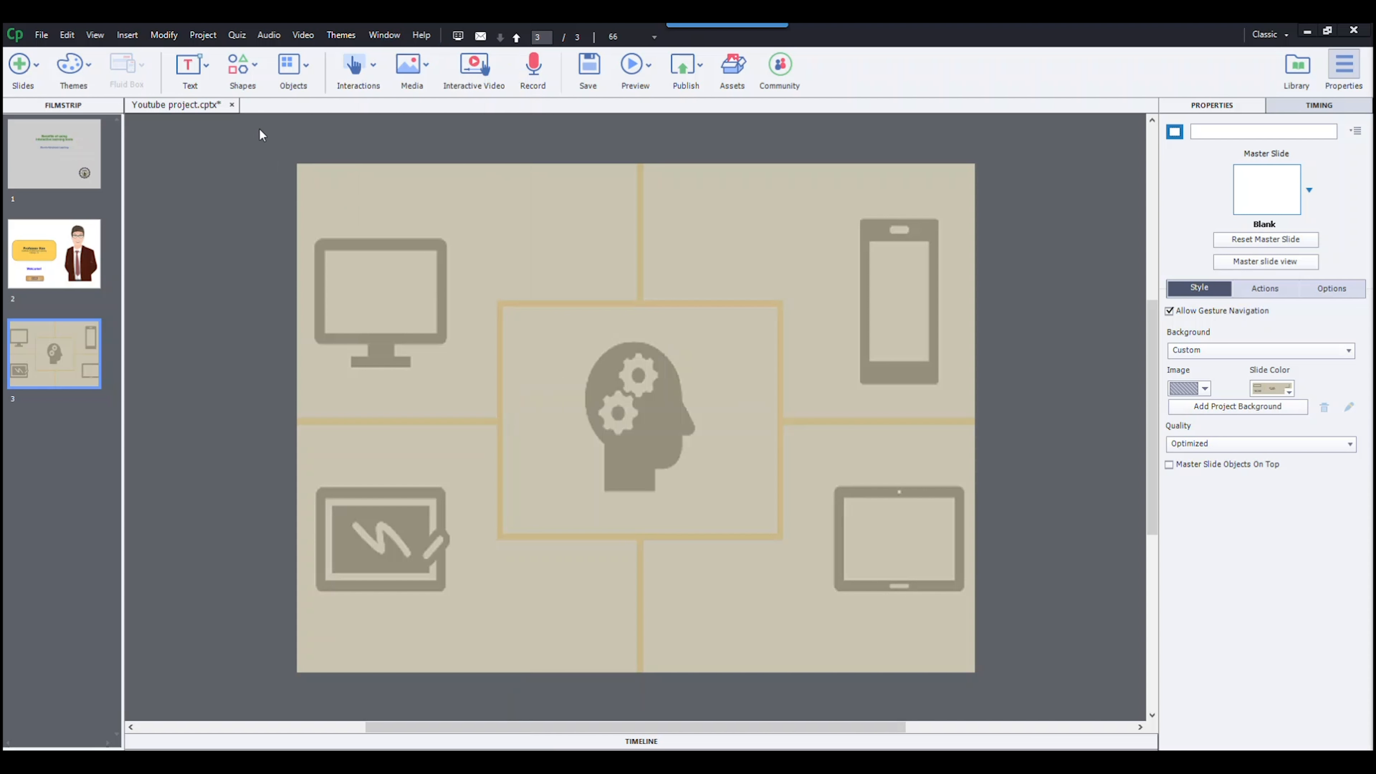
{"action": "mouse_move", "coordinate": [198, 83]}
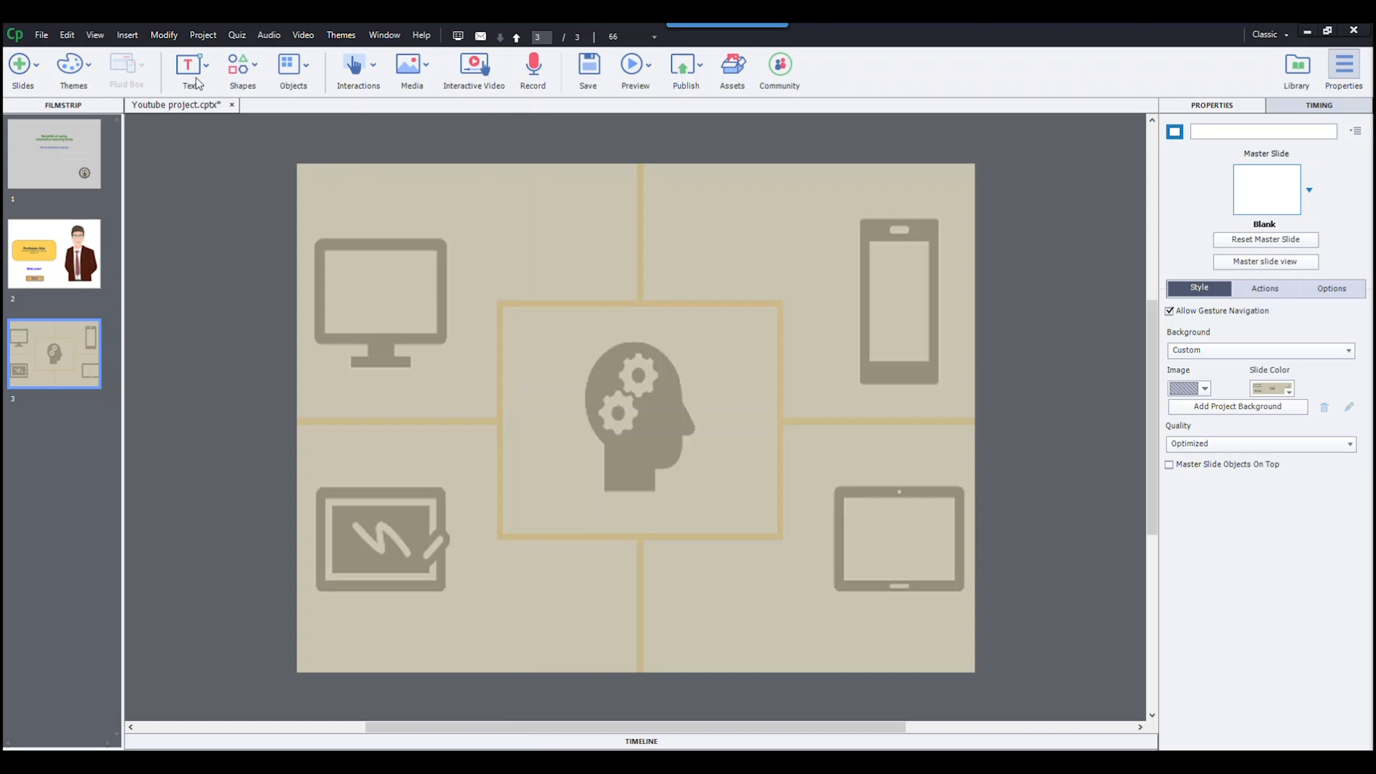
Add a text caption reading What, formatted Arial 72 in blue, near the top-left
{"action": "left_click", "coordinate": [189, 70]}
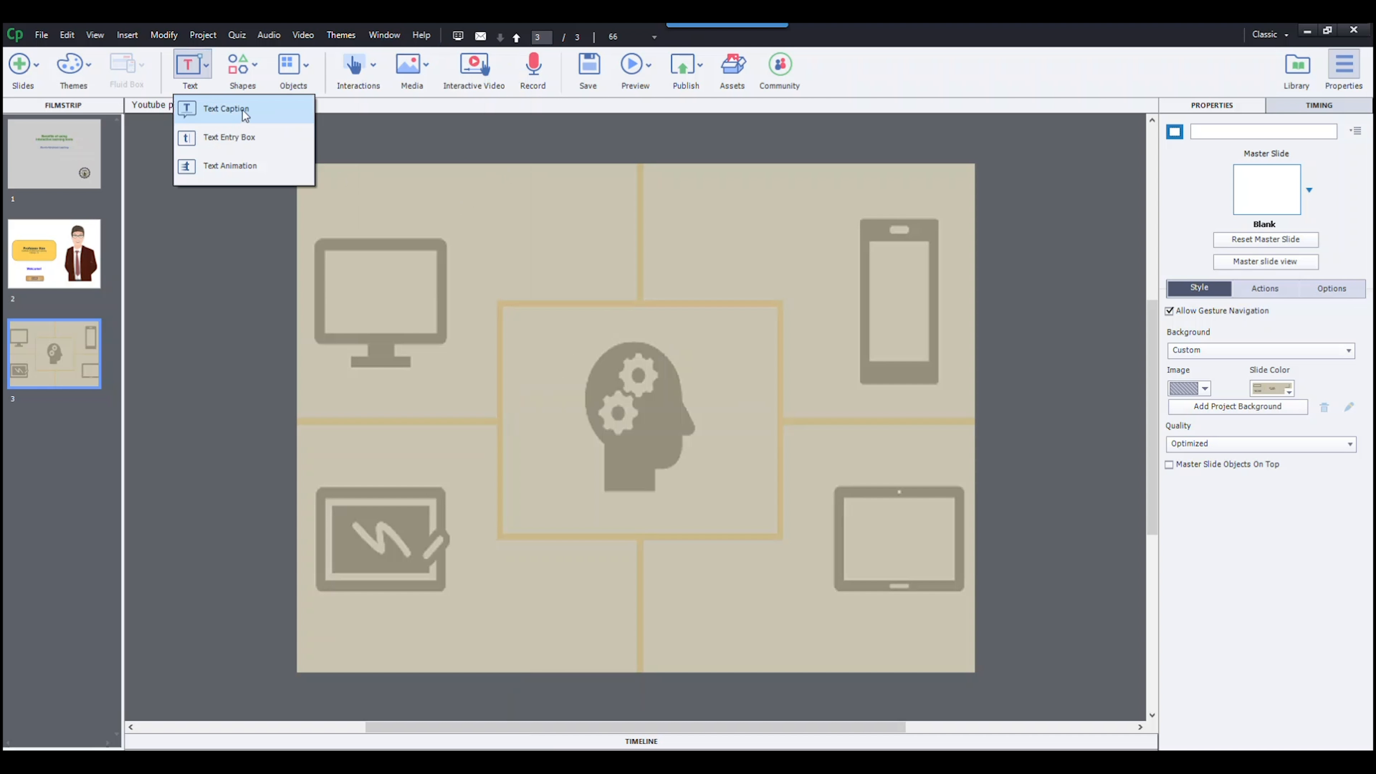
{"action": "mouse_move", "coordinate": [226, 109]}
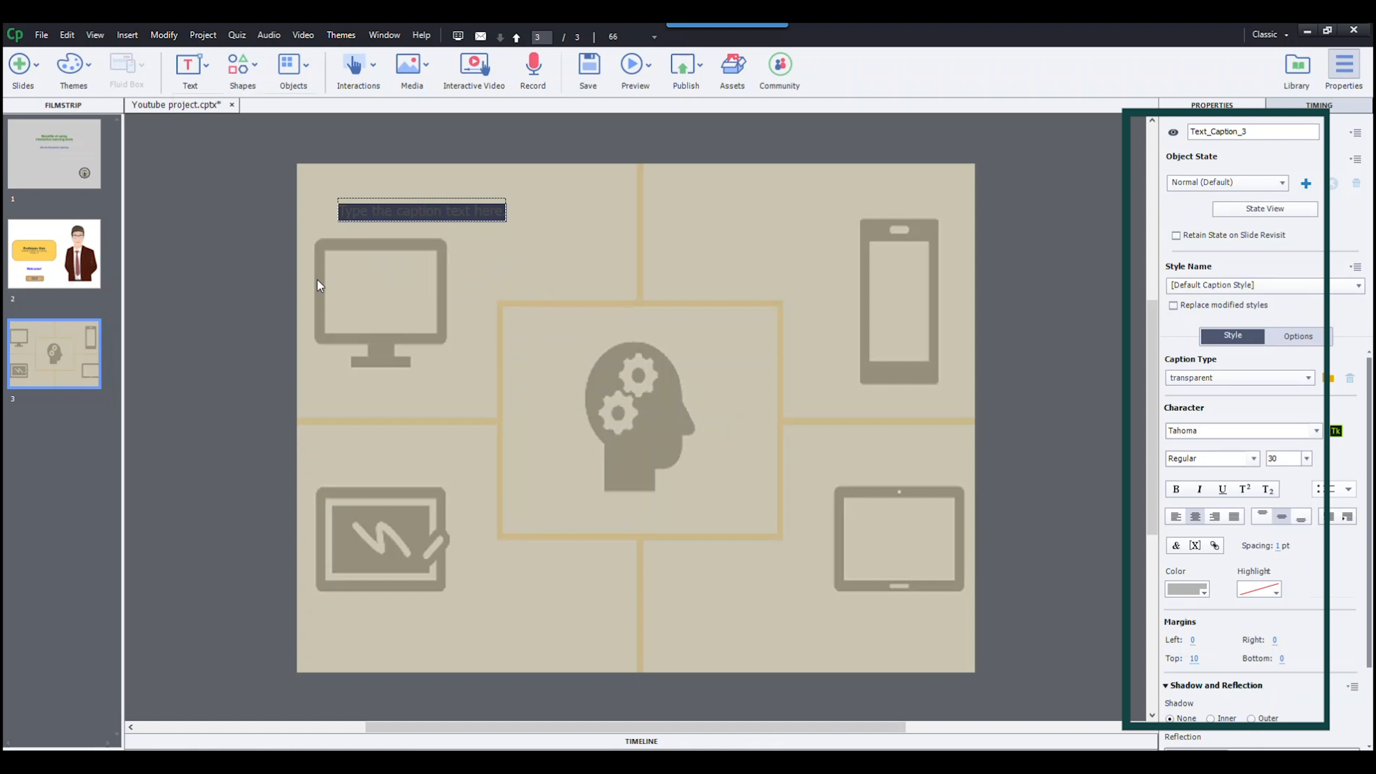
{"action": "type", "text": "What"}
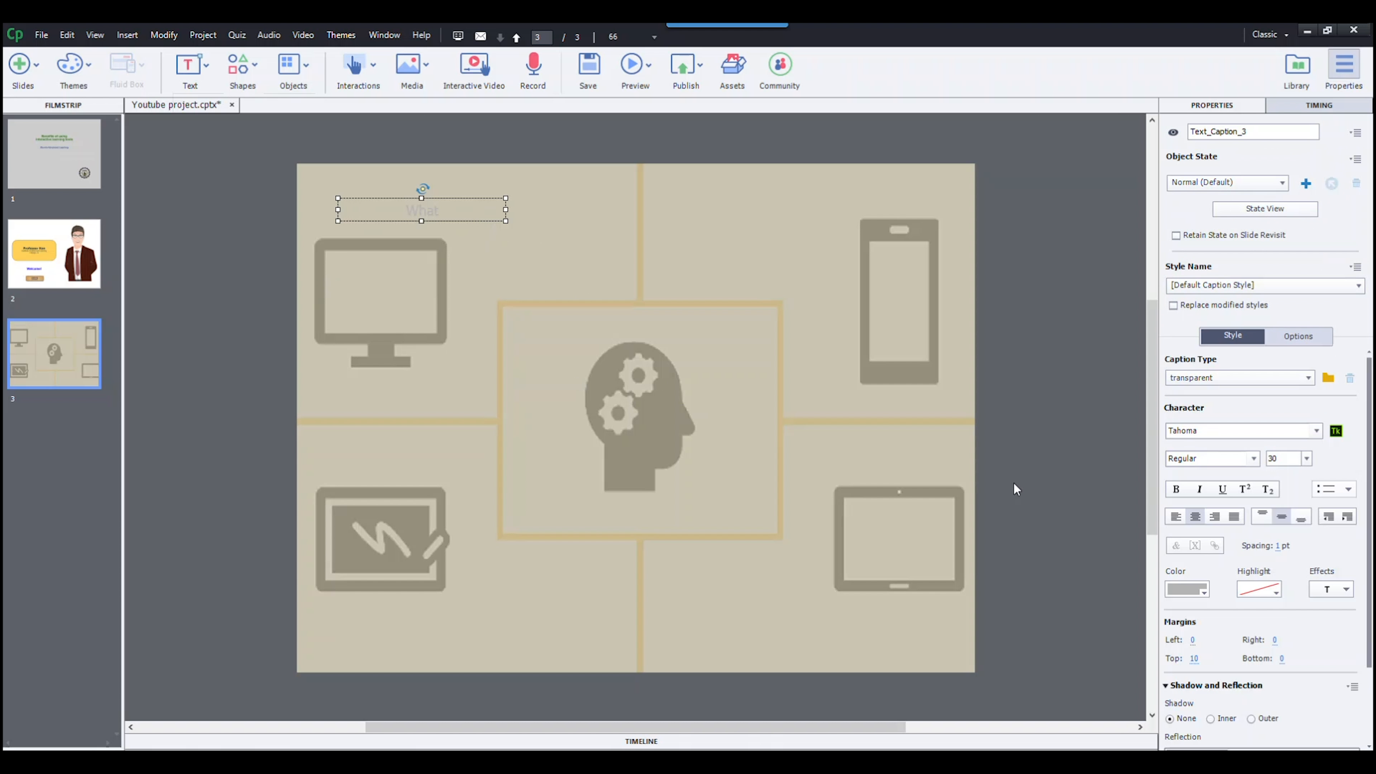
{"action": "left_click", "coordinate": [1185, 589]}
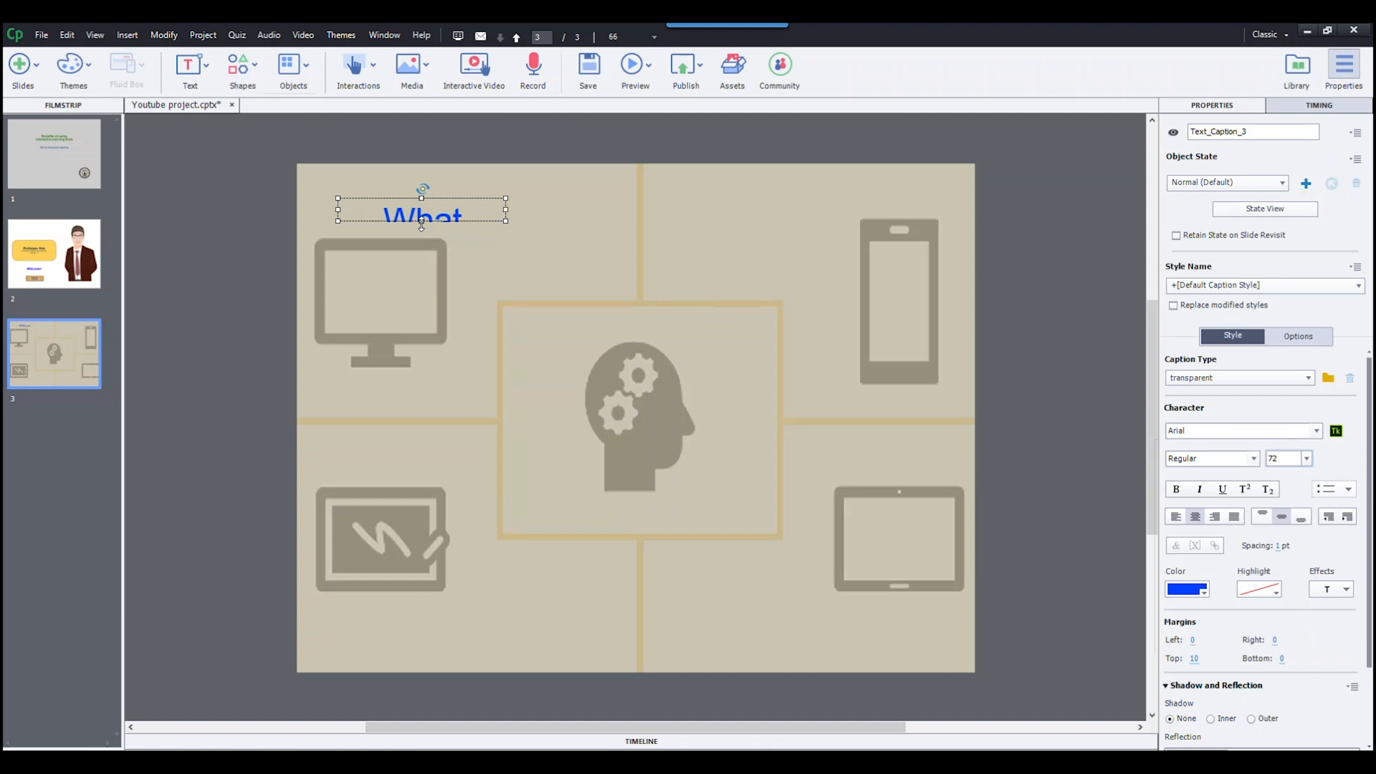
{"action": "left_click", "coordinate": [539, 278]}
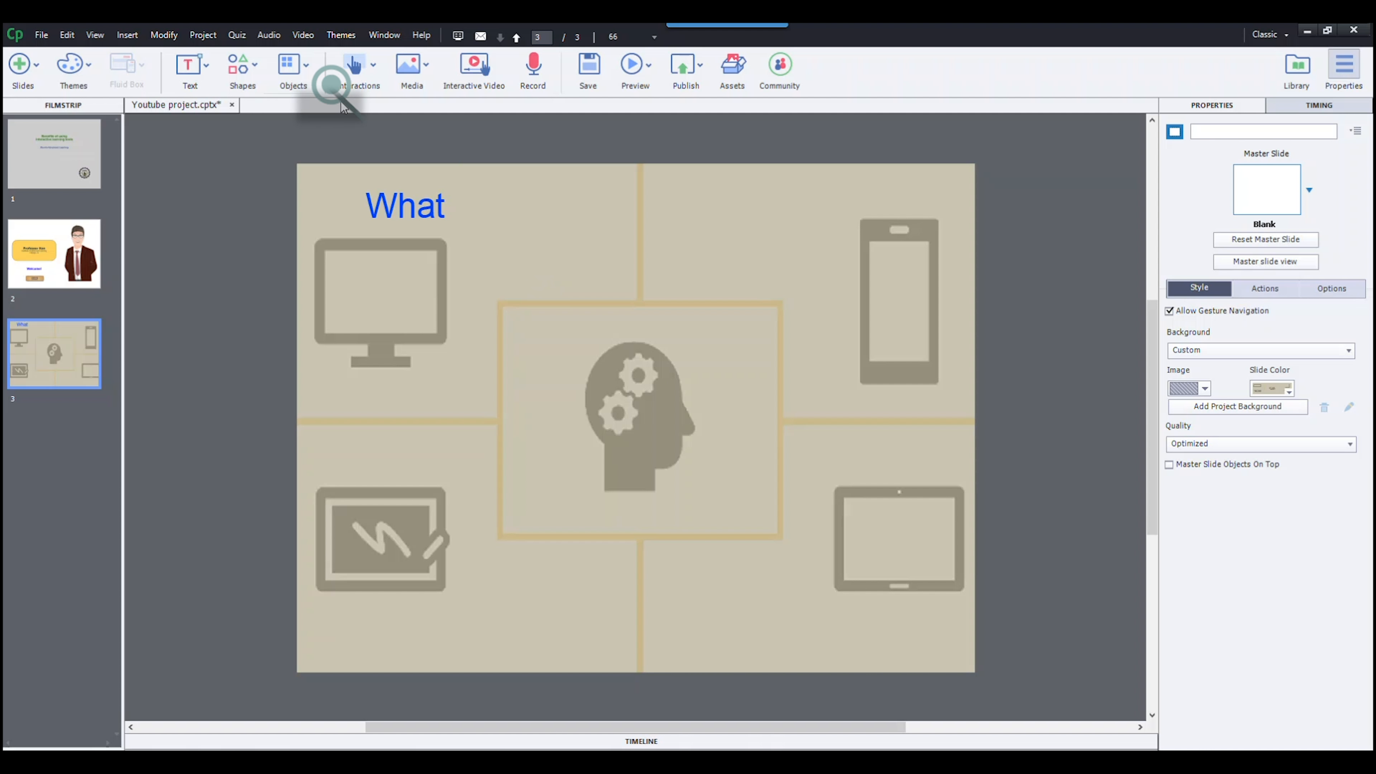
Insert a rollover caption and move its rollover area onto the What title
{"action": "left_click", "coordinate": [293, 69]}
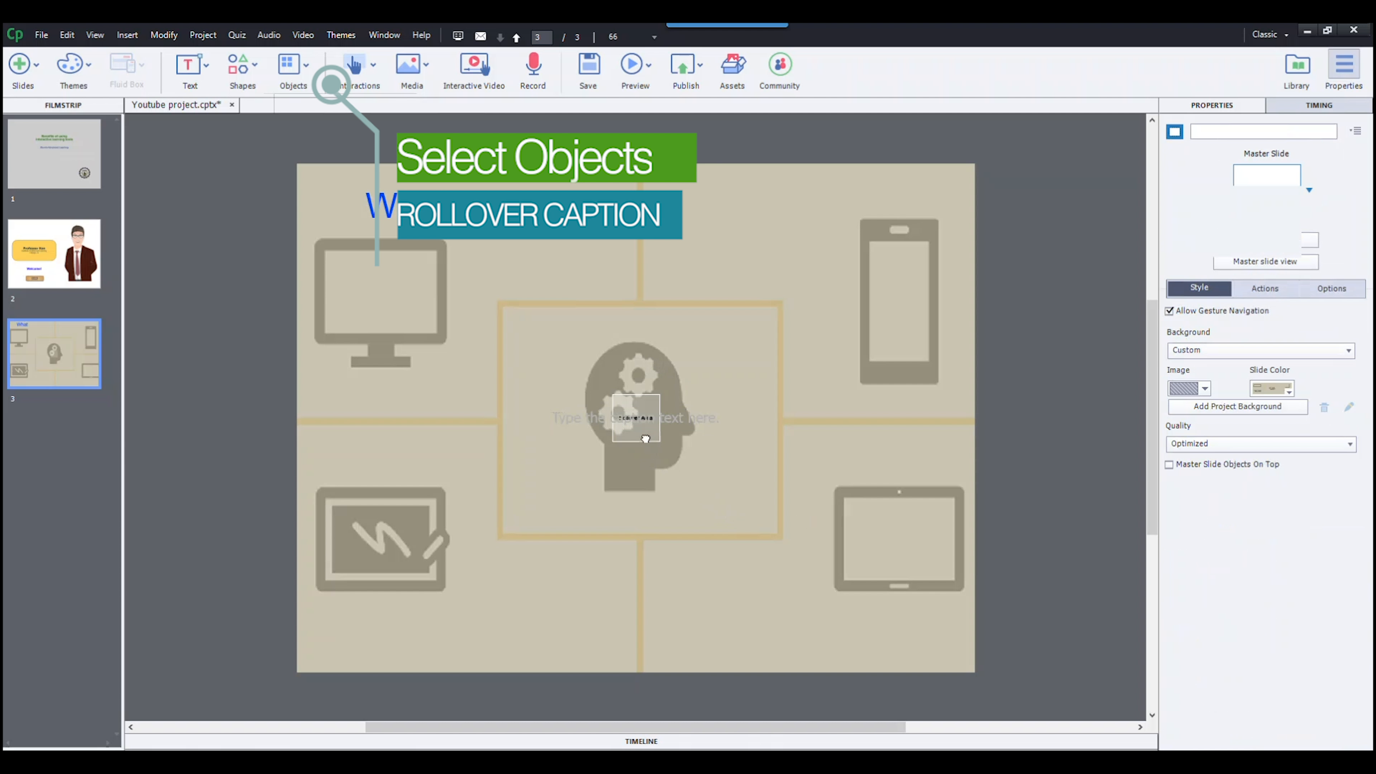
{"action": "left_click", "coordinate": [635, 387]}
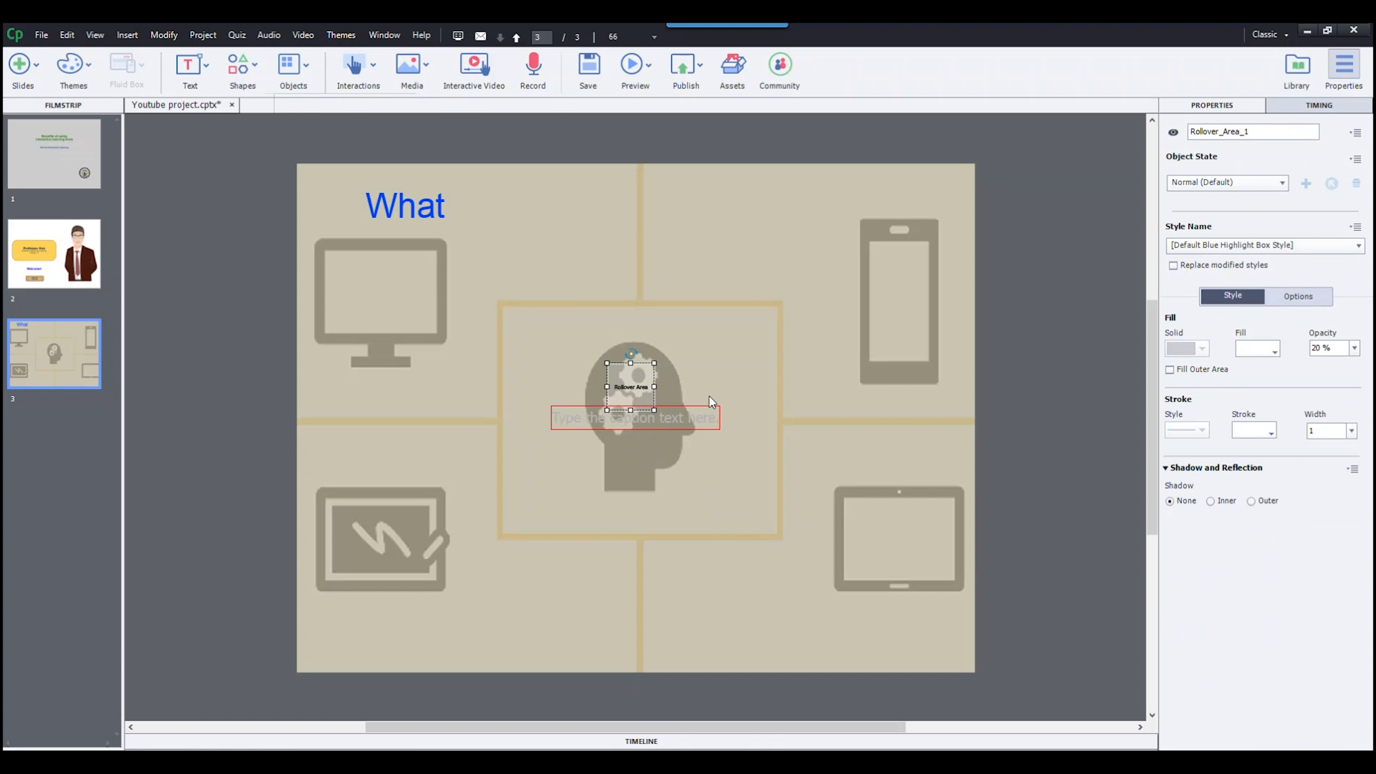
{"action": "left_click", "coordinate": [719, 489]}
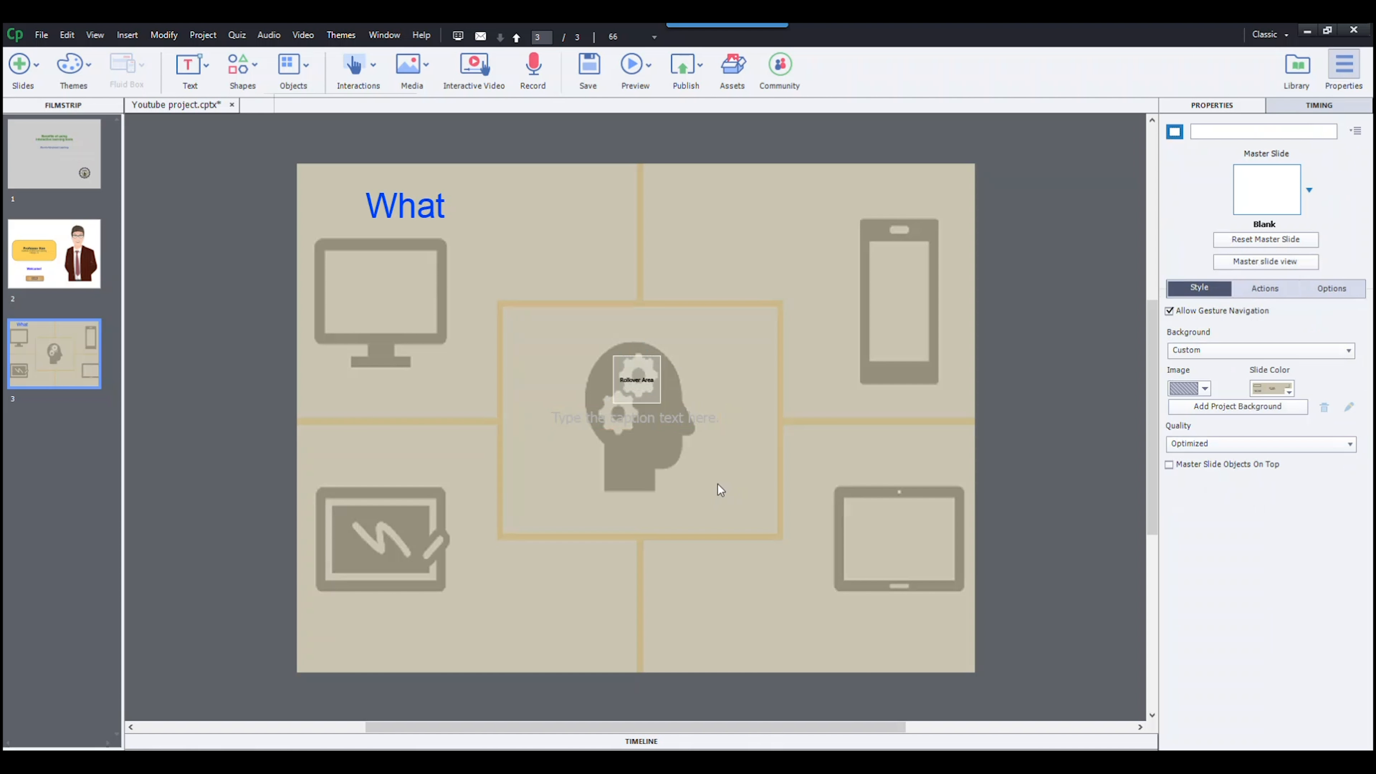
{"action": "left_click", "coordinate": [637, 380]}
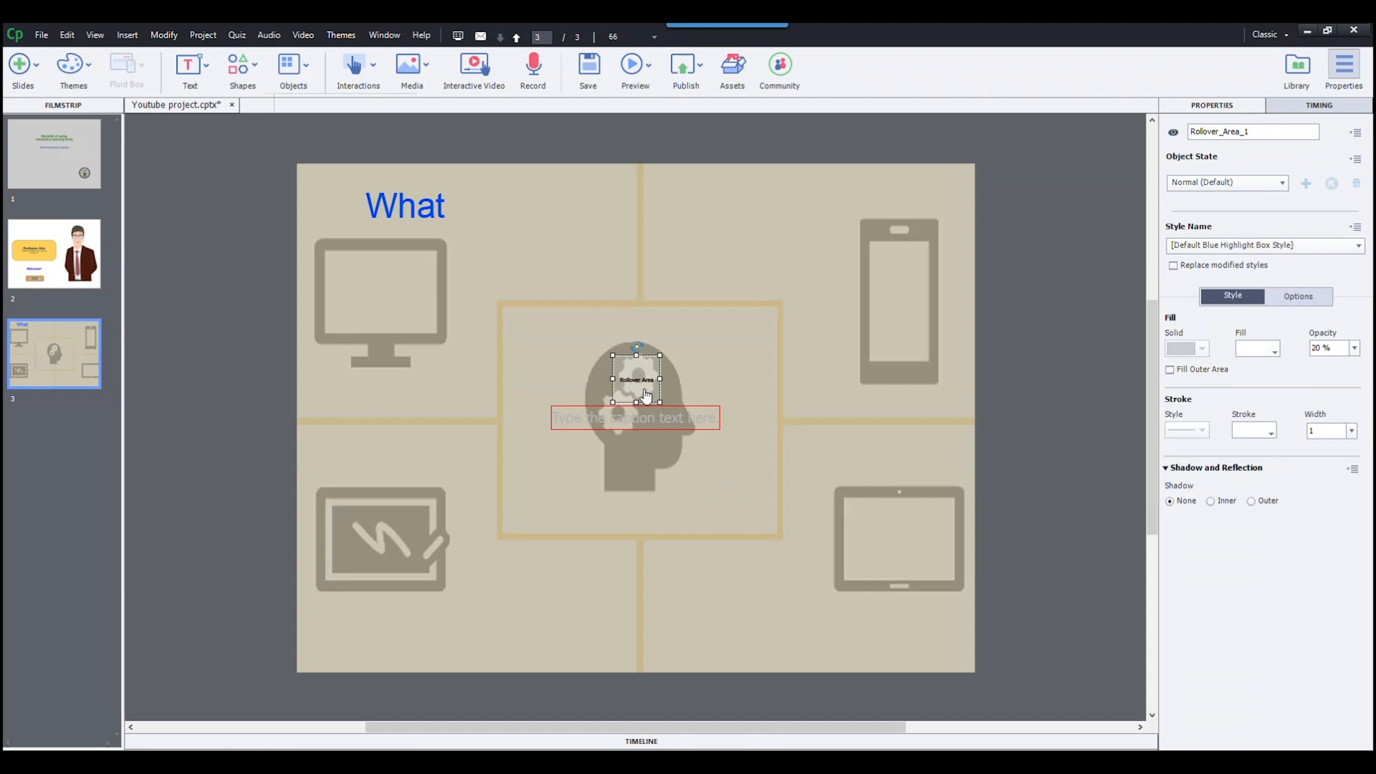
{"action": "left_click", "coordinate": [404, 204]}
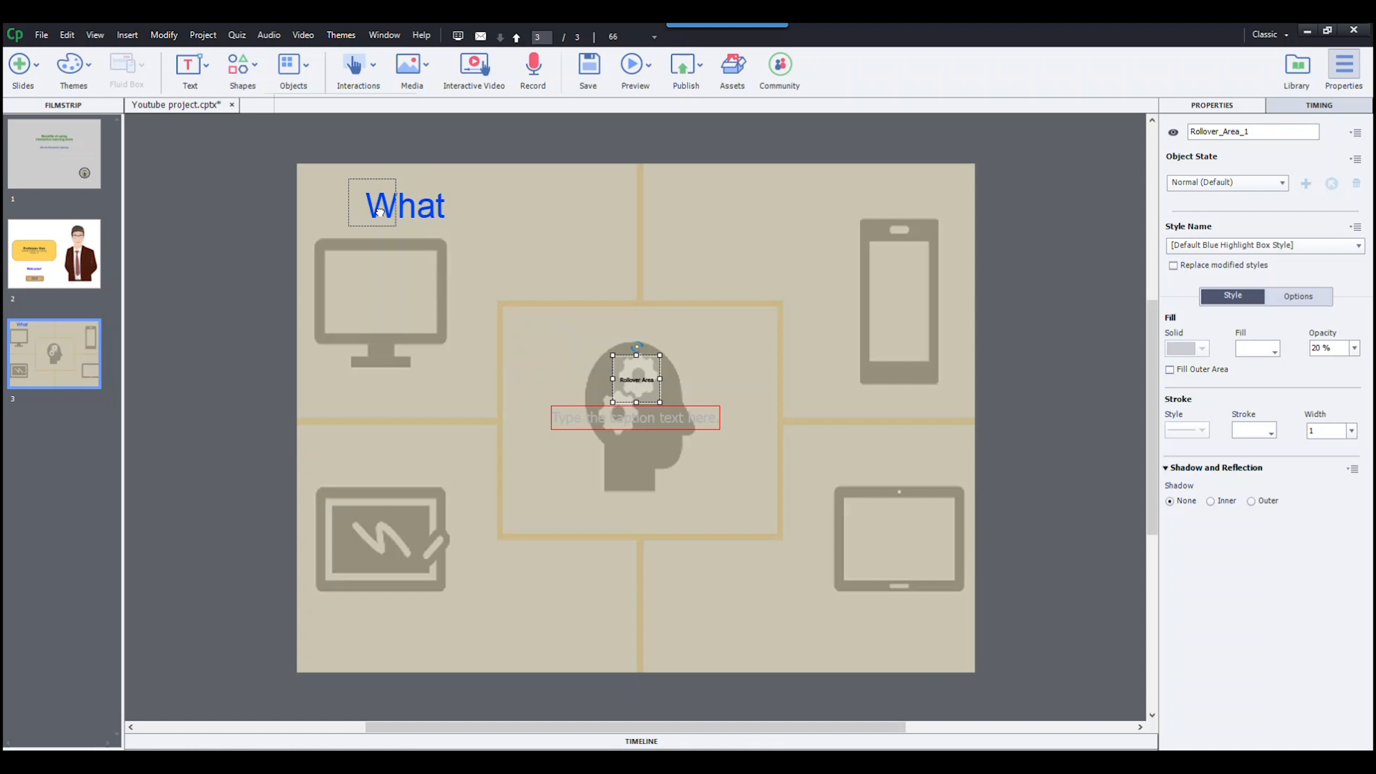
{"action": "left_click", "coordinate": [405, 206]}
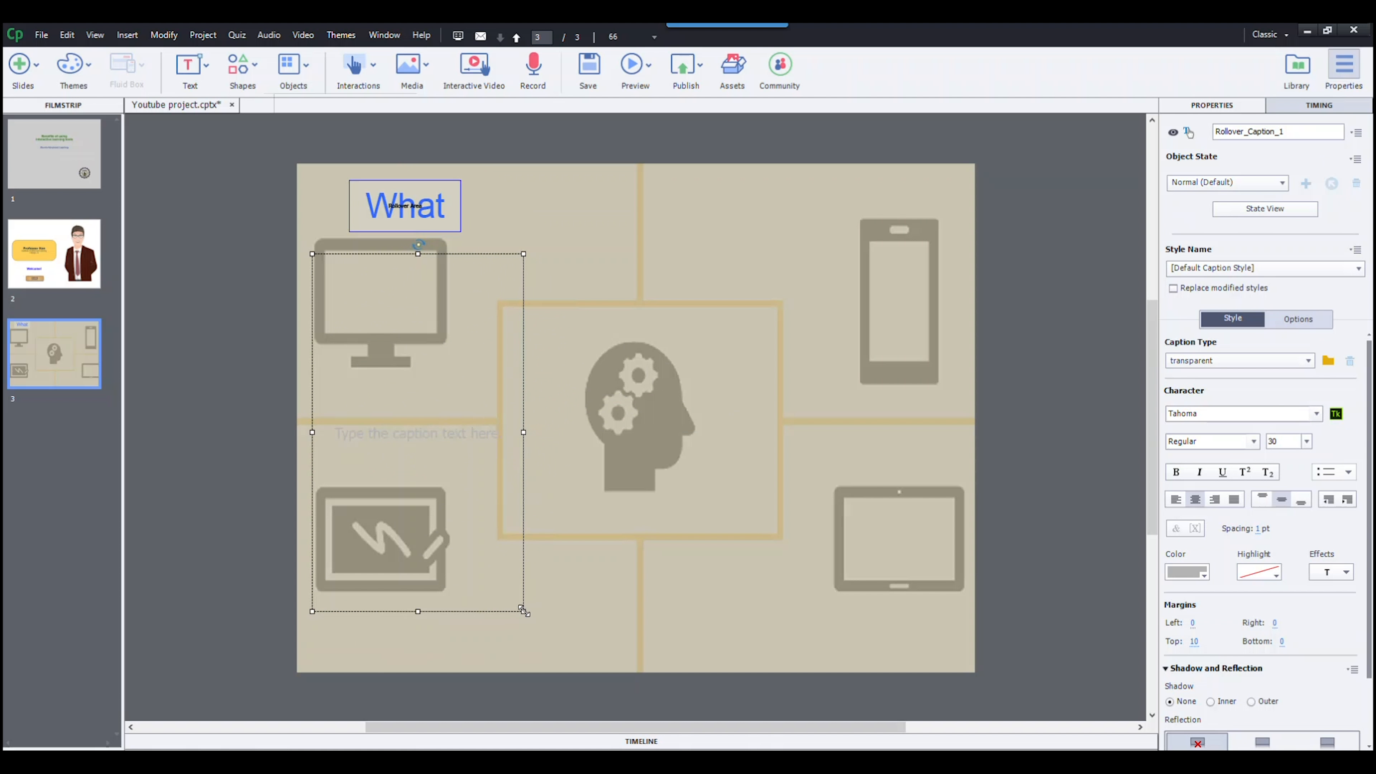
{"action": "mouse_move", "coordinate": [635, 548]}
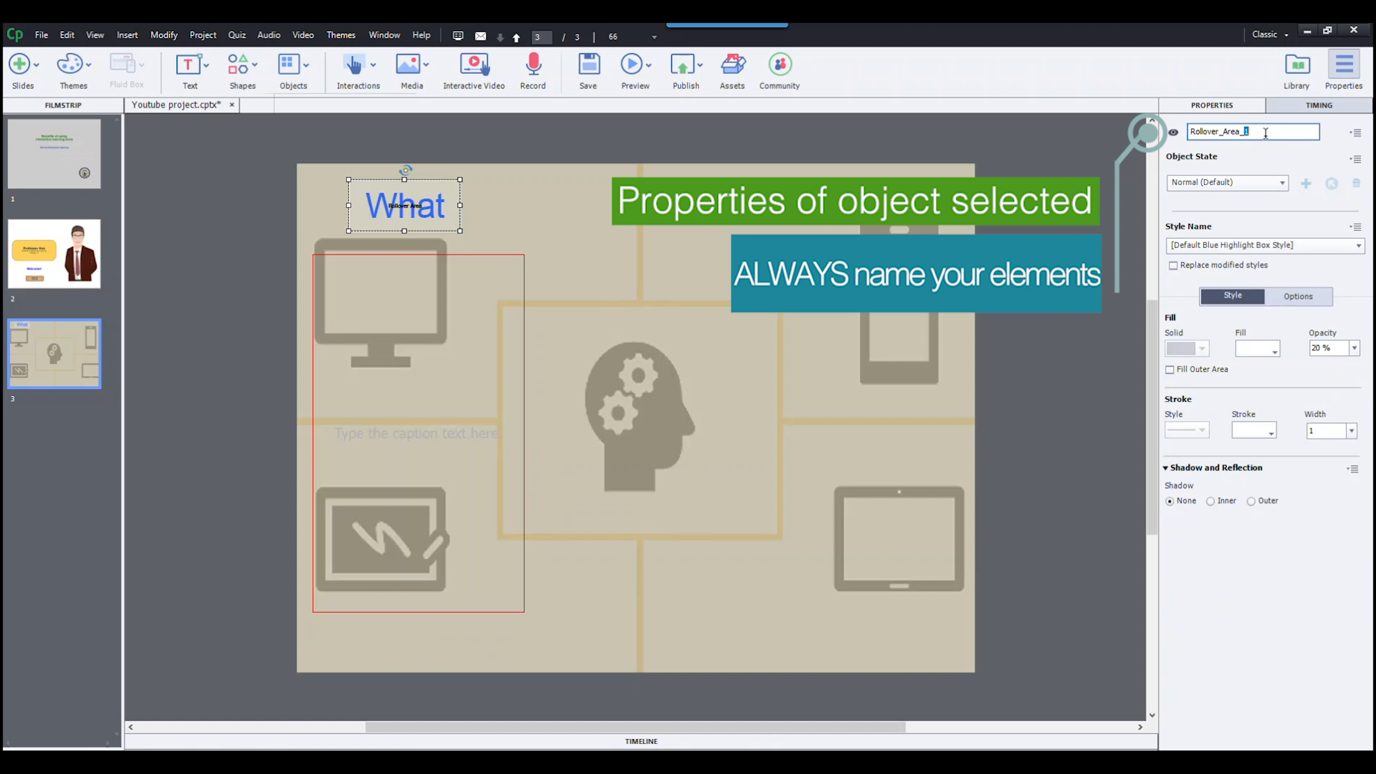
Rename the rollover area on the What title to Rollover_Area_What
{"action": "type", "text": "What"}
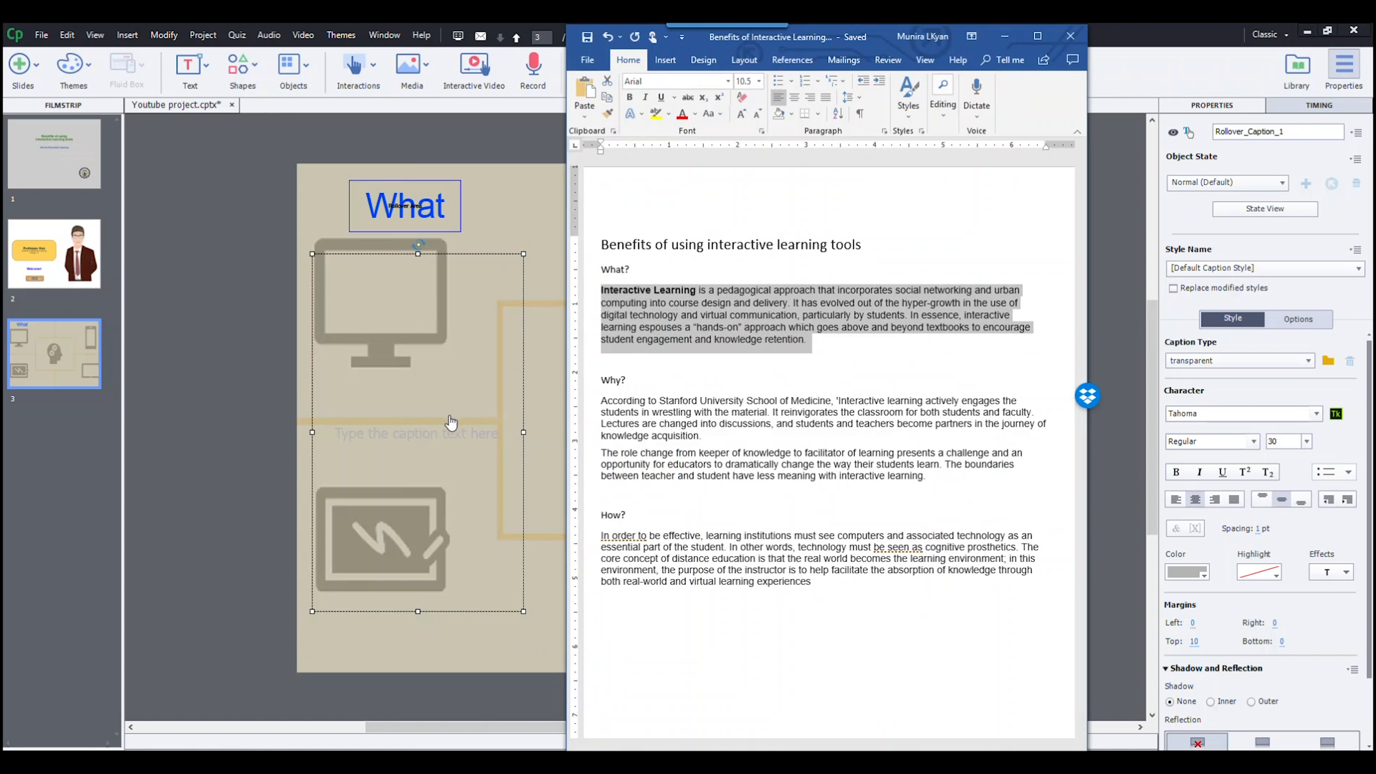
Paste the Interactive Learning paragraph from Word into the rollover caption without formatting
{"action": "right_click", "coordinate": [417, 433]}
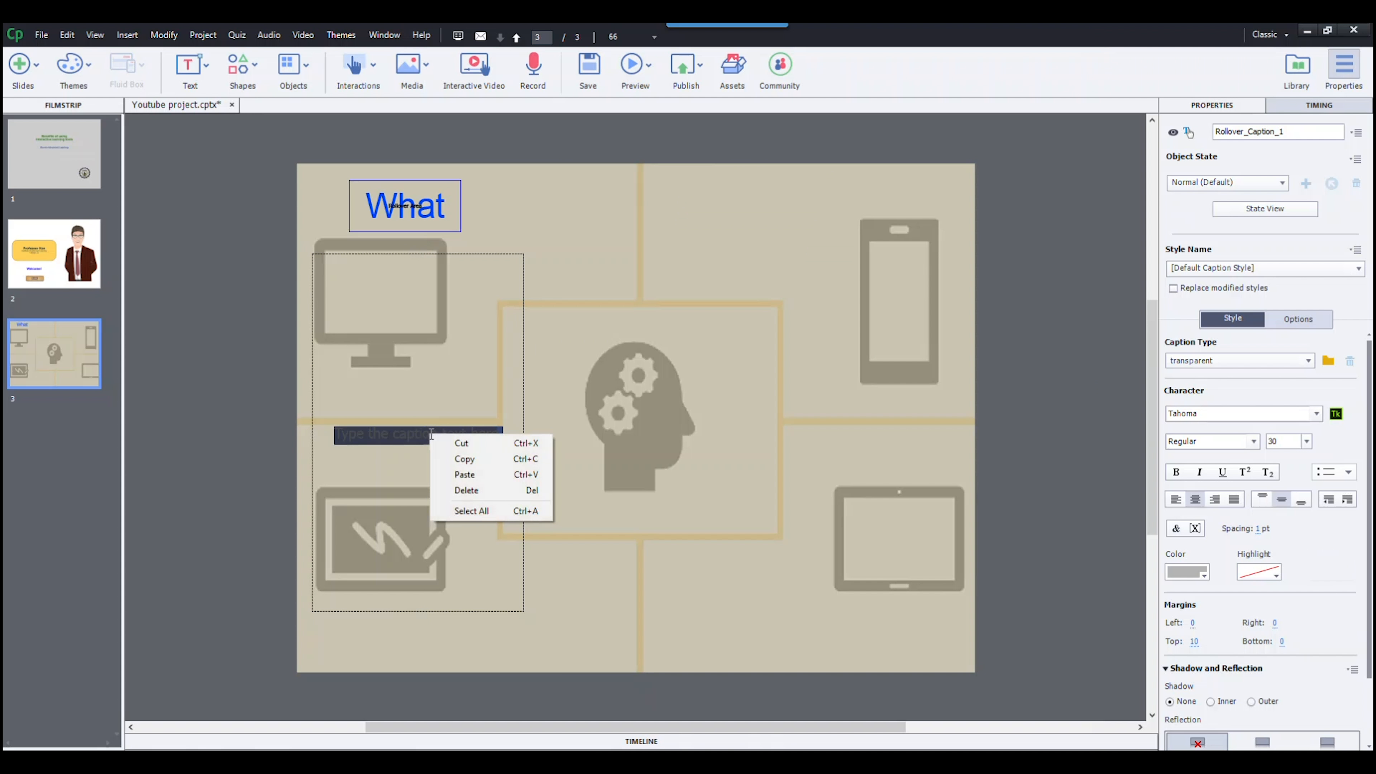
{"action": "left_click", "coordinate": [465, 459]}
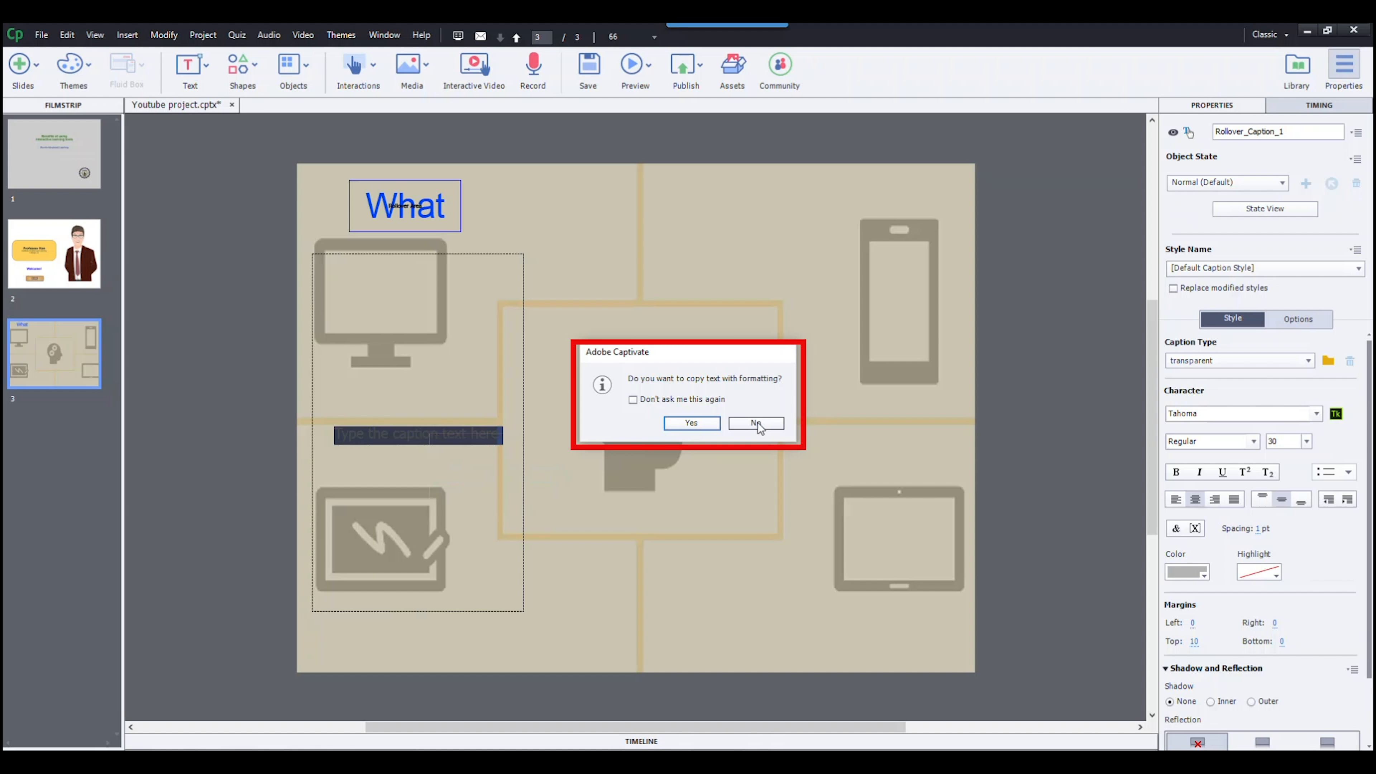
{"action": "left_click", "coordinate": [755, 423]}
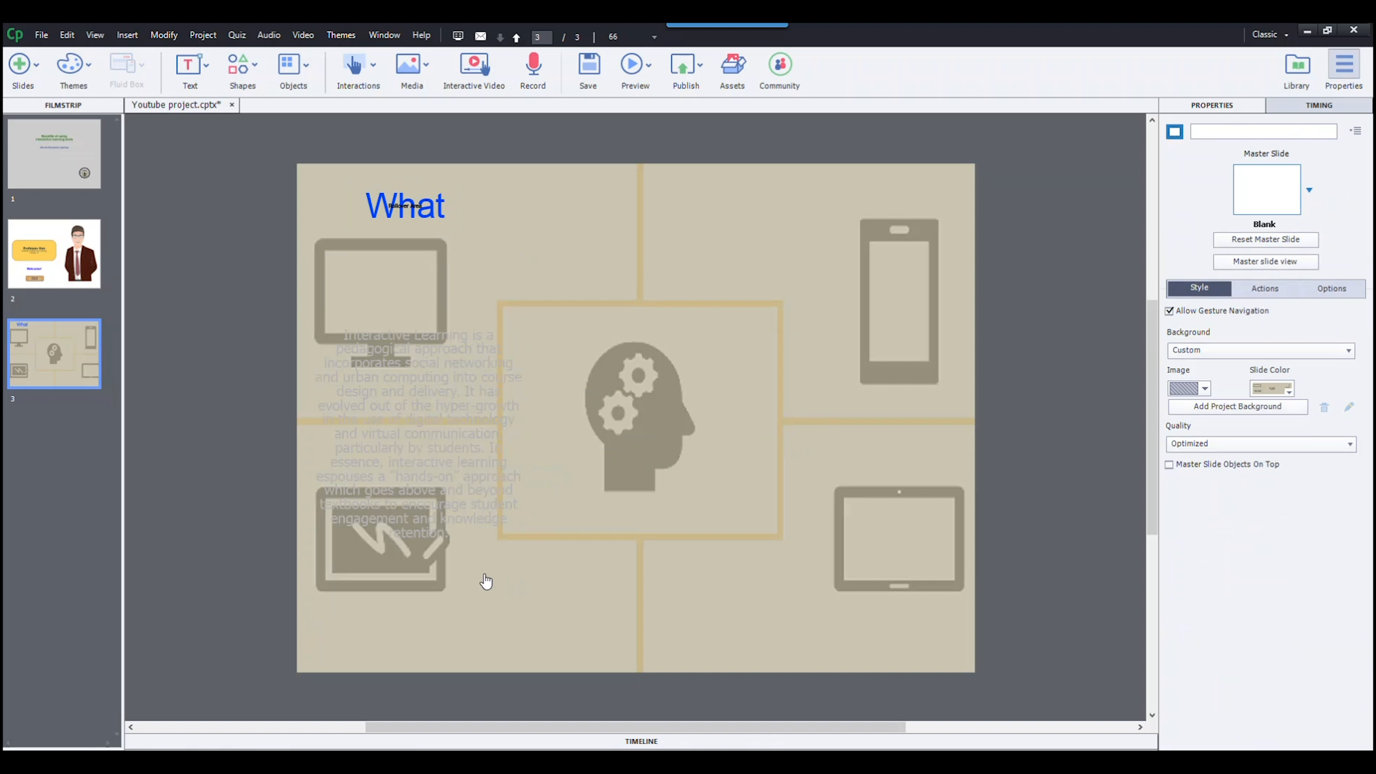
{"action": "left_click", "coordinate": [1203, 571]}
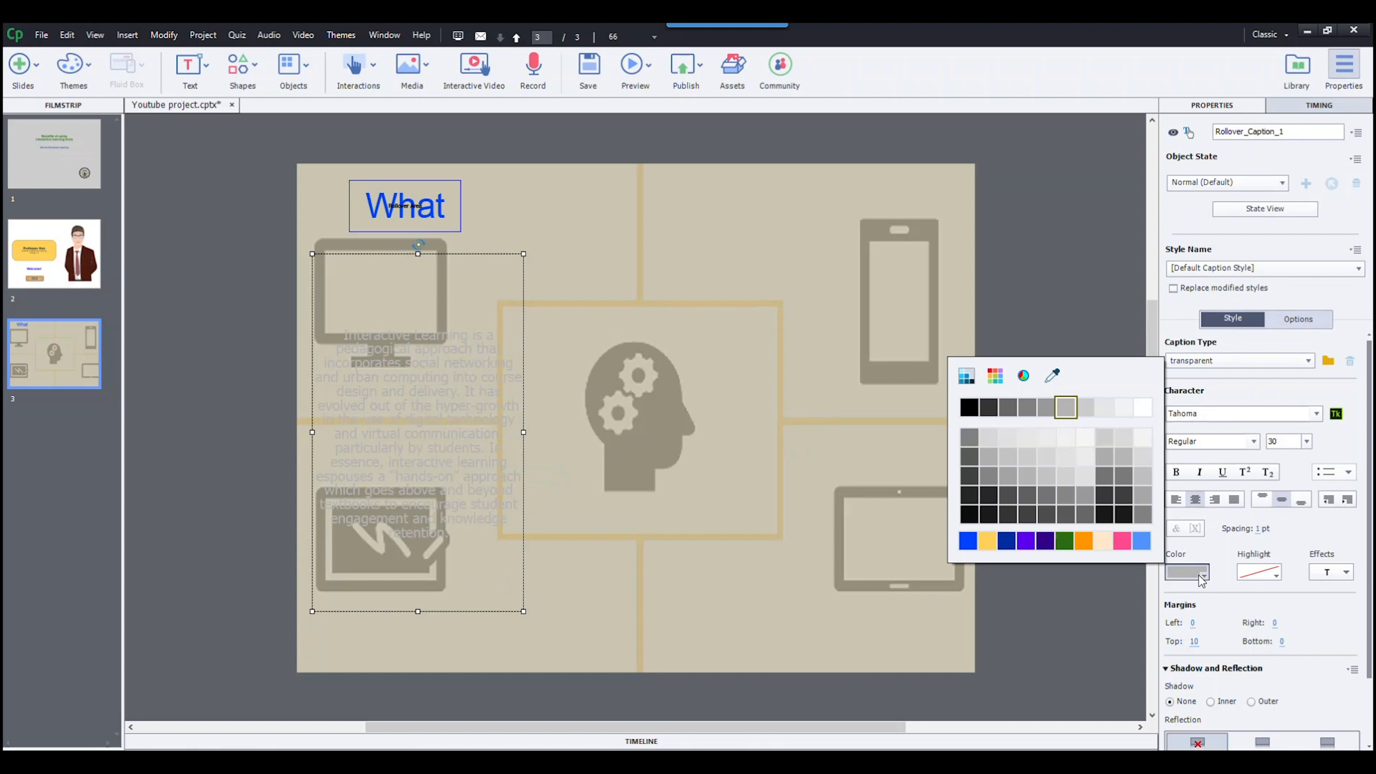
Make the rollover caption's text black and set its font to Arial
{"action": "left_click", "coordinate": [969, 407]}
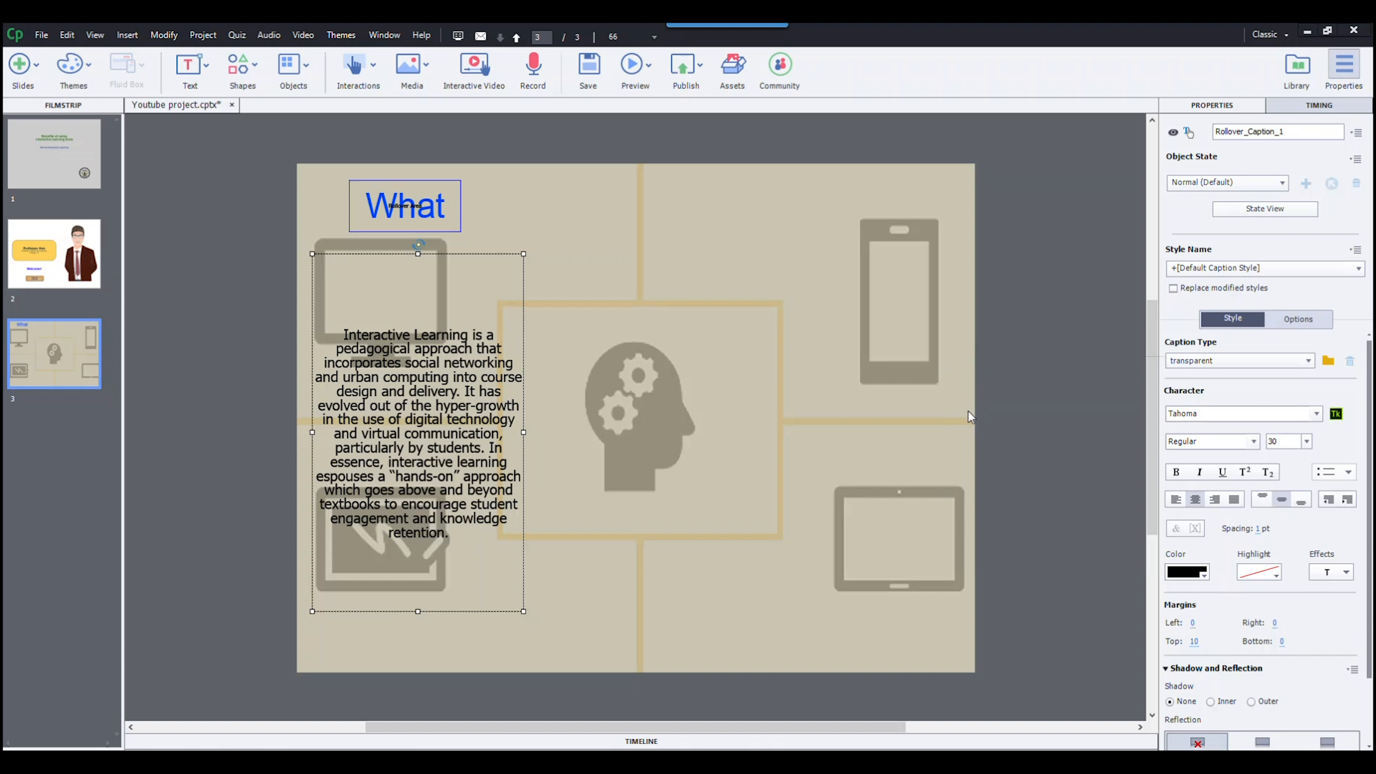
{"action": "mouse_move", "coordinate": [1129, 372]}
{"action": "type", "text": "What"}
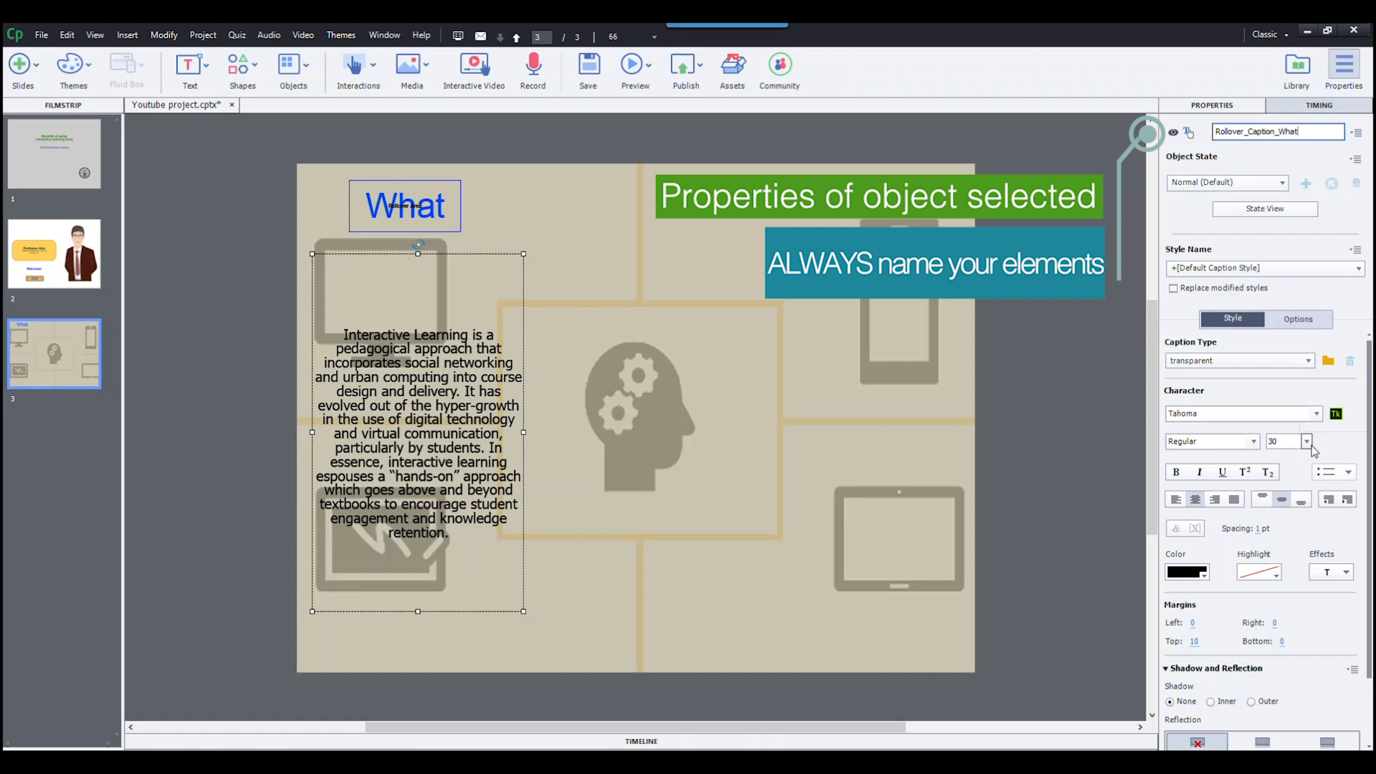
{"action": "left_click", "coordinate": [1317, 414]}
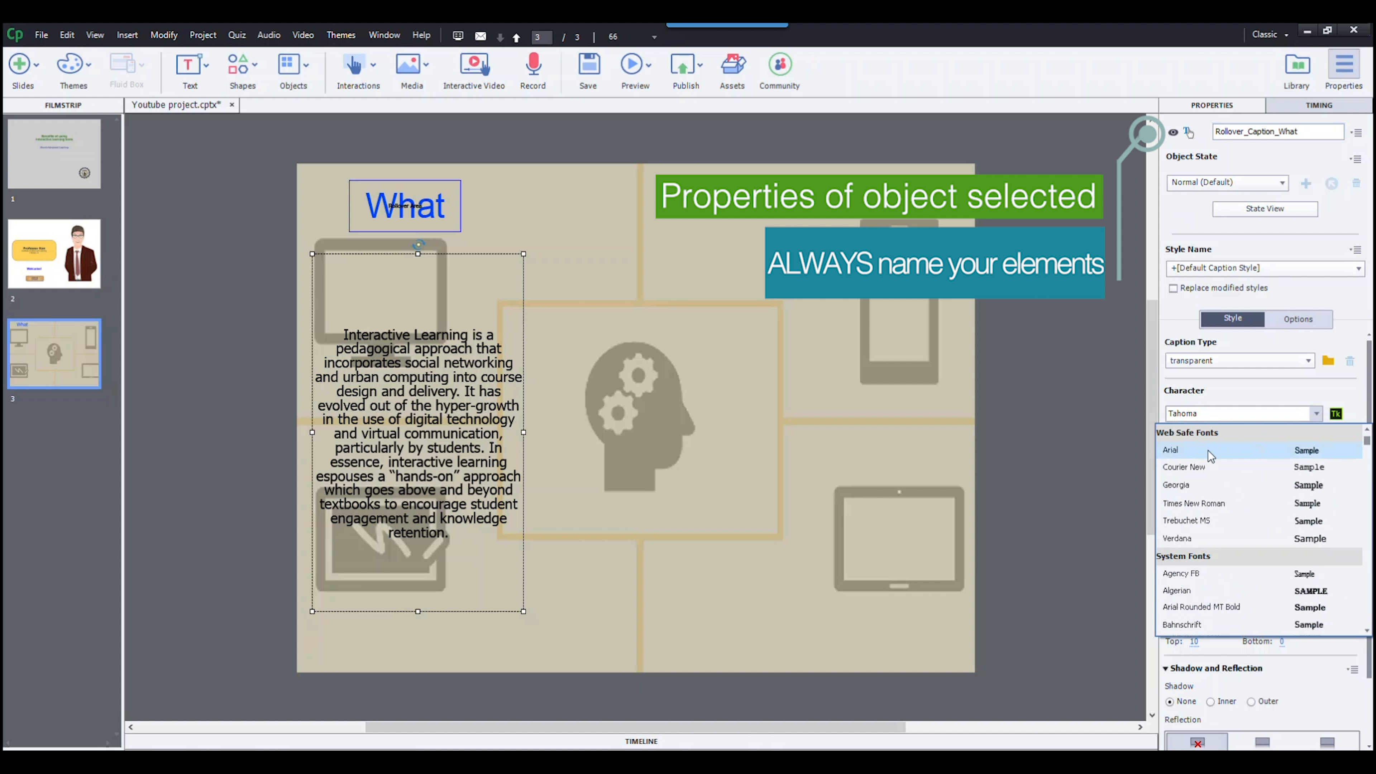
{"action": "left_click", "coordinate": [1170, 450]}
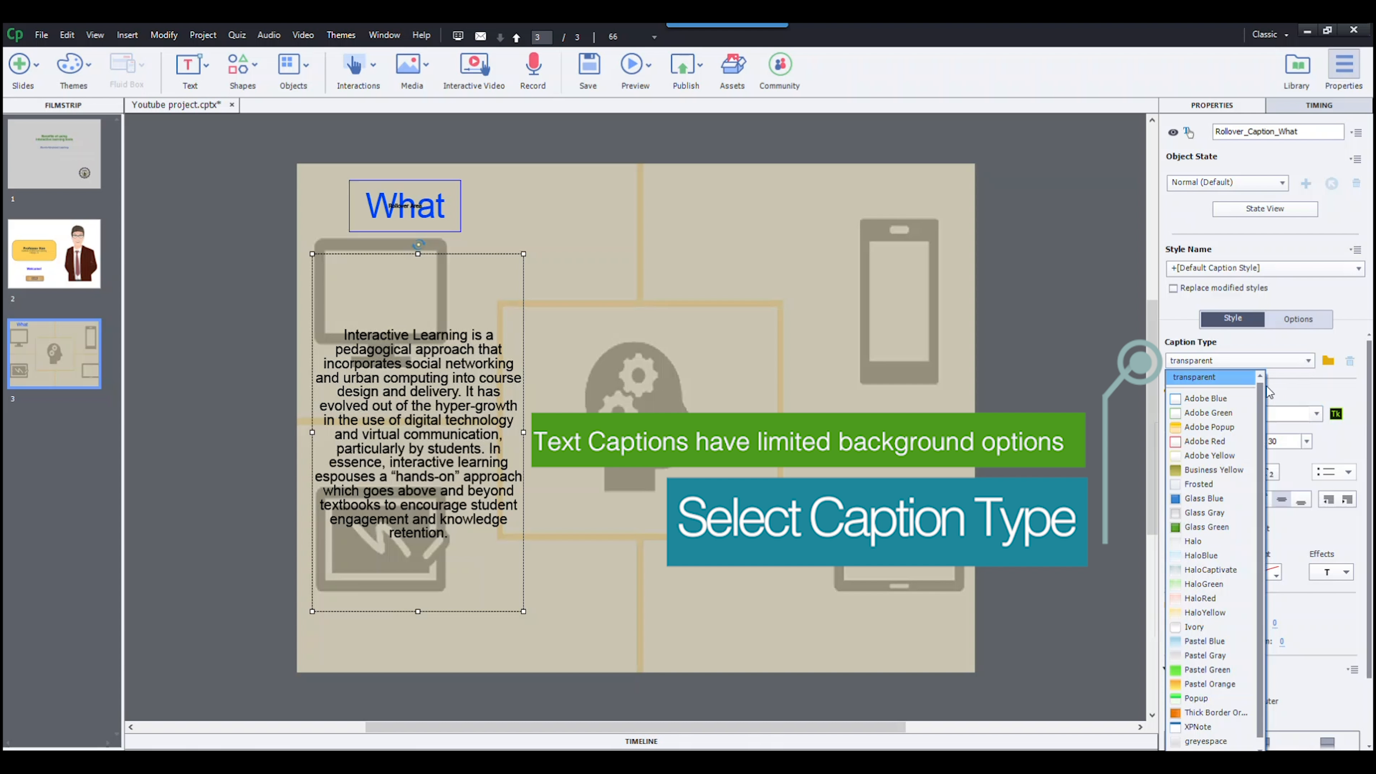
Change the rollover caption type to Adobe Blue for a white text box
{"action": "left_click", "coordinate": [1206, 397]}
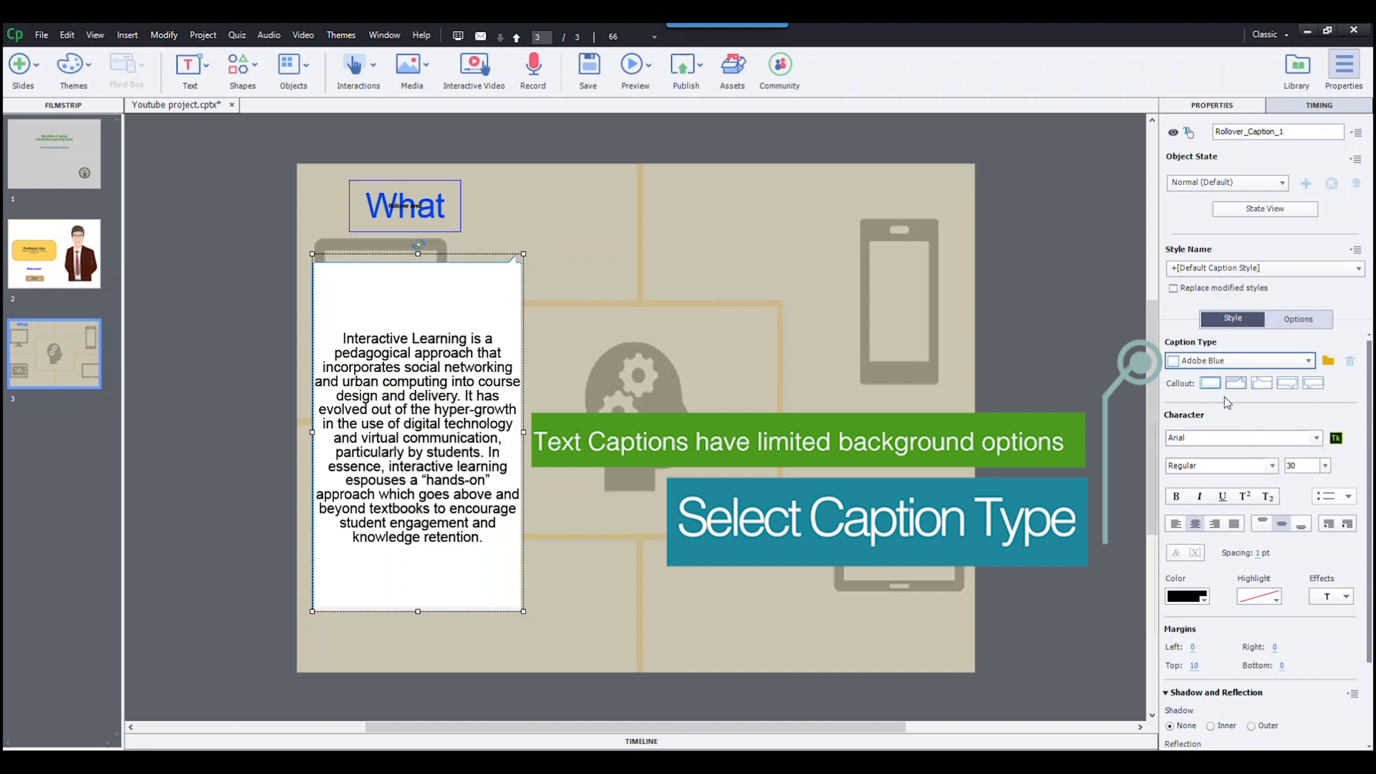
{"action": "mouse_move", "coordinate": [610, 278]}
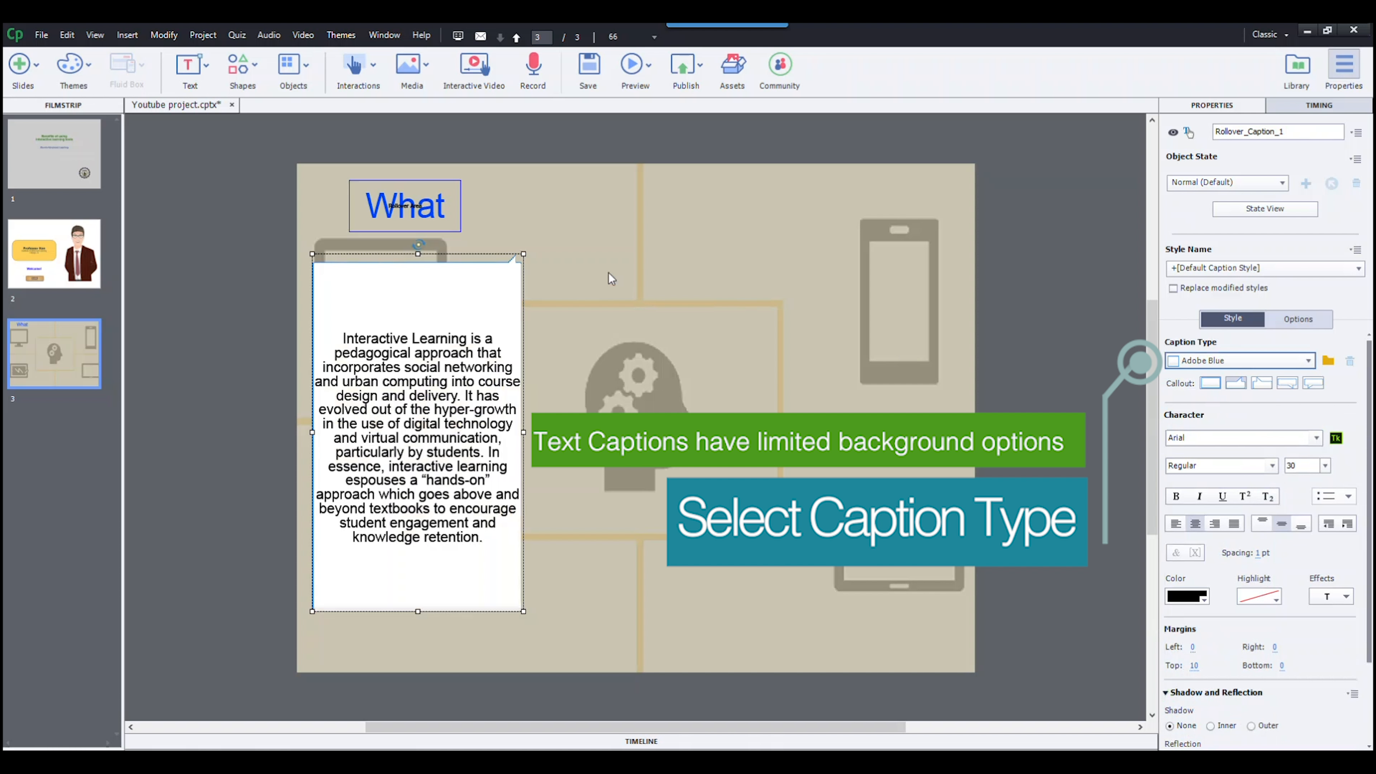
{"action": "mouse_move", "coordinate": [520, 238]}
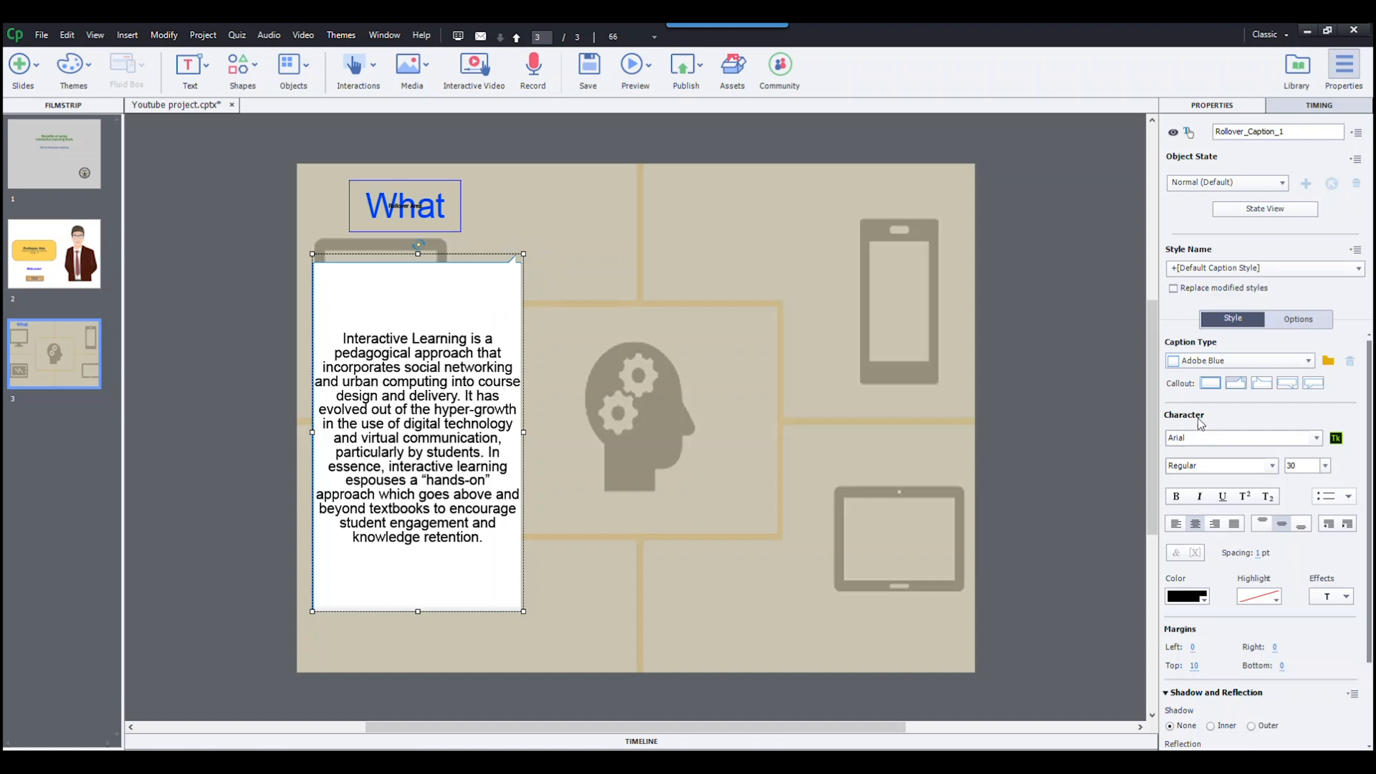
{"action": "left_click", "coordinate": [1209, 384]}
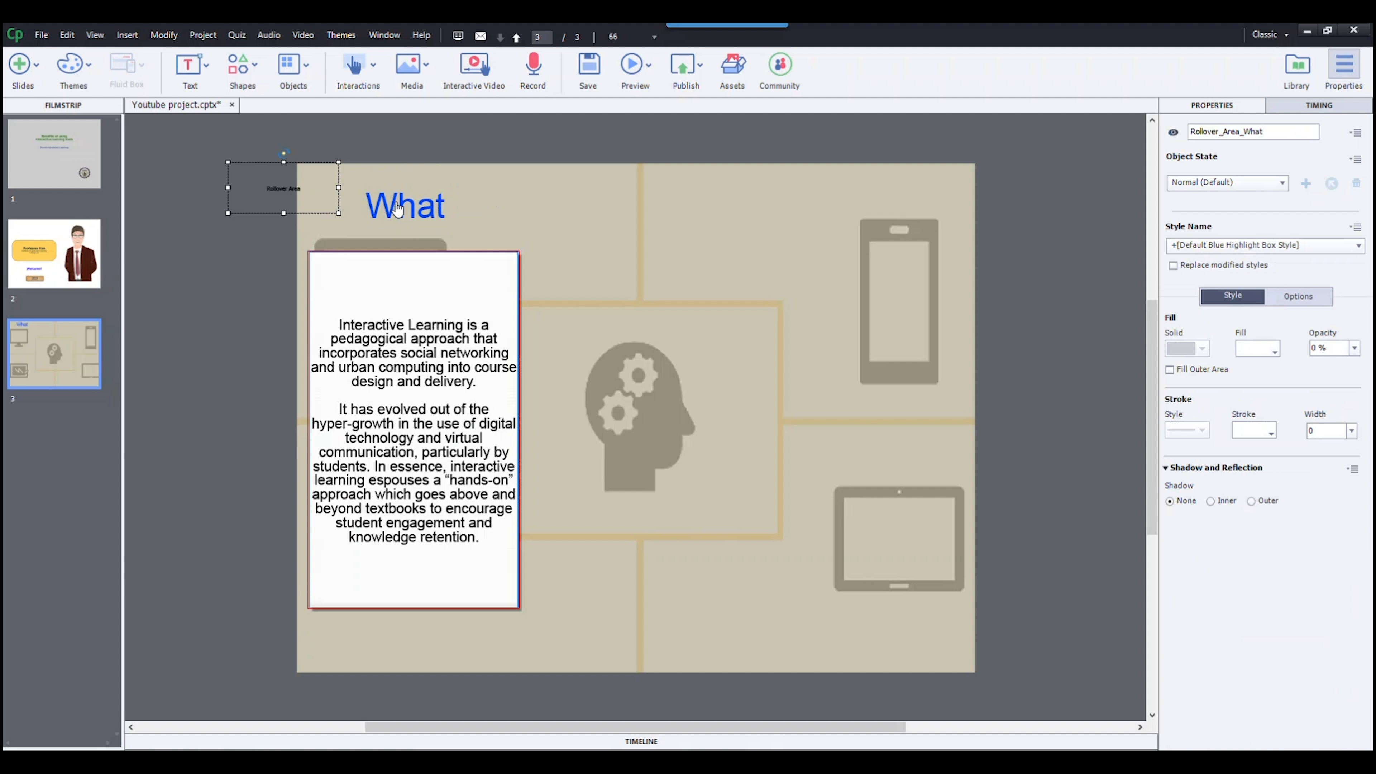
{"action": "mouse_move", "coordinate": [403, 207]}
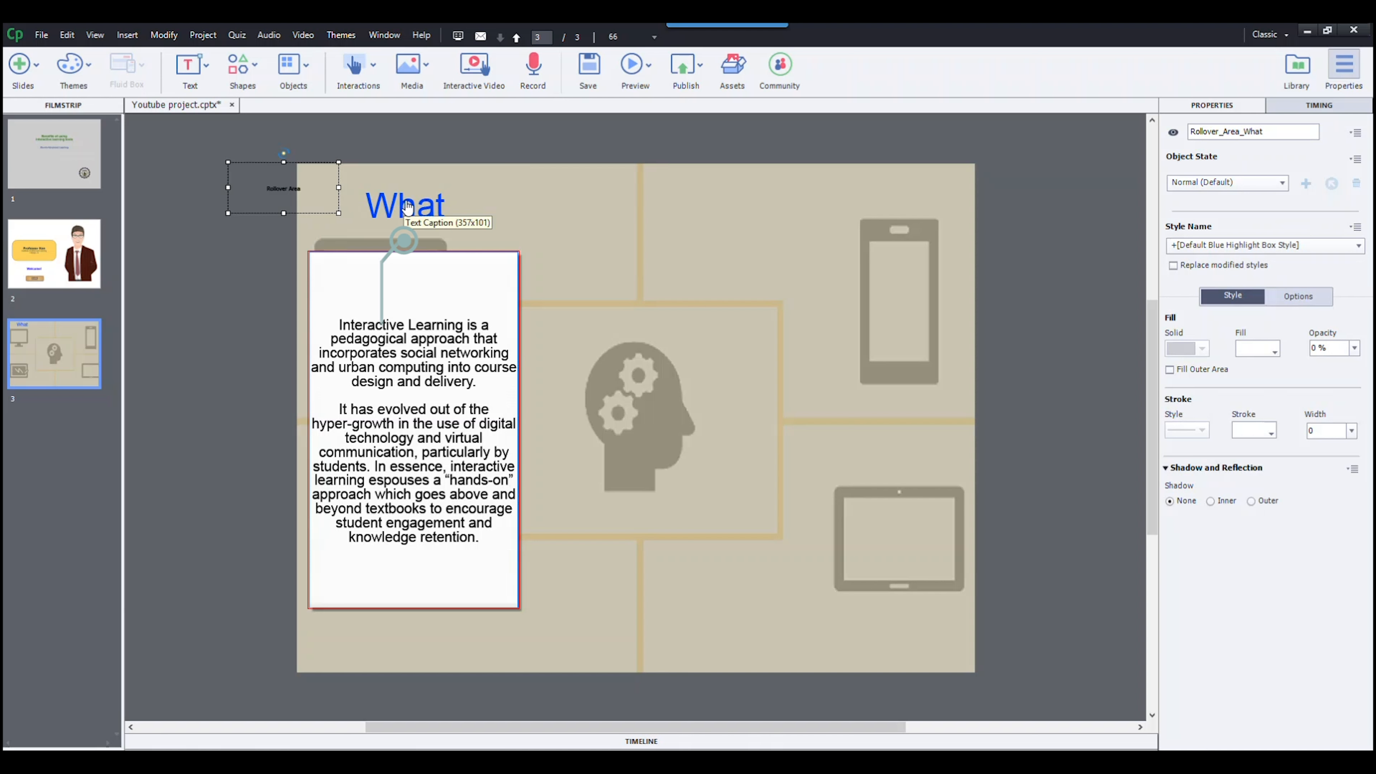
Select the What title together with the rollover caption for alignment
{"action": "left_click", "coordinate": [403, 206]}
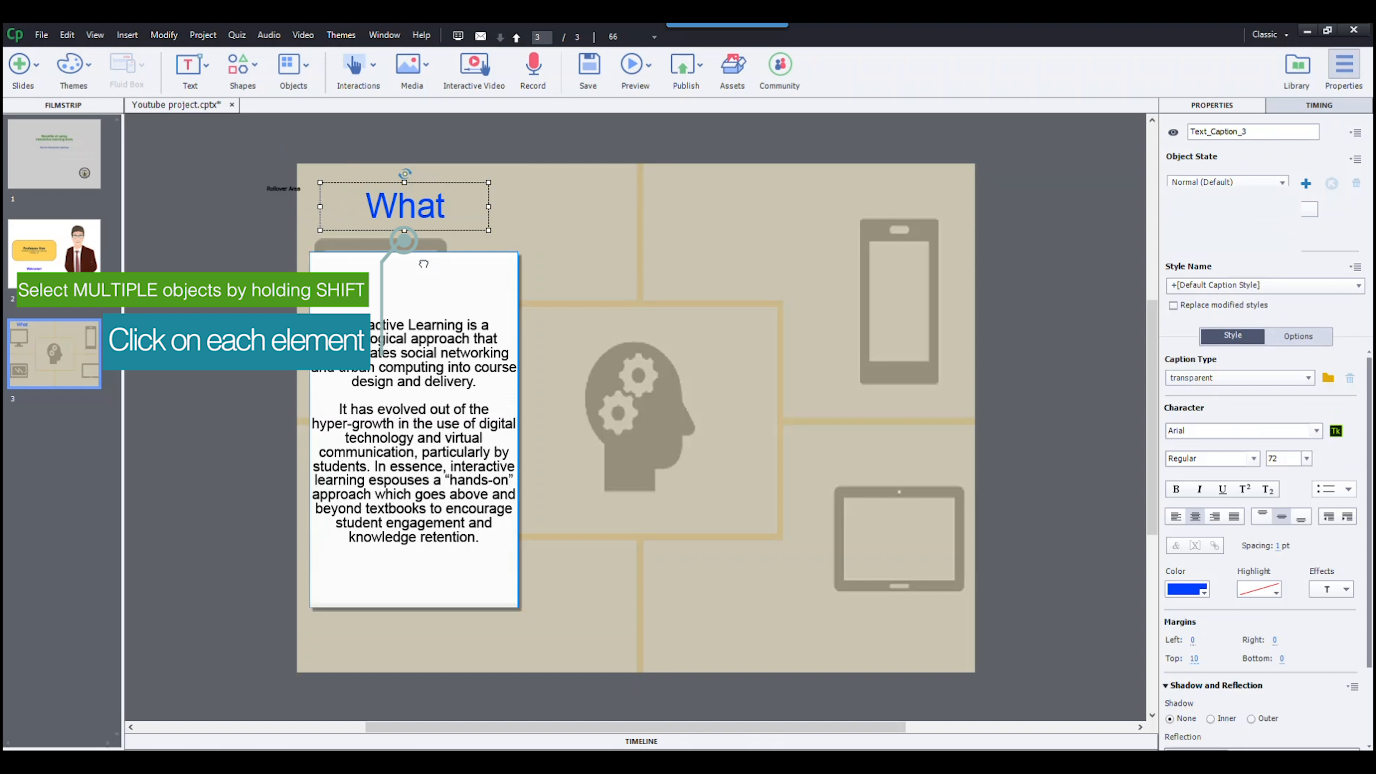
{"action": "left_click", "coordinate": [384, 35]}
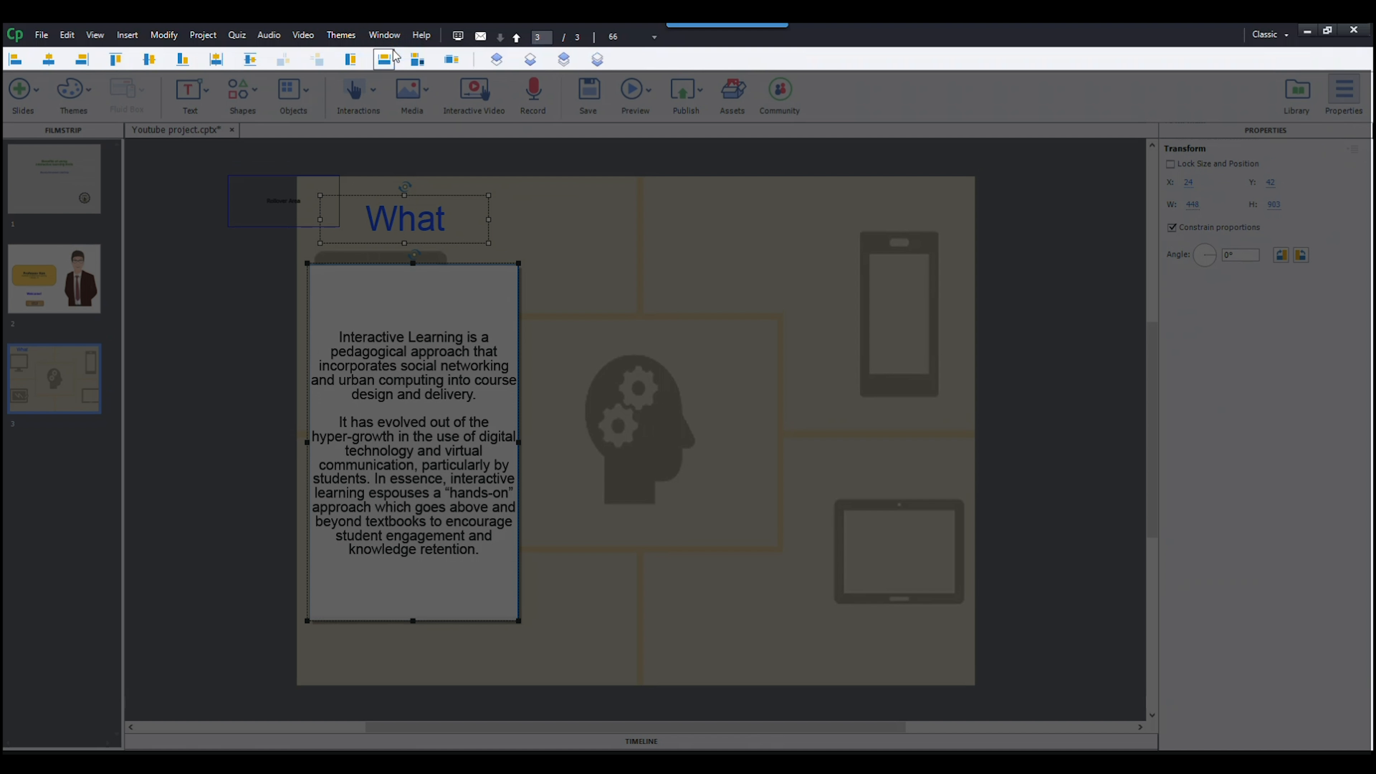
{"action": "mouse_move", "coordinate": [383, 59]}
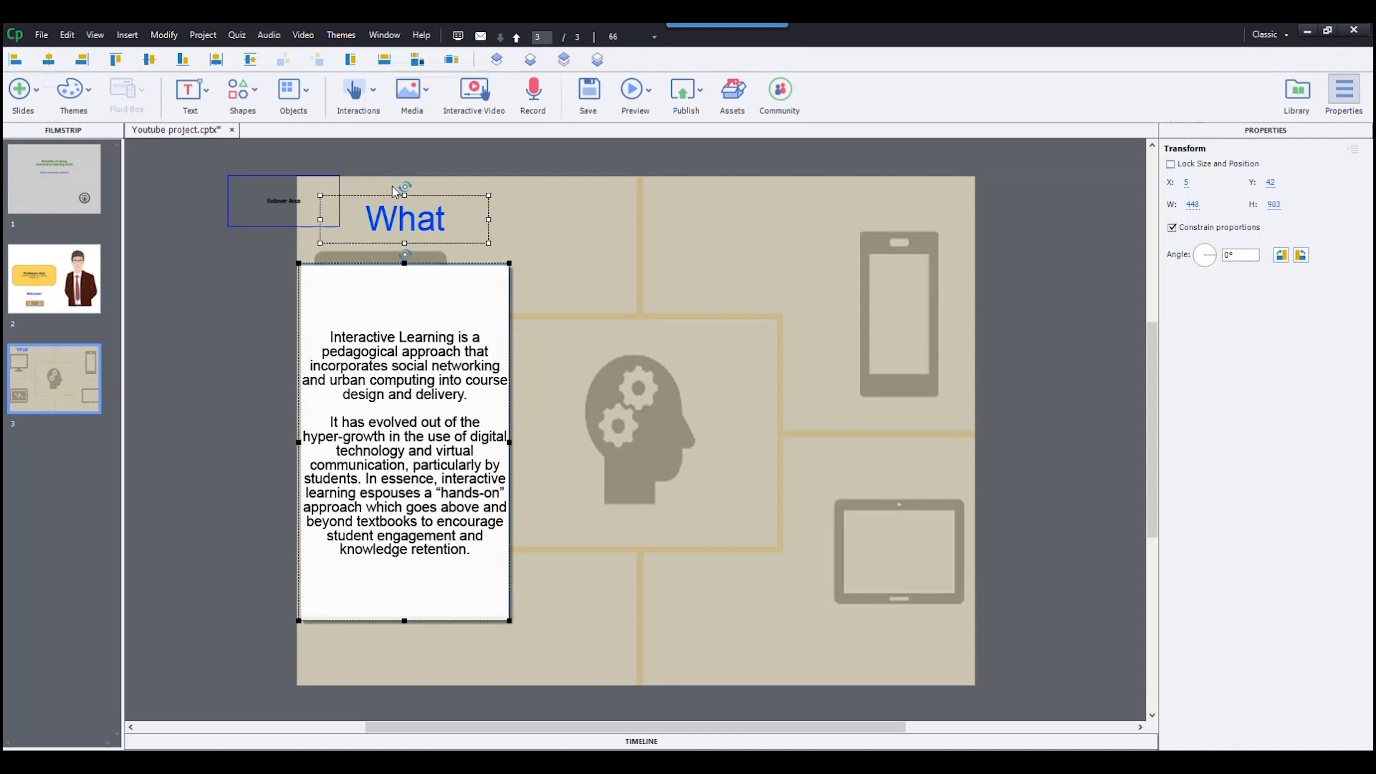
Place the rollover area back over the What title and save the project
{"action": "left_click", "coordinate": [263, 209]}
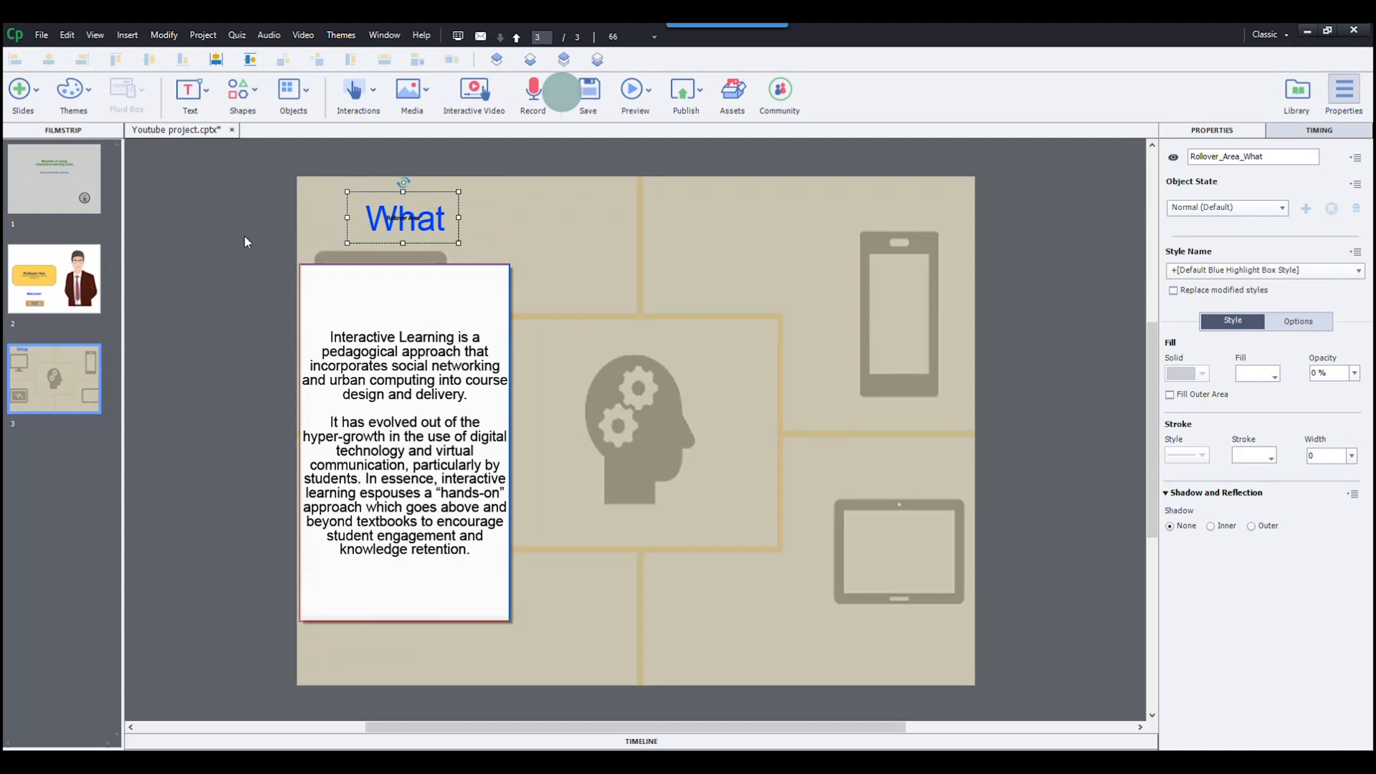
{"action": "left_click", "coordinate": [587, 88]}
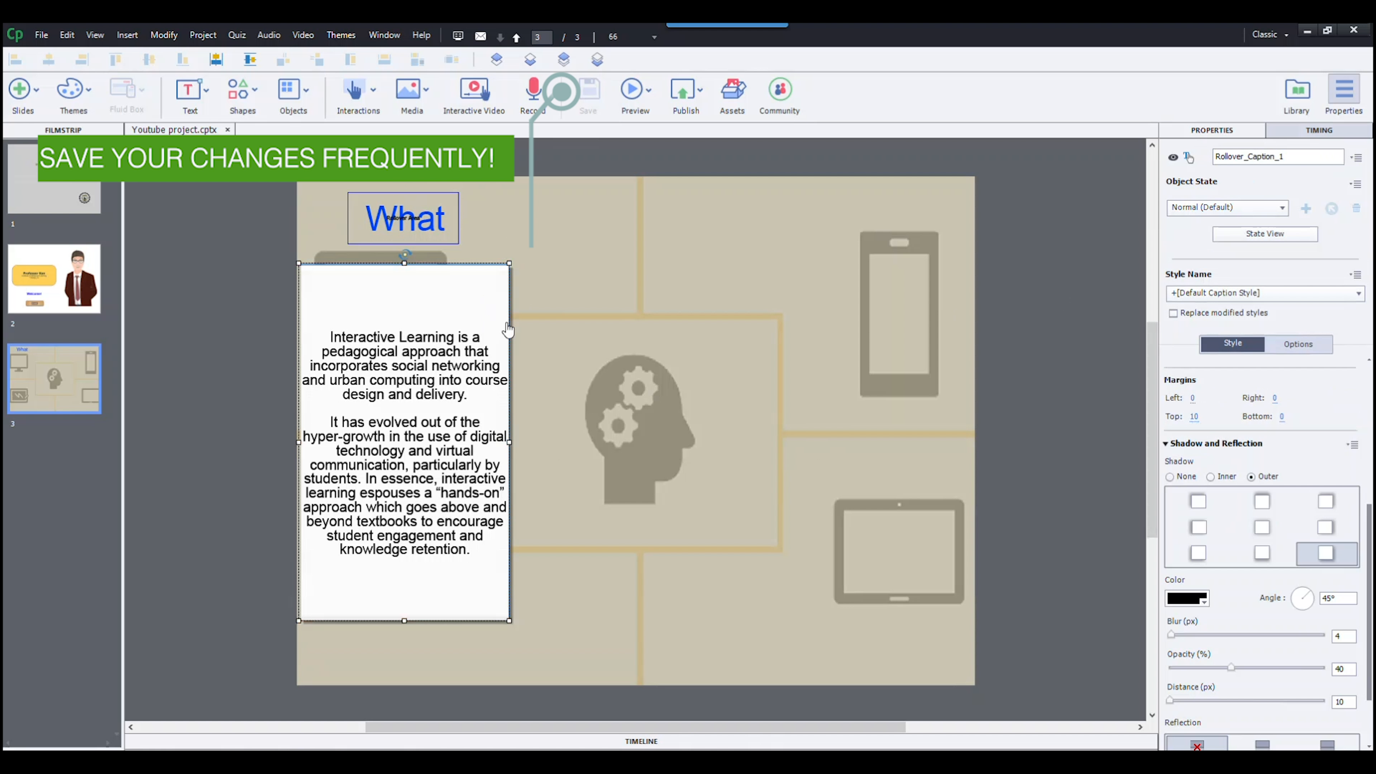
{"action": "mouse_move", "coordinate": [557, 258]}
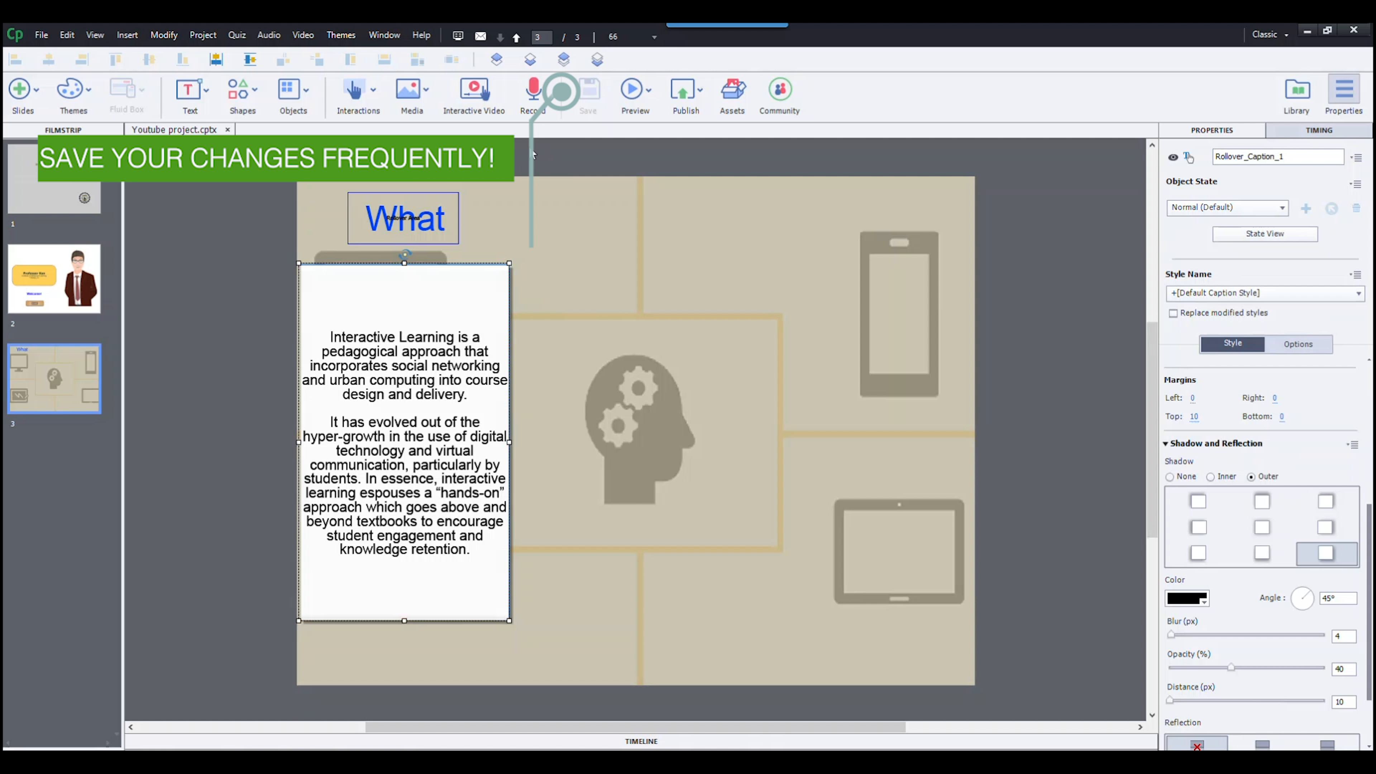
{"action": "left_click", "coordinate": [635, 90]}
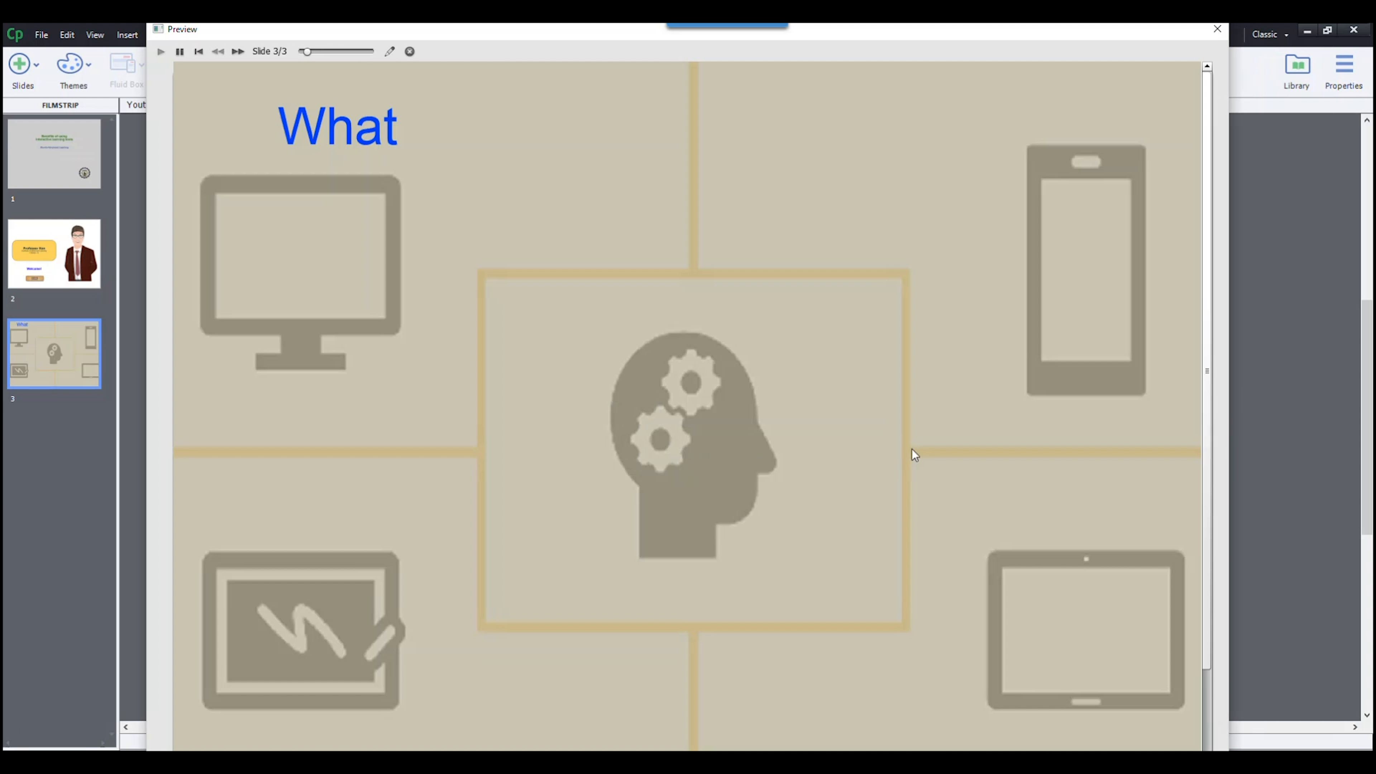
Close the slide preview and return to editing the third slide
{"action": "left_click", "coordinate": [337, 126]}
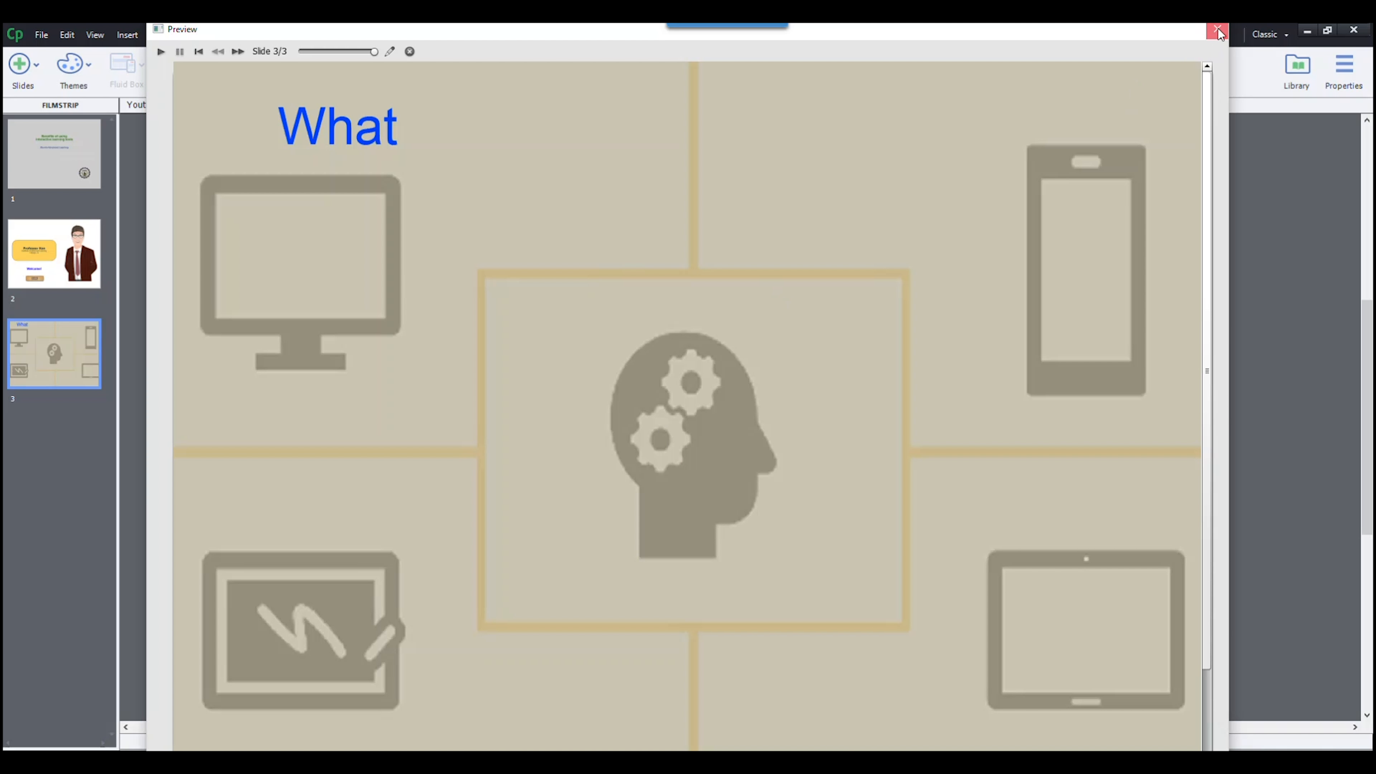
{"action": "left_click", "coordinate": [1217, 31]}
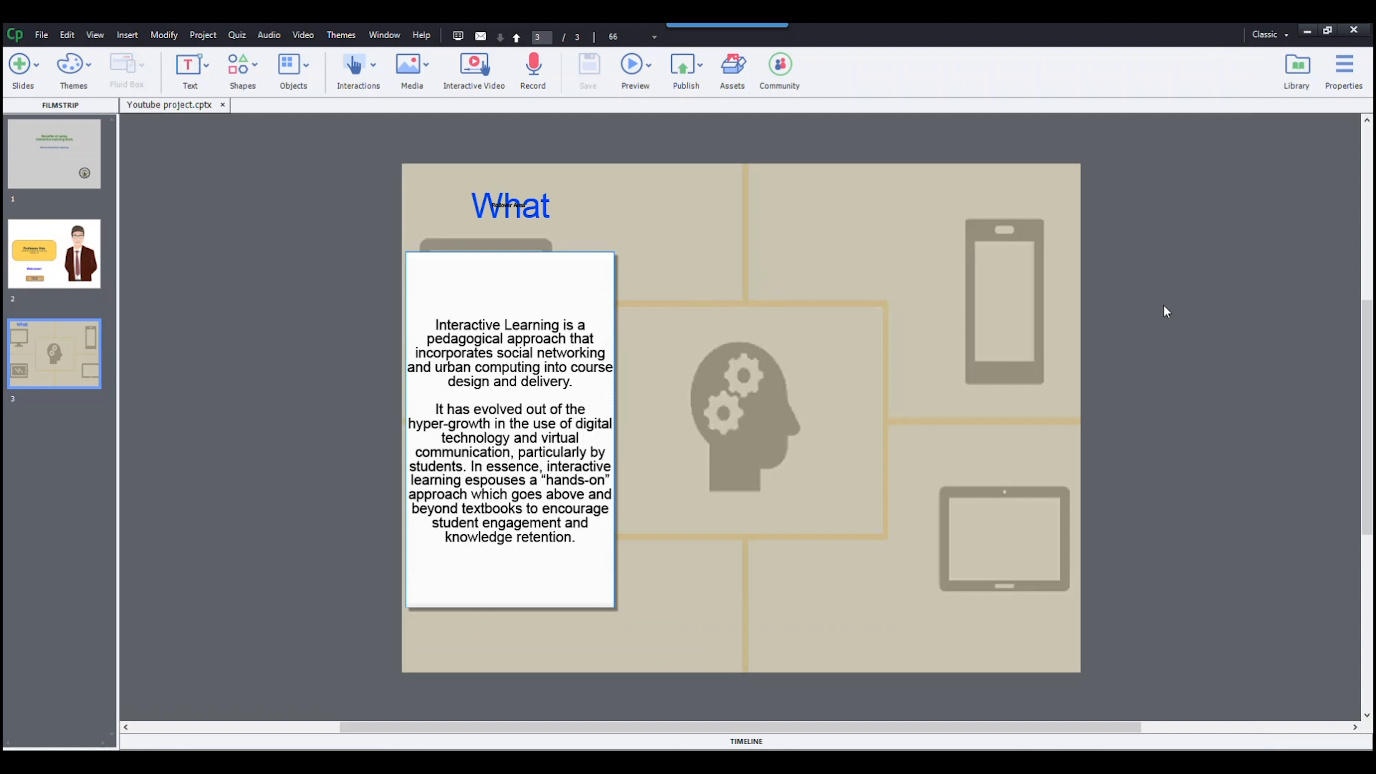
{"action": "mouse_move", "coordinate": [324, 146]}
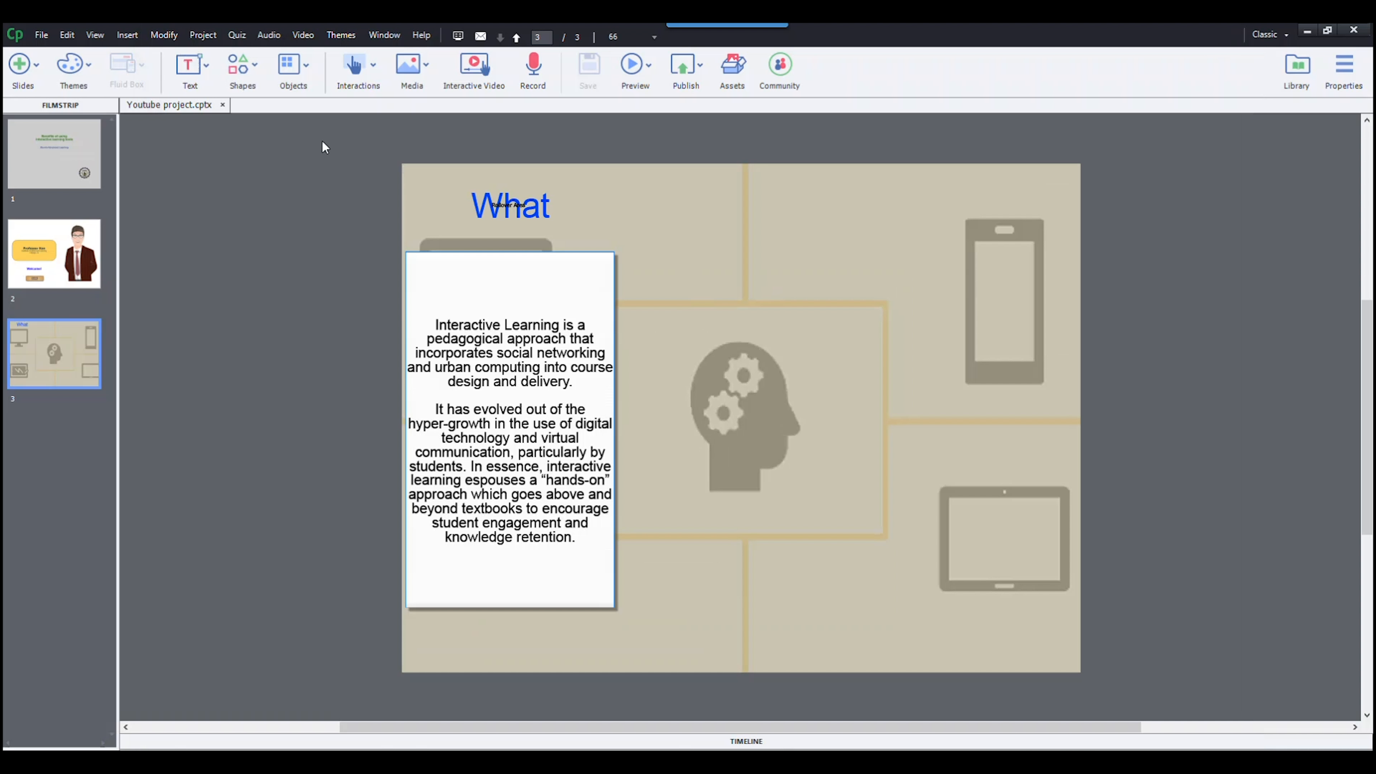
{"action": "mouse_move", "coordinate": [337, 151]}
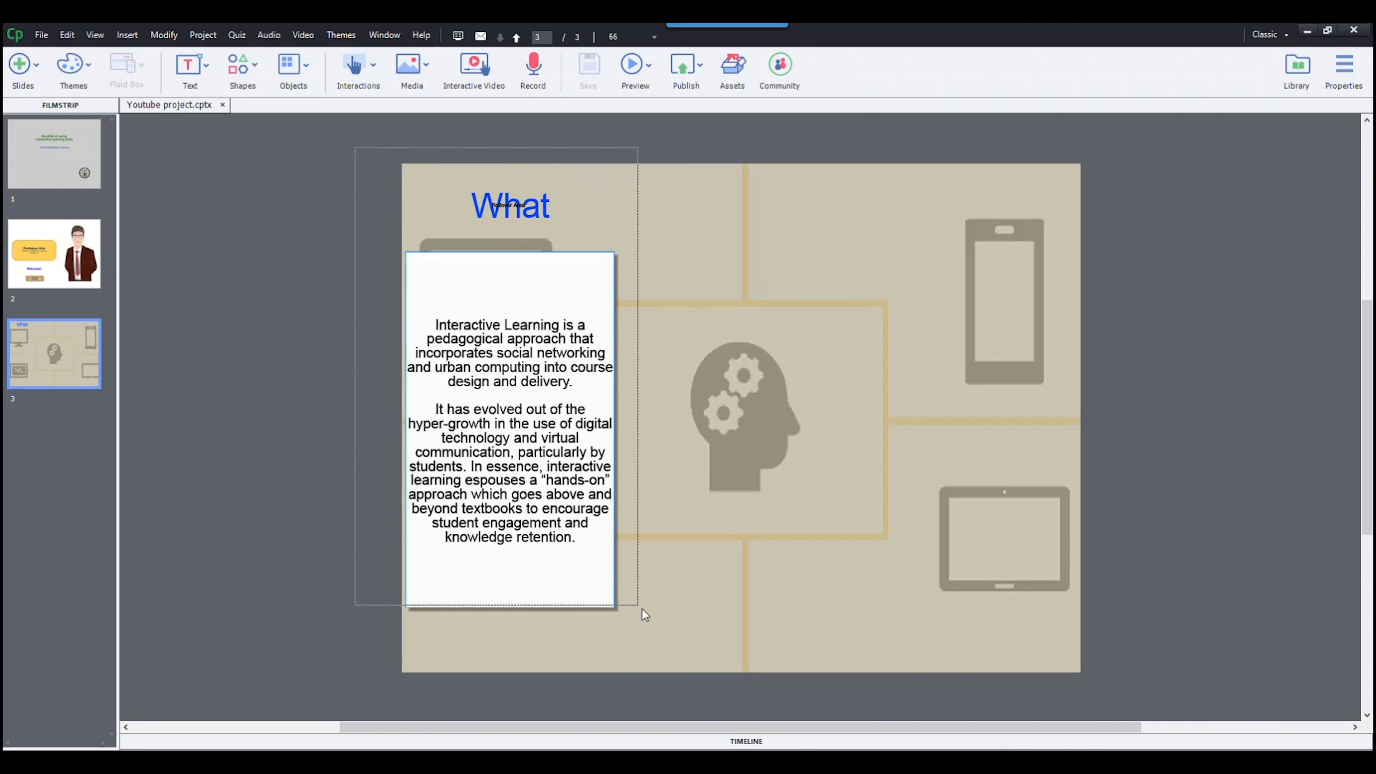
Duplicate the selected What title together with its rollover caption
{"action": "left_click", "coordinate": [509, 205]}
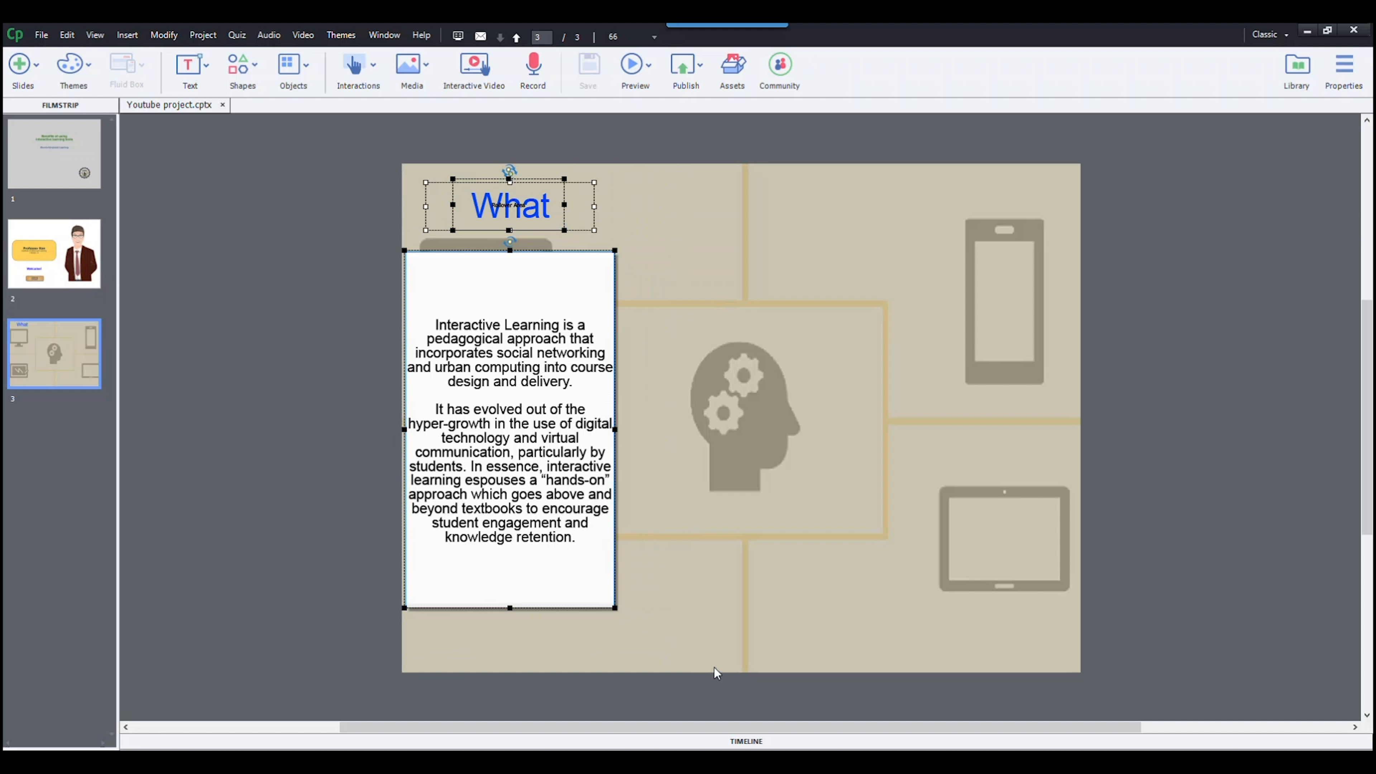
{"action": "mouse_move", "coordinate": [538, 305]}
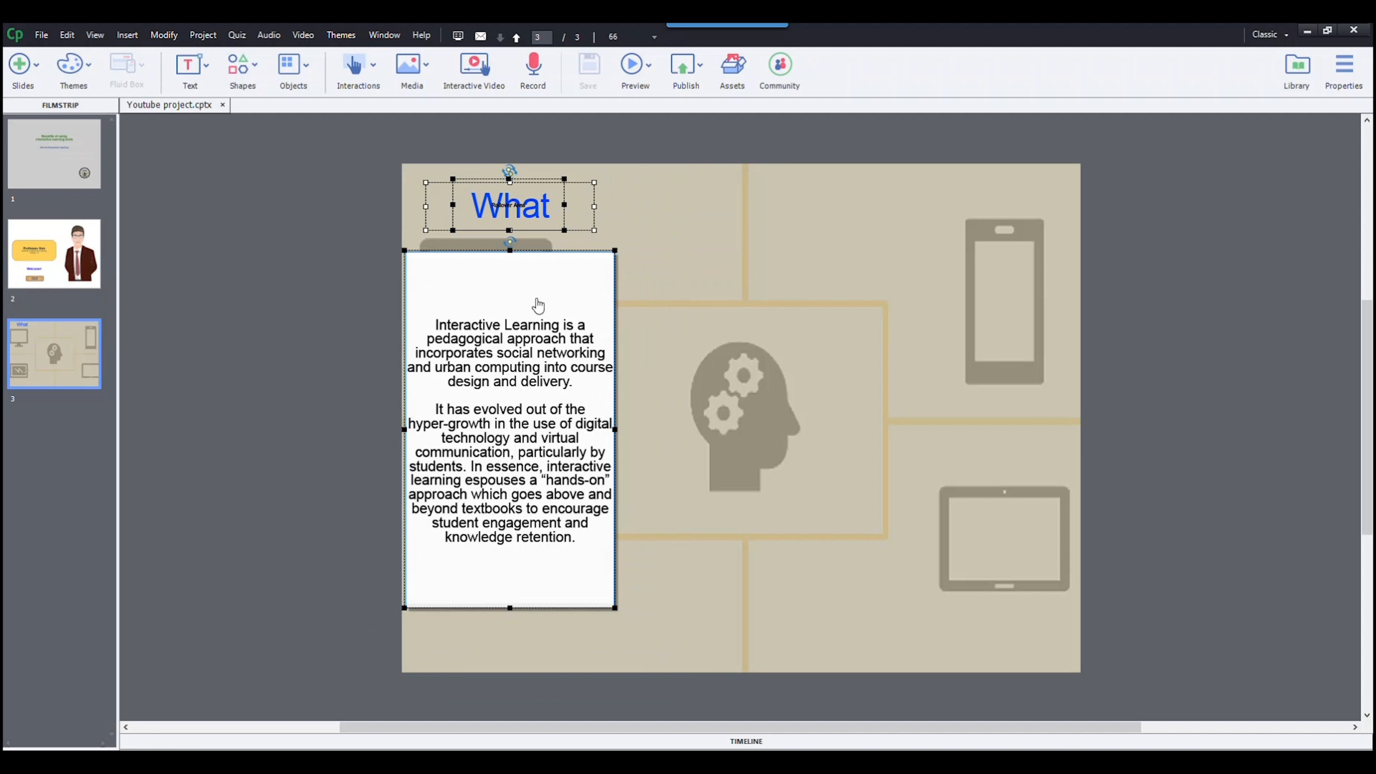
{"action": "right_click", "coordinate": [538, 306]}
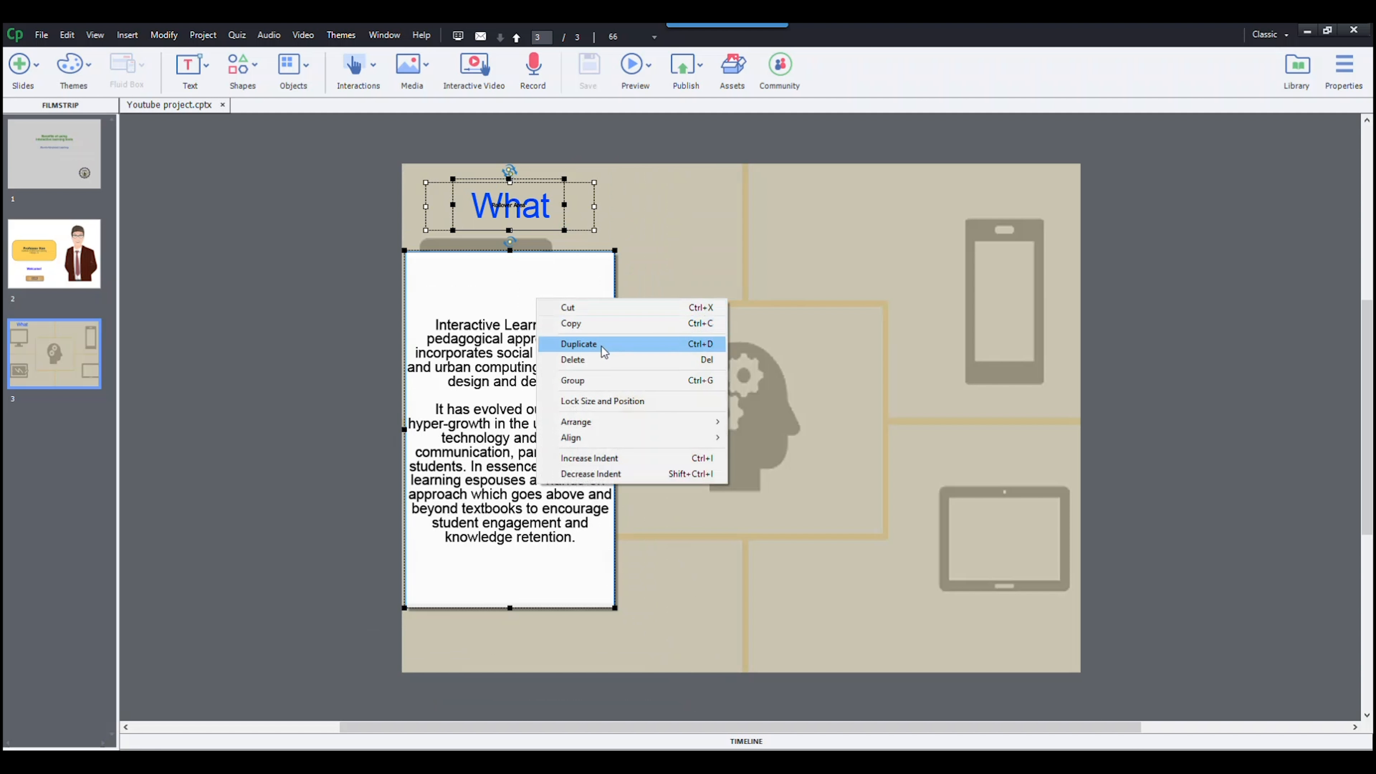
{"action": "left_click", "coordinate": [578, 343]}
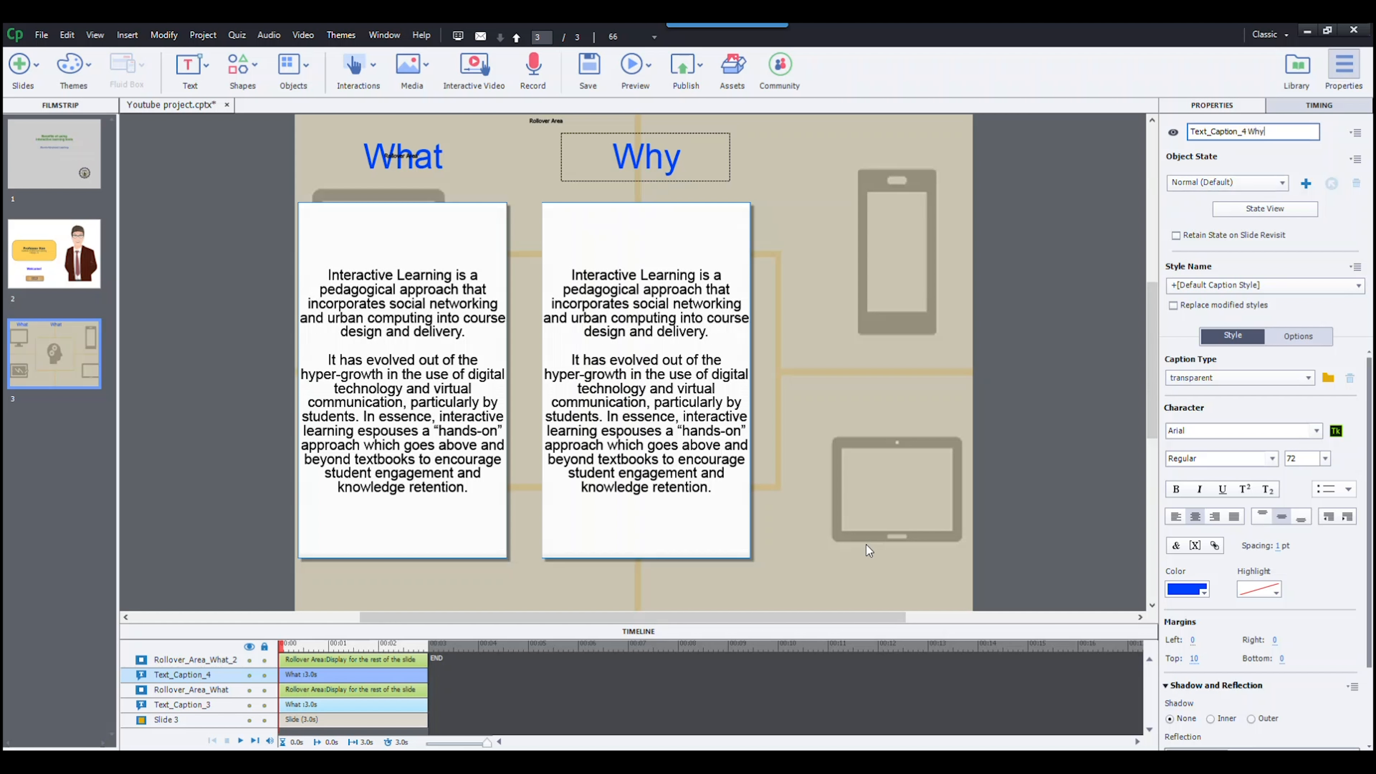
Make the second title a red Why and paste the Stanford quote as two paragraphs
{"action": "left_click", "coordinate": [645, 157]}
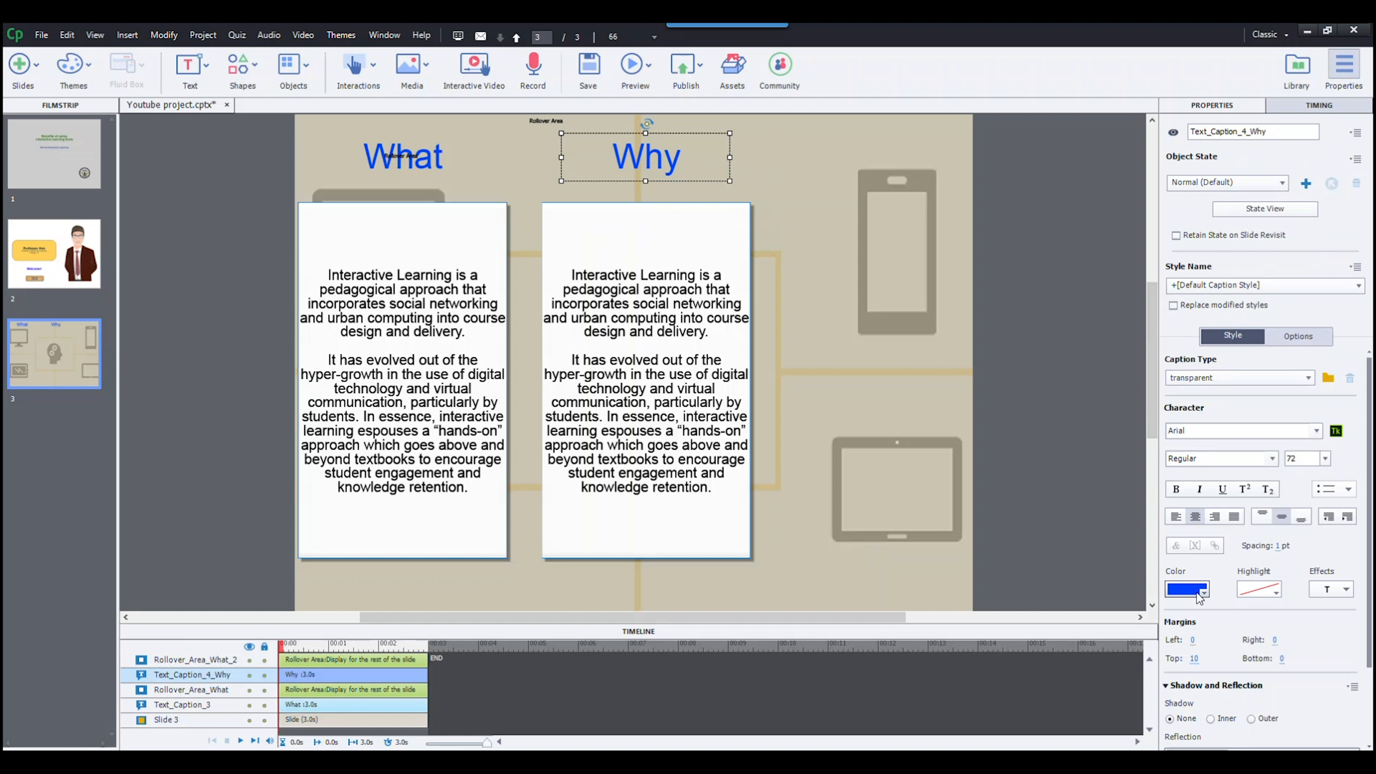
{"action": "left_click", "coordinate": [1184, 589]}
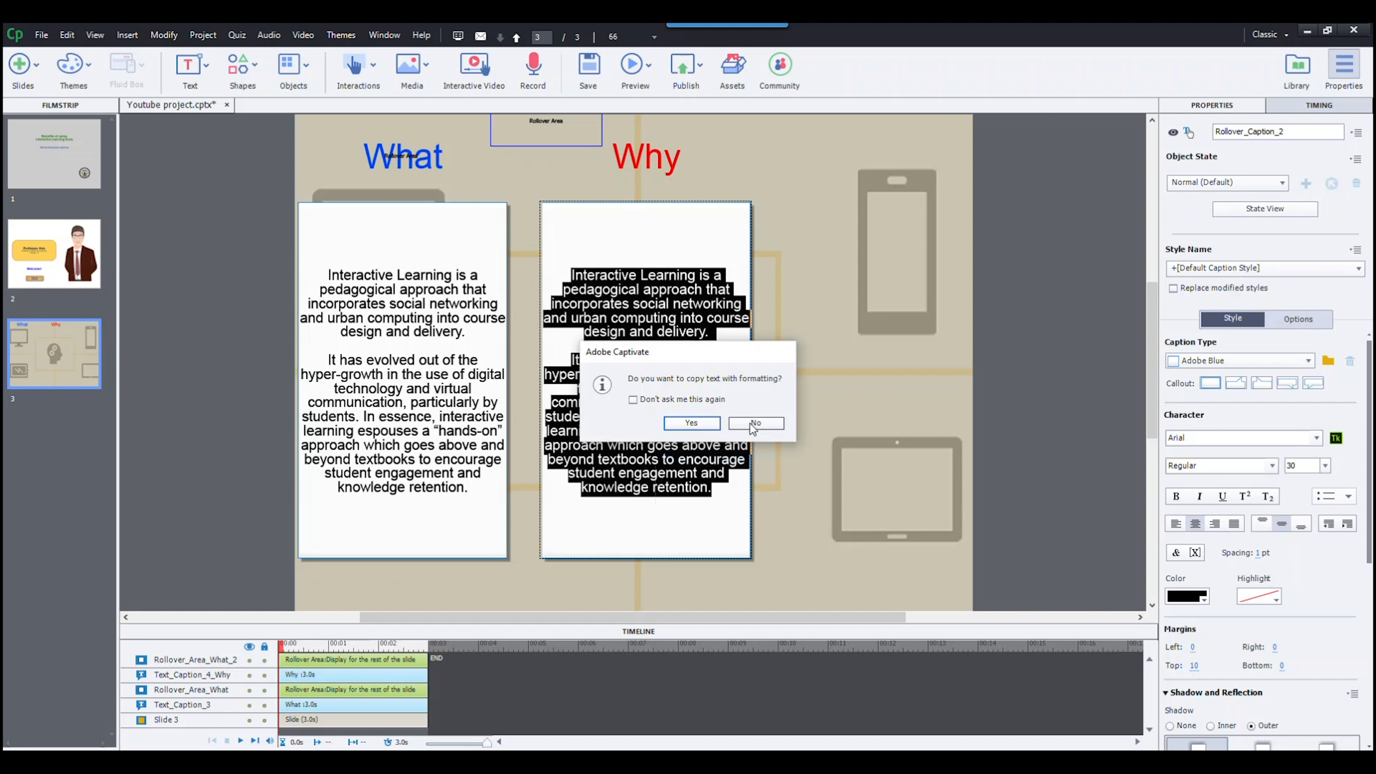
{"action": "left_click", "coordinate": [755, 422]}
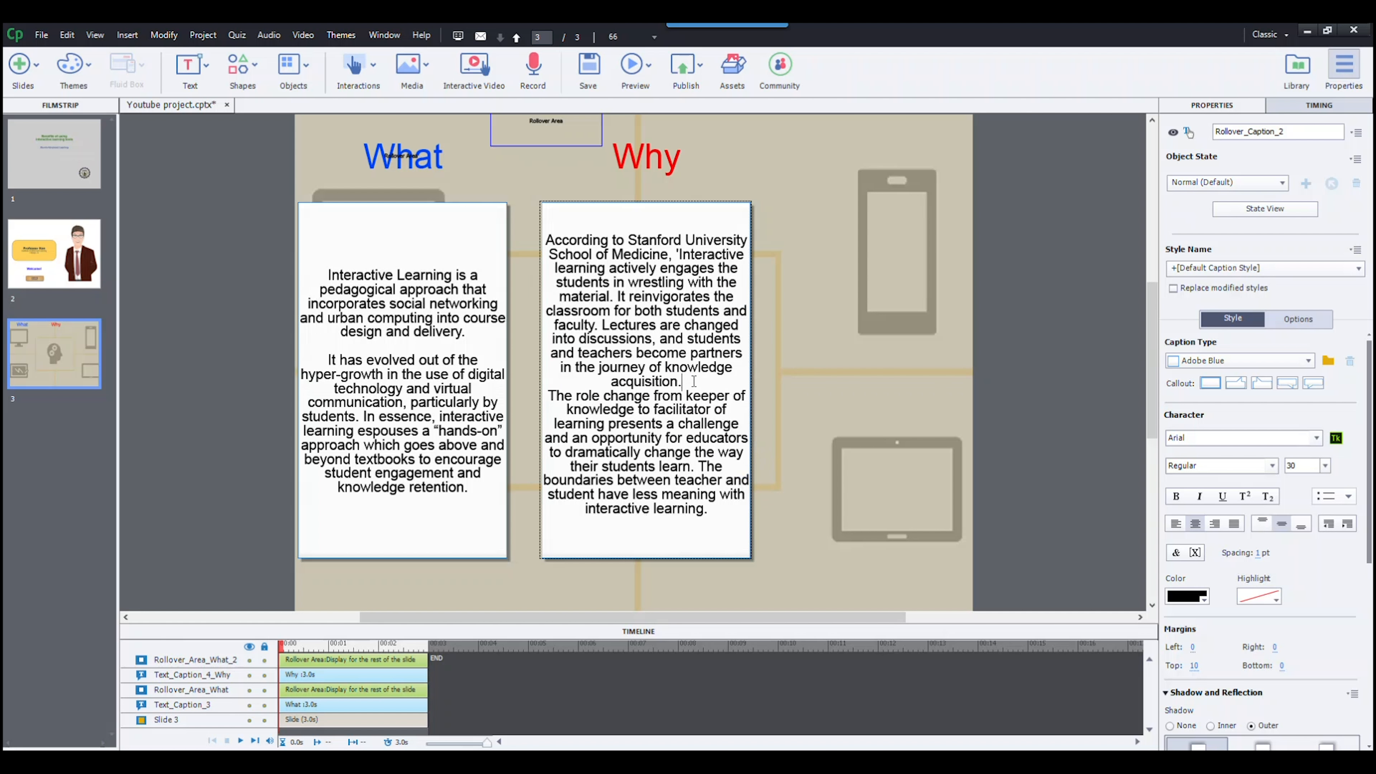
{"action": "key", "text": "enter"}
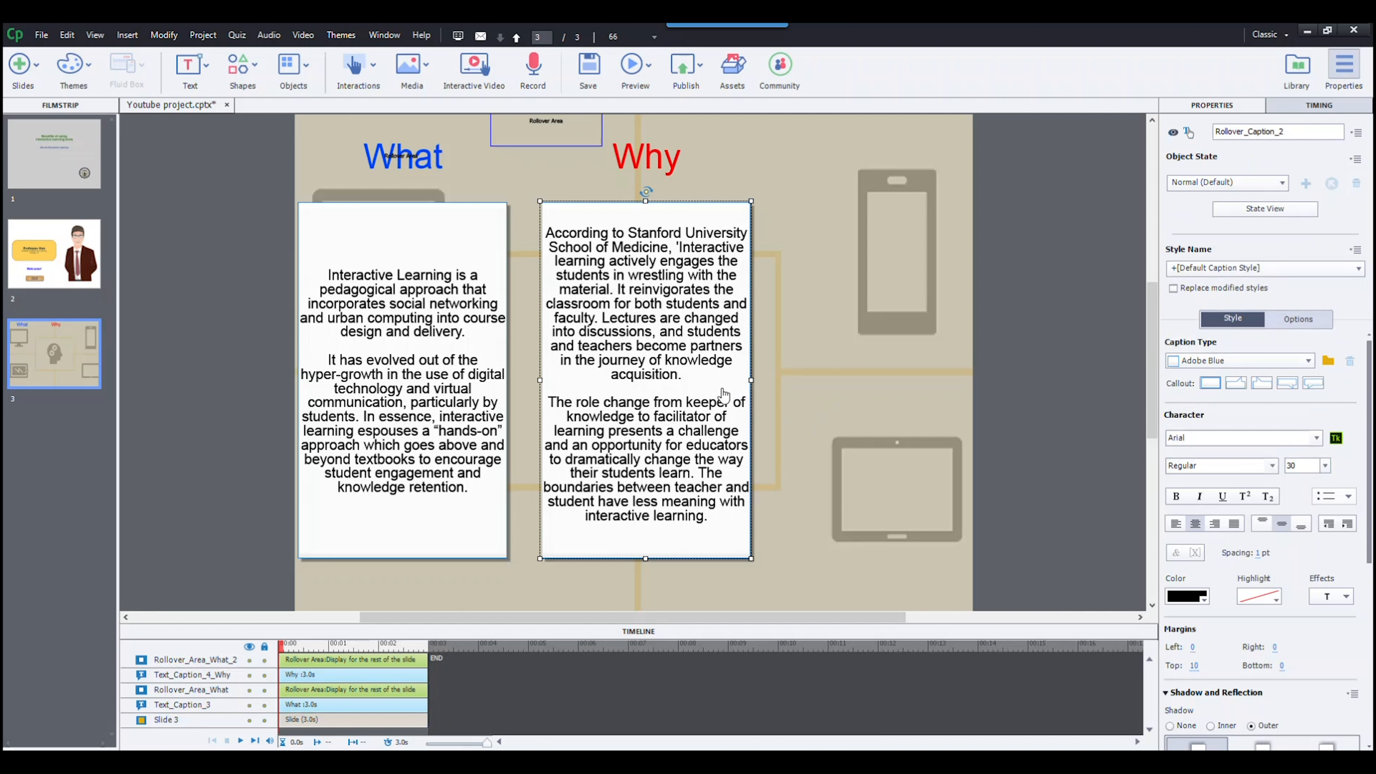
{"action": "type", "text": "Why"}
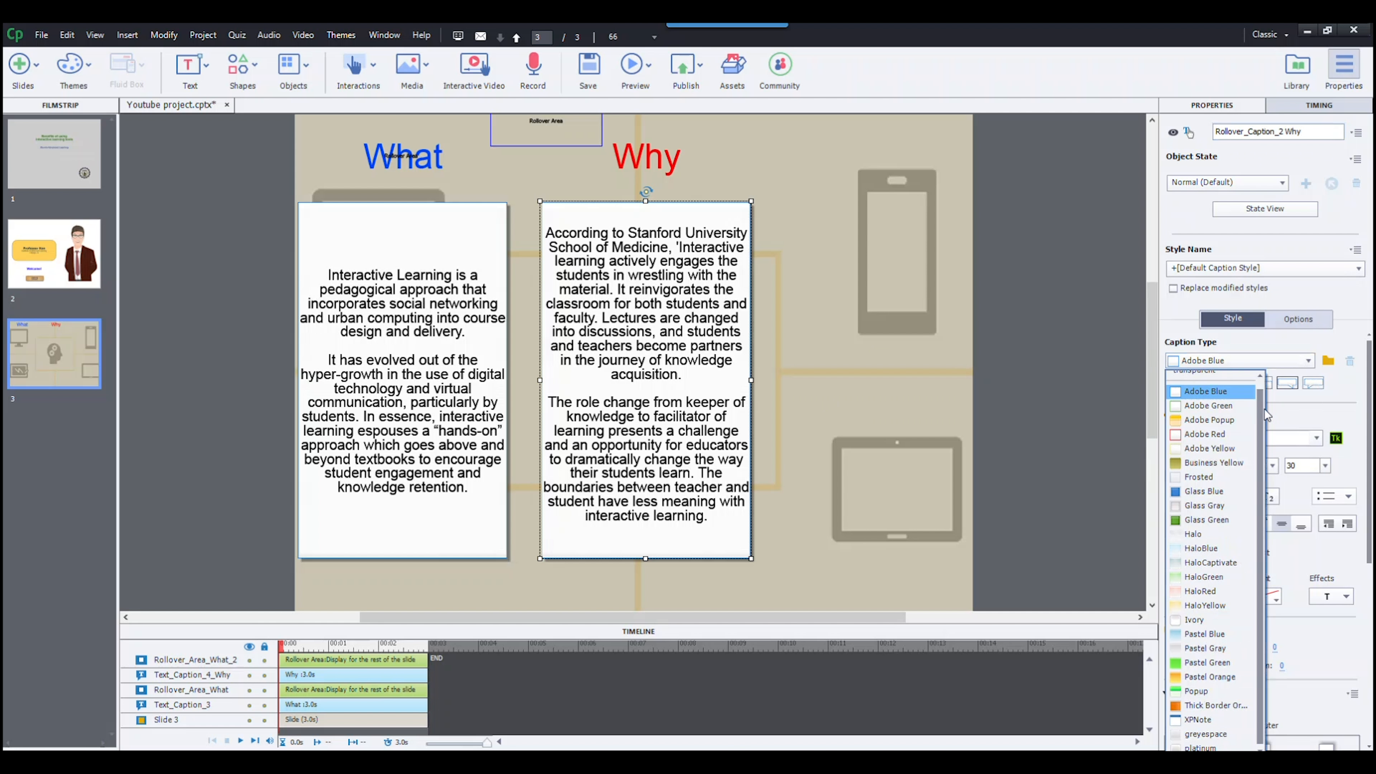
Give the Why caption the Adobe Red caption style
{"action": "left_click", "coordinate": [1205, 434]}
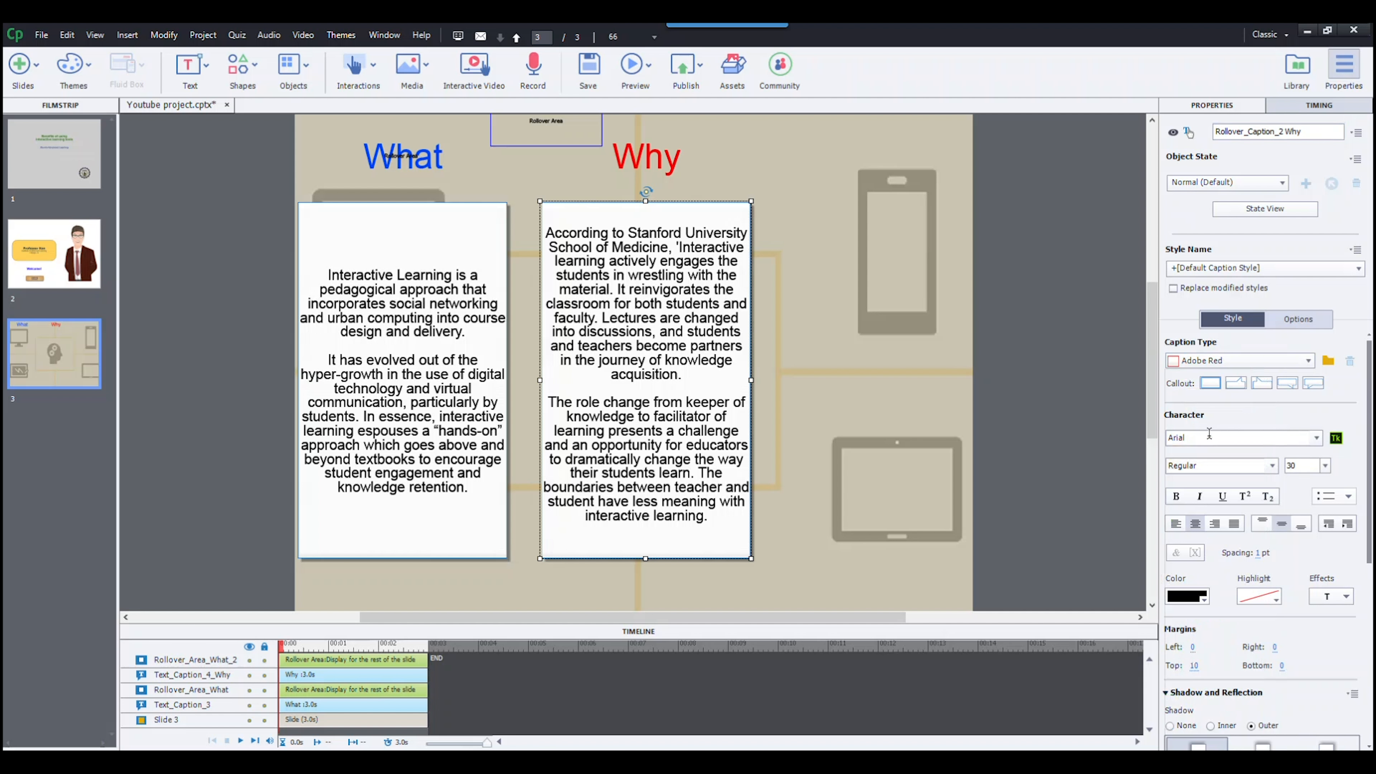
{"action": "left_click", "coordinate": [1210, 384]}
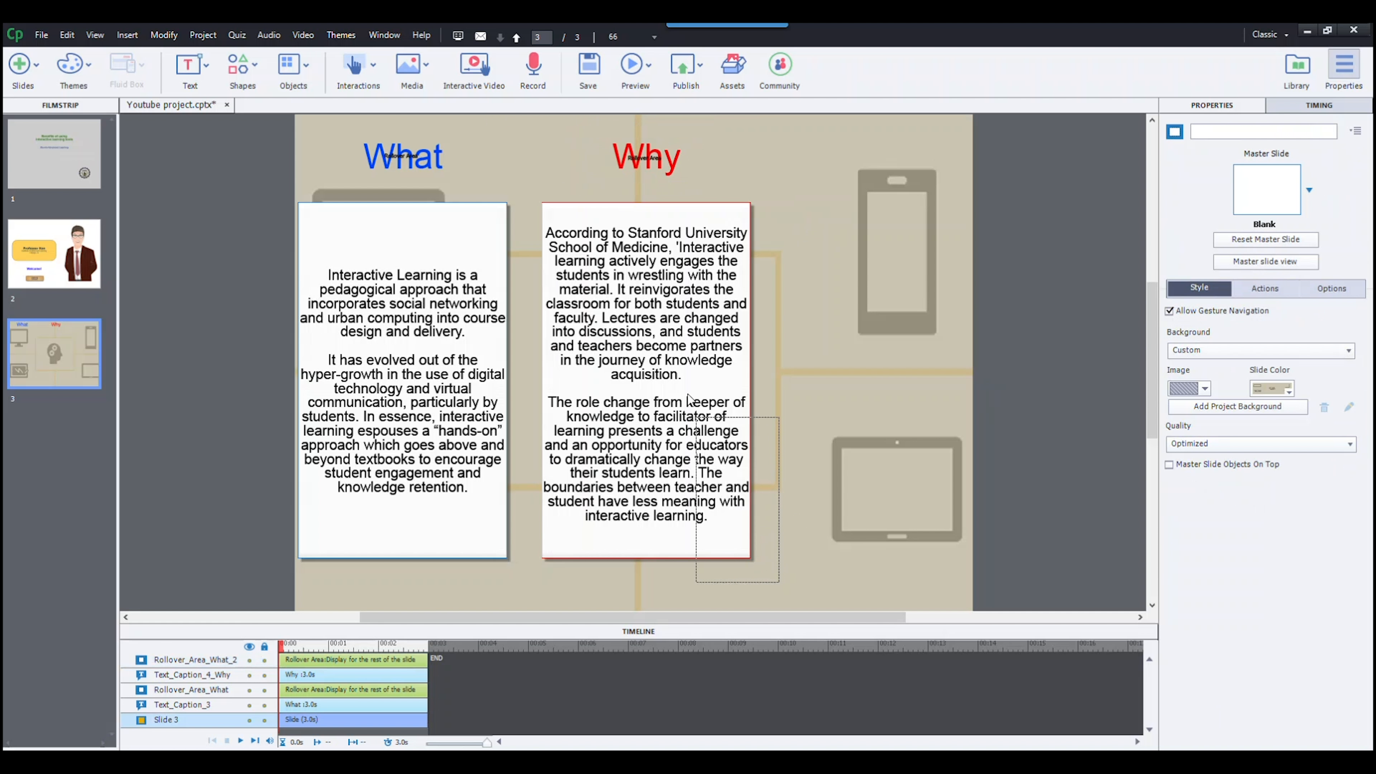
Duplicate the Why pair into a green How title with its technology caption
{"action": "right_click", "coordinate": [646, 157]}
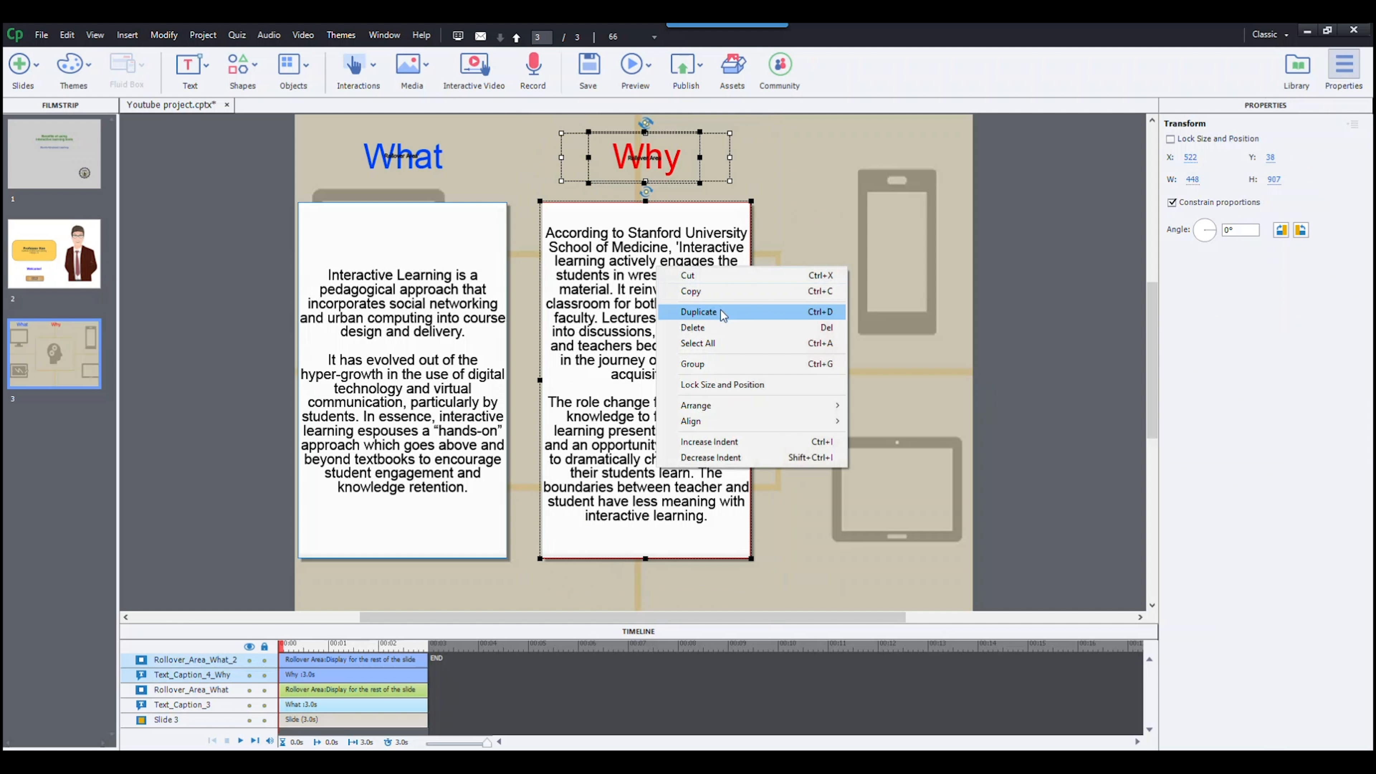
{"action": "left_click", "coordinate": [698, 311]}
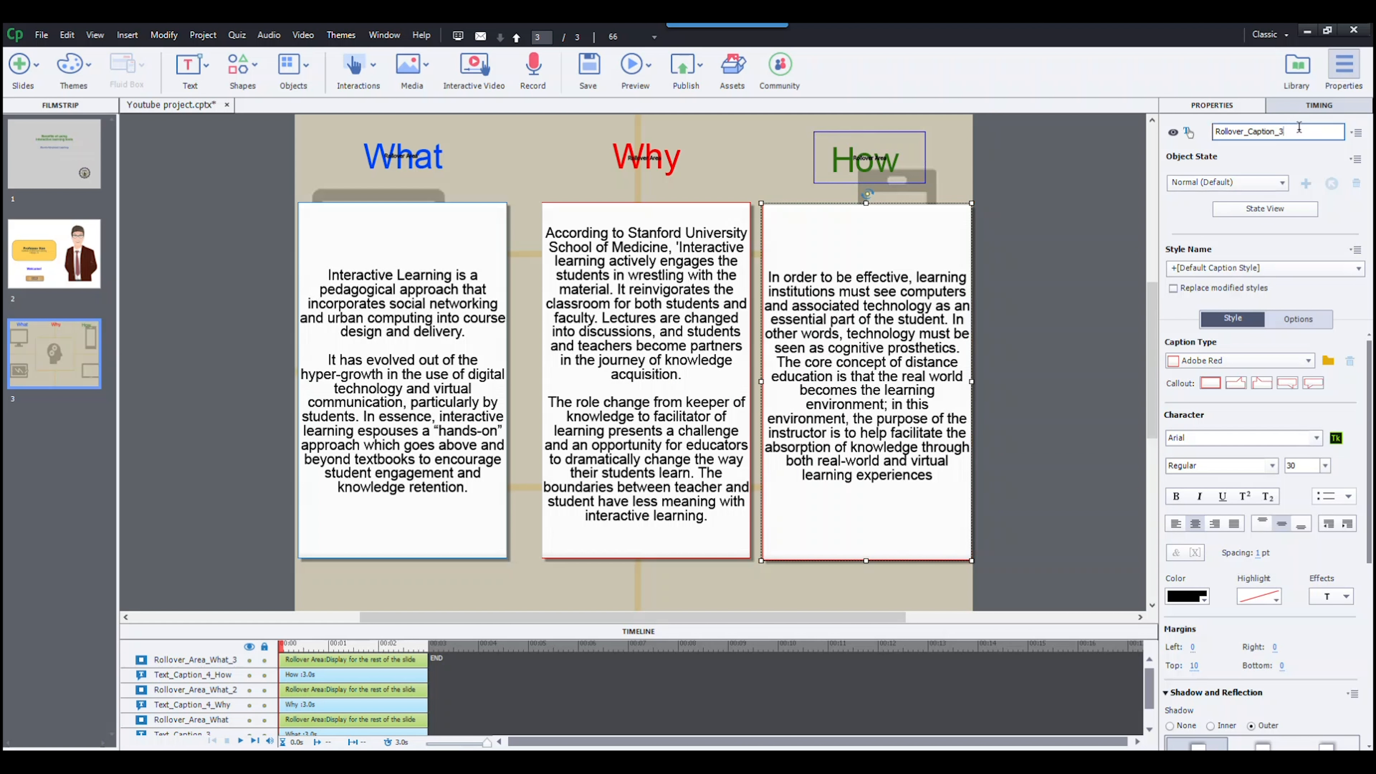
{"action": "type", "text": "Ho"}
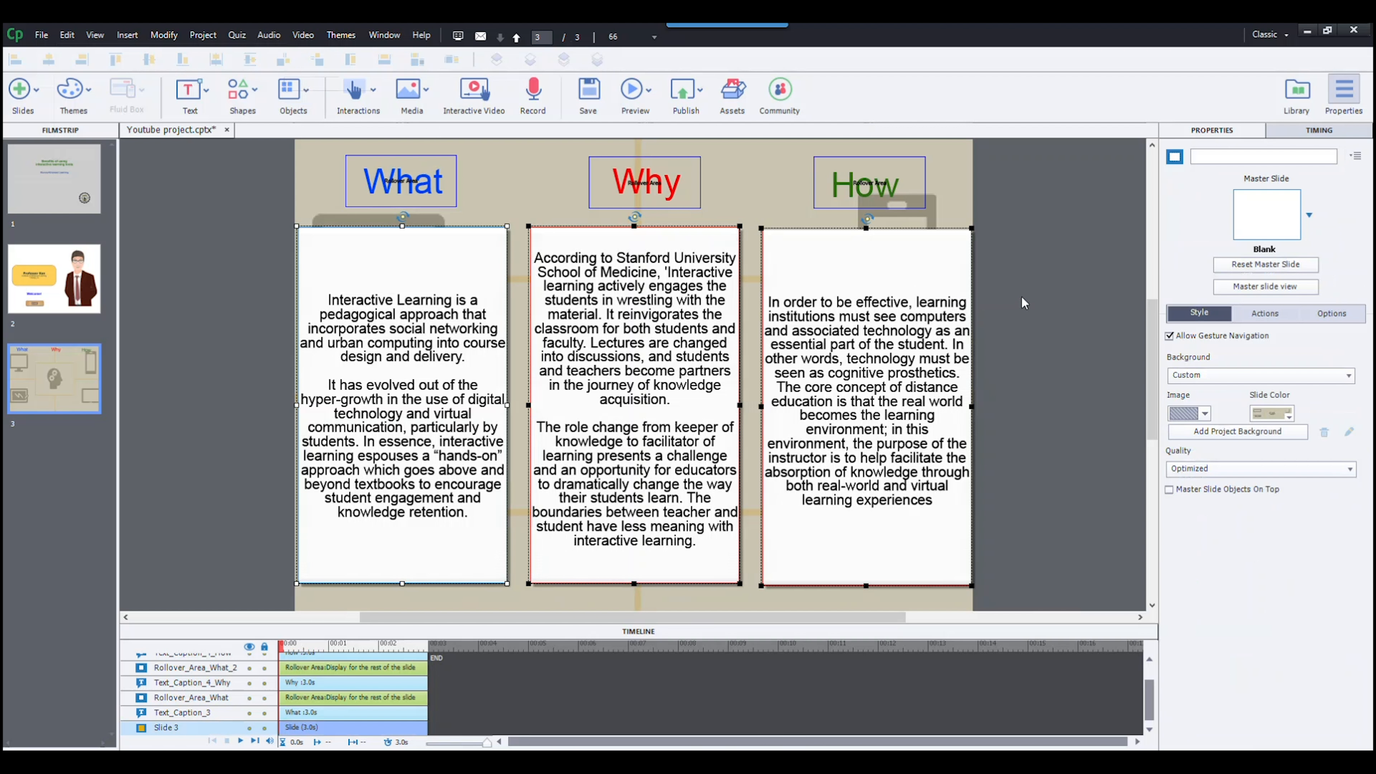
Preview the slide and hover Why to reveal its caption
{"action": "left_click", "coordinate": [643, 182]}
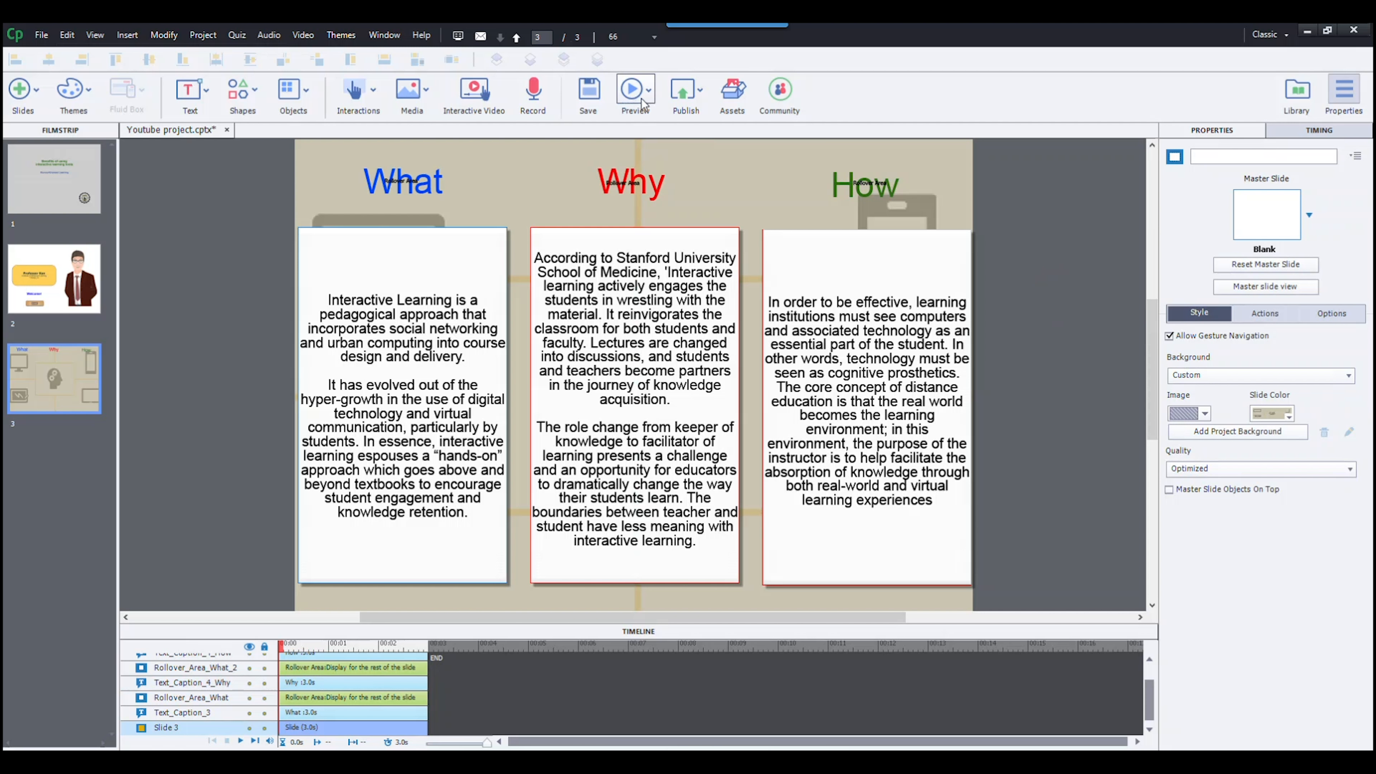
{"action": "left_click", "coordinate": [630, 89]}
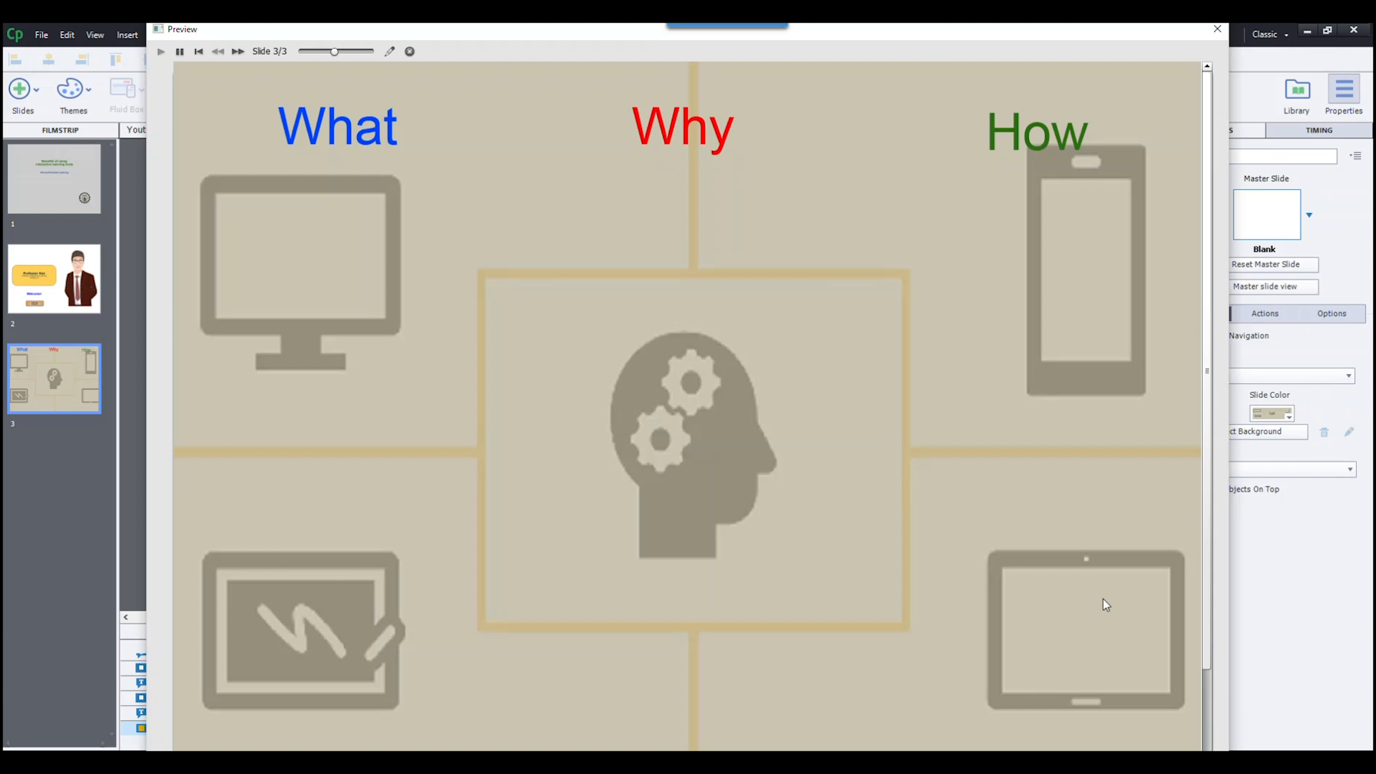
{"action": "left_click", "coordinate": [683, 129]}
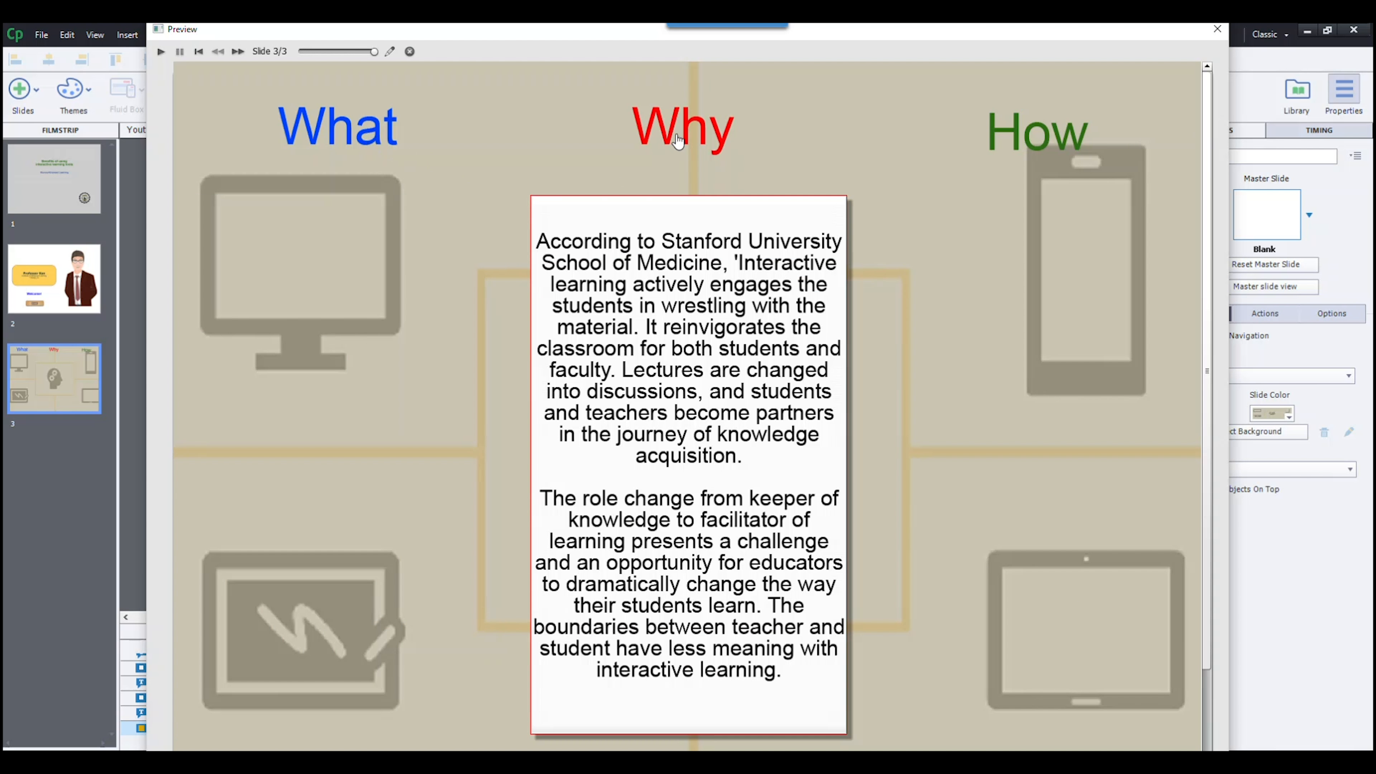